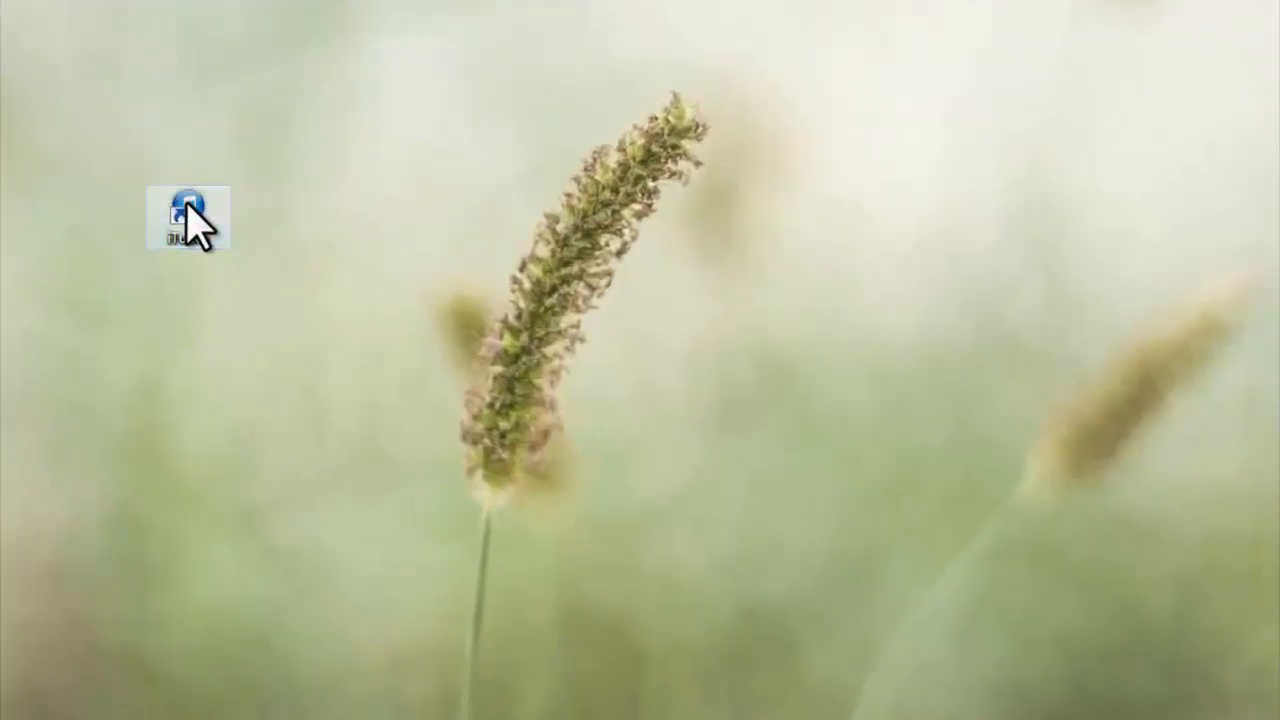
- Launch iTunes and view the connected iPad's capacity, iOS version and update info
double_click(184, 218)
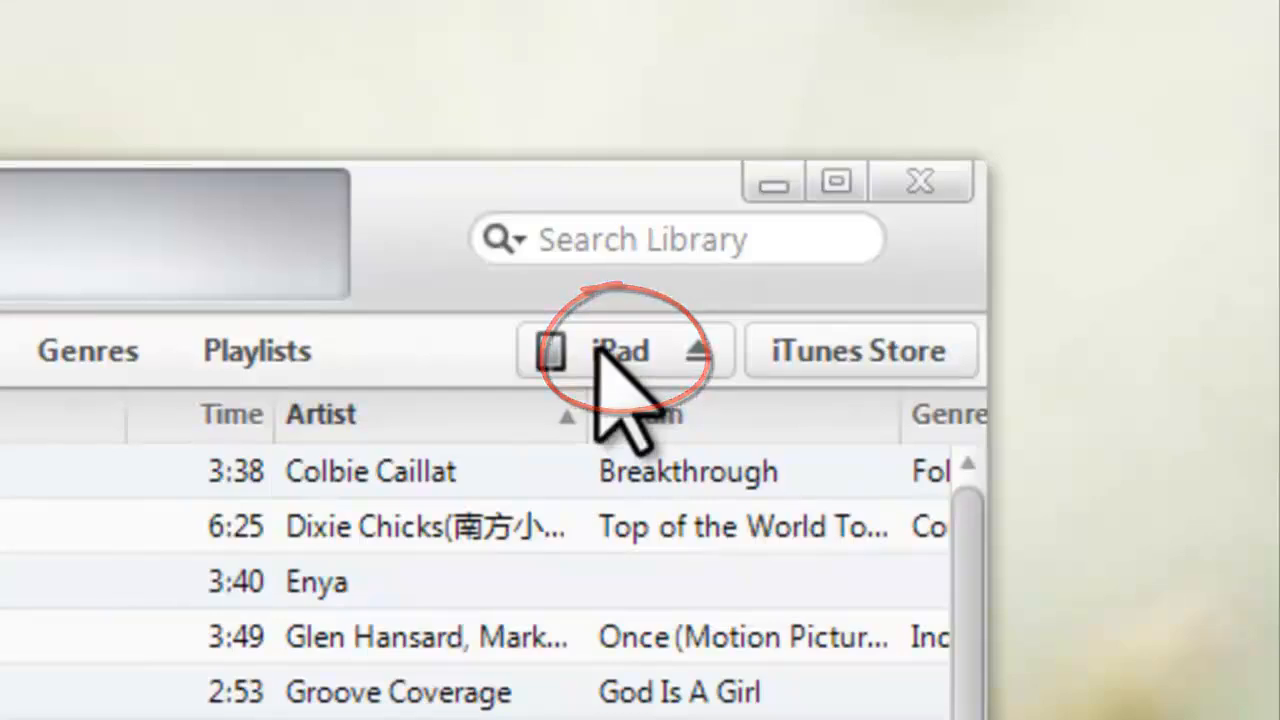
left_click(620, 350)
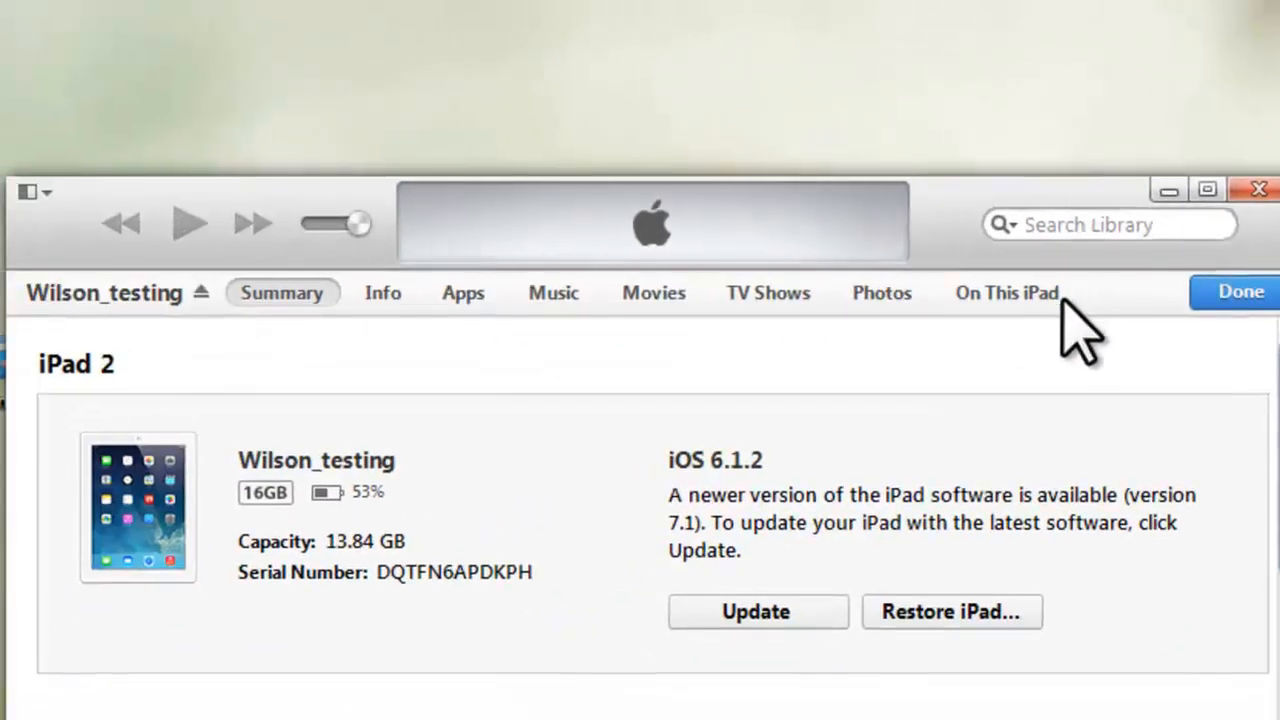
scroll("down", 3)
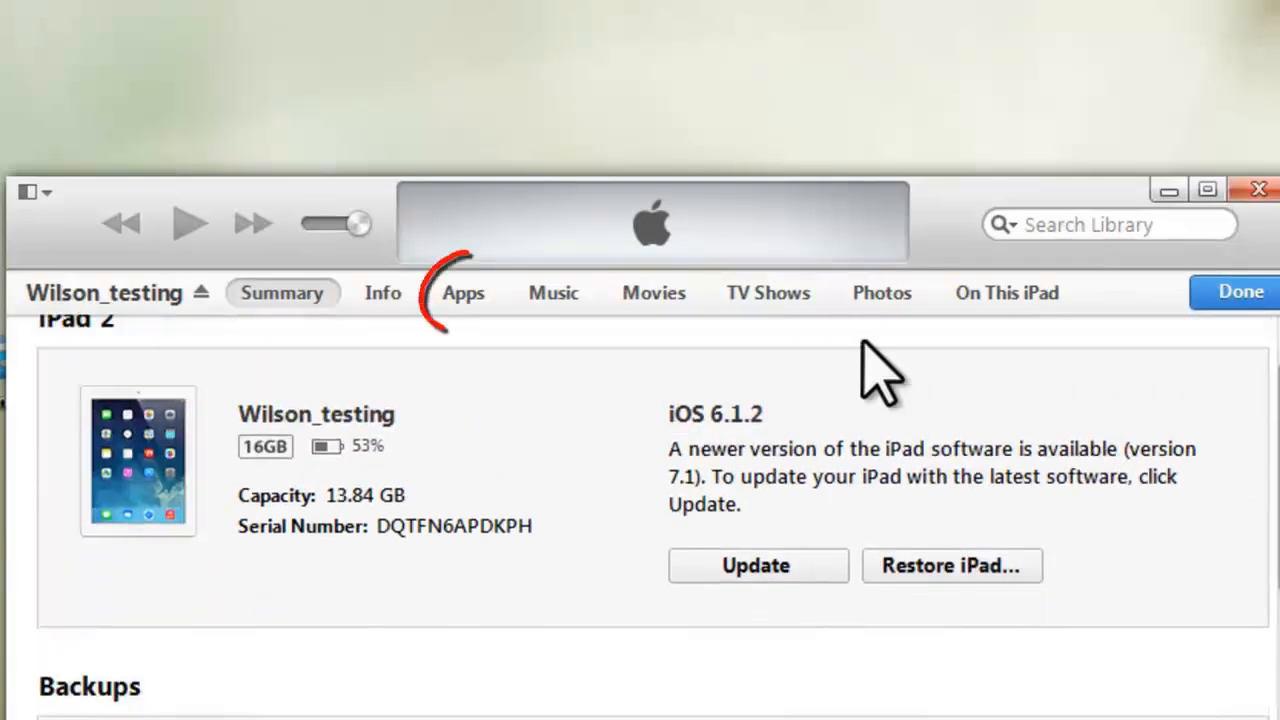
- Show the iPad's Apps page and scroll to File Sharing for VidOn Player HD
left_click(462, 292)
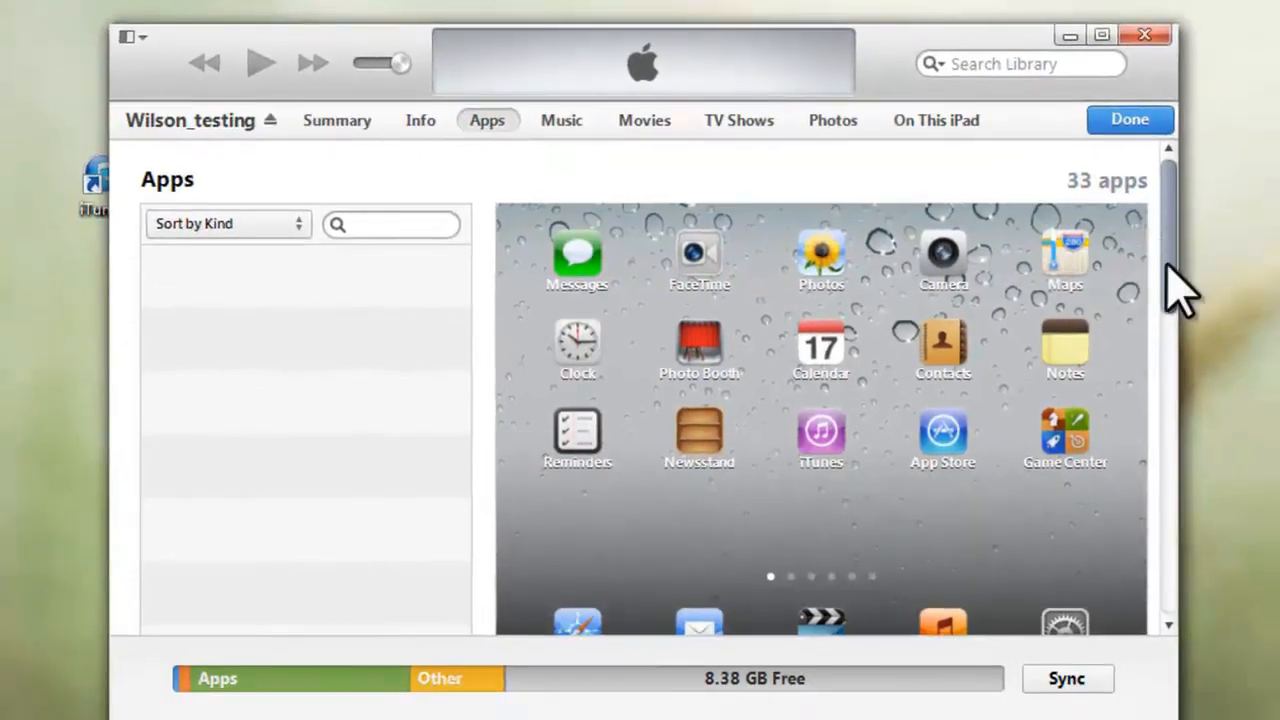
scroll("down", 3)
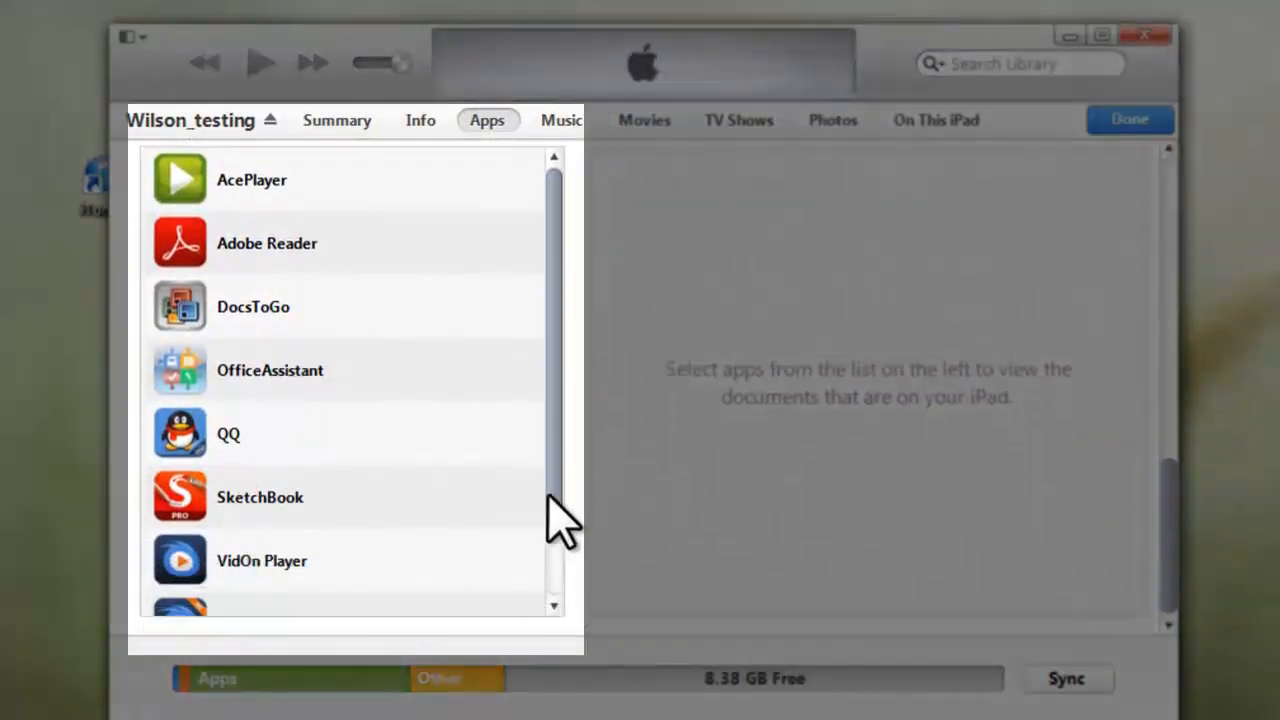
scroll("down", 3)
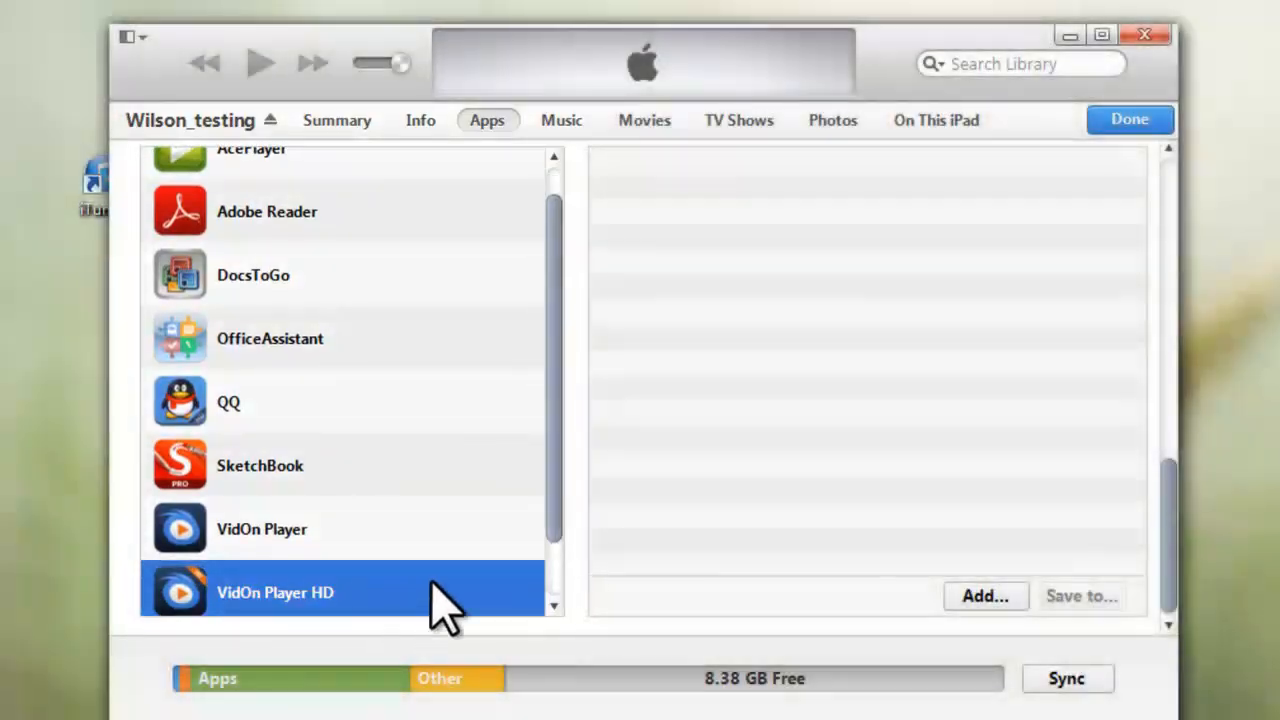
mouse_move(985, 596)
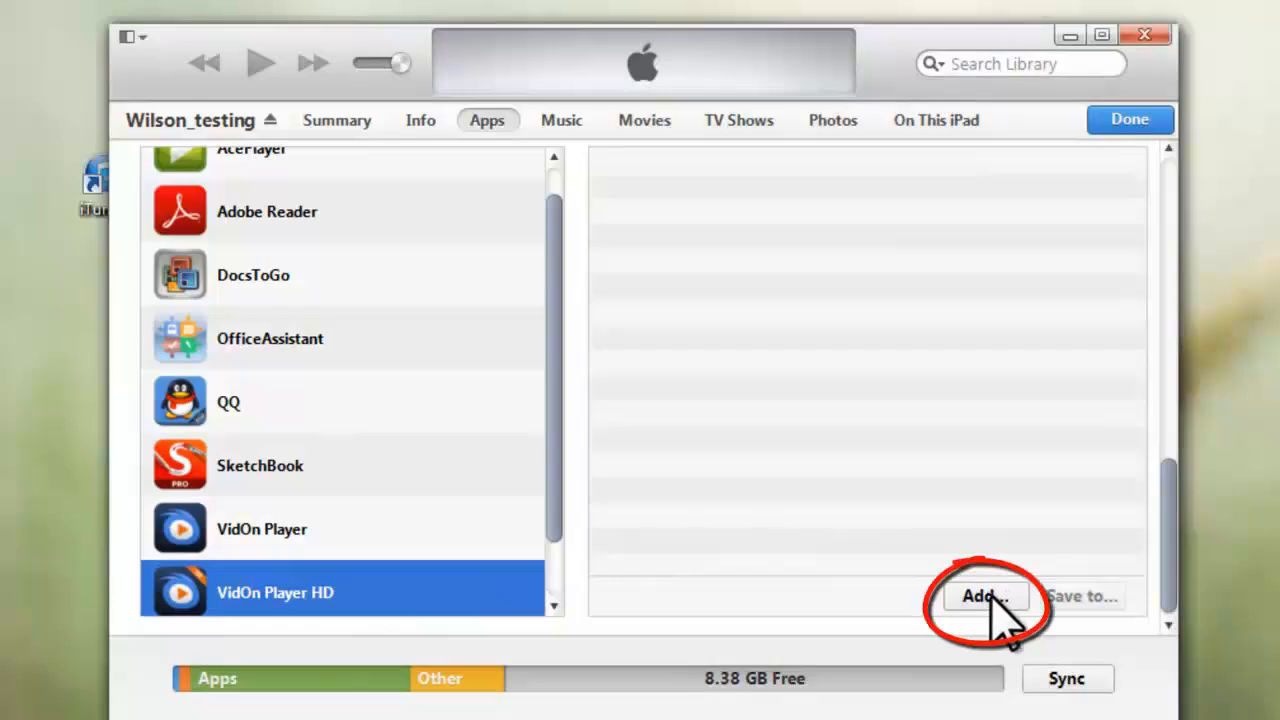
- Add the In Time MP4 file to VidOn Player HD's shared documents
left_click(985, 596)
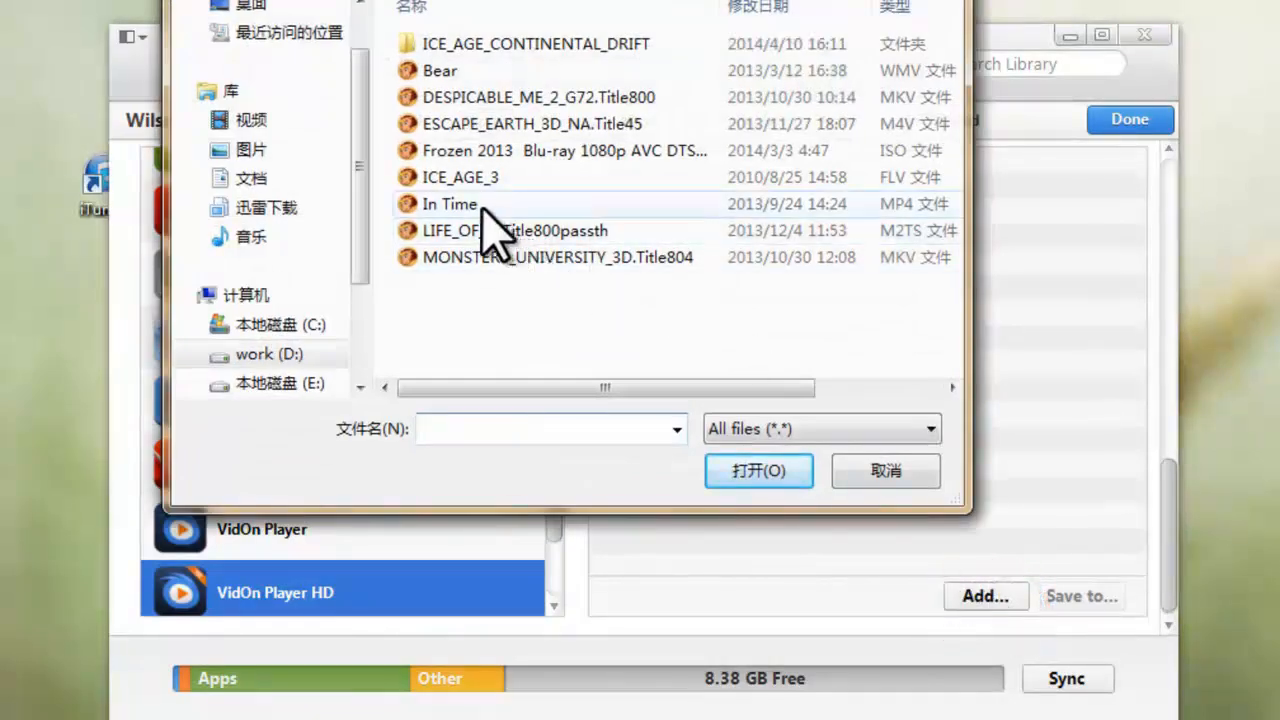
left_click(758, 470)
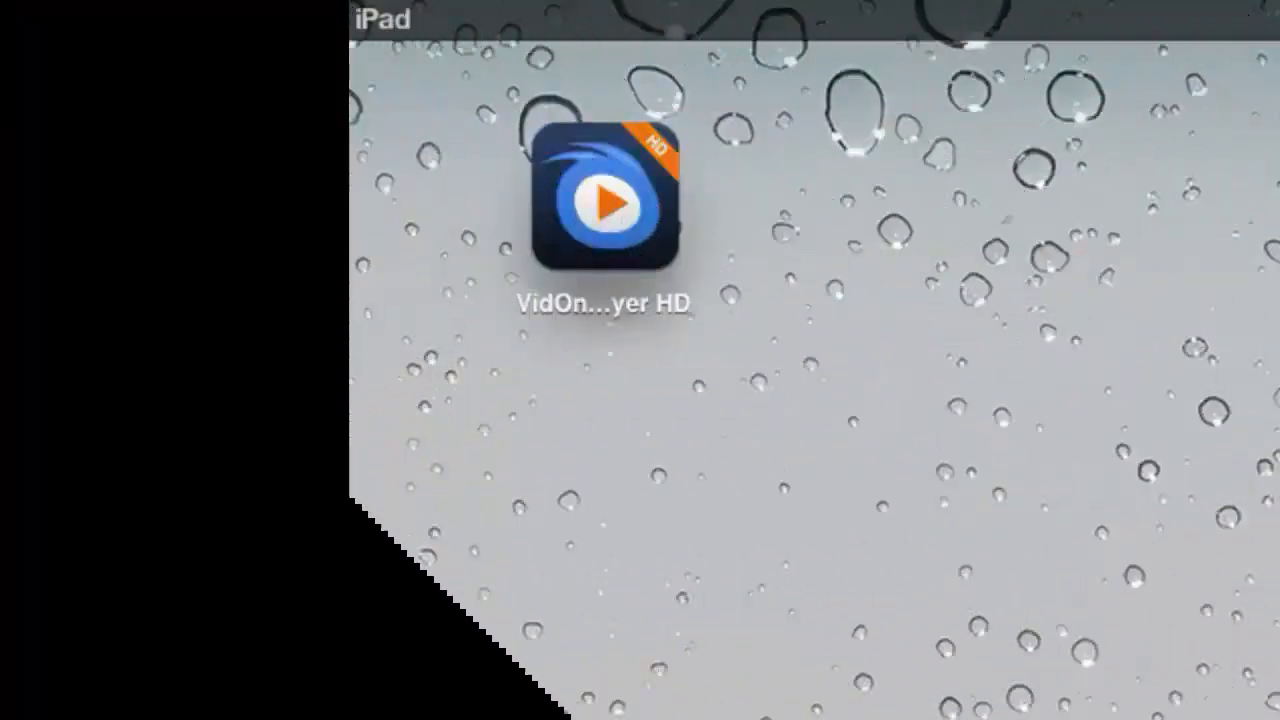
- Launch VidOn Player HD and delete the In Time video from Local Resource
left_click(604, 205)
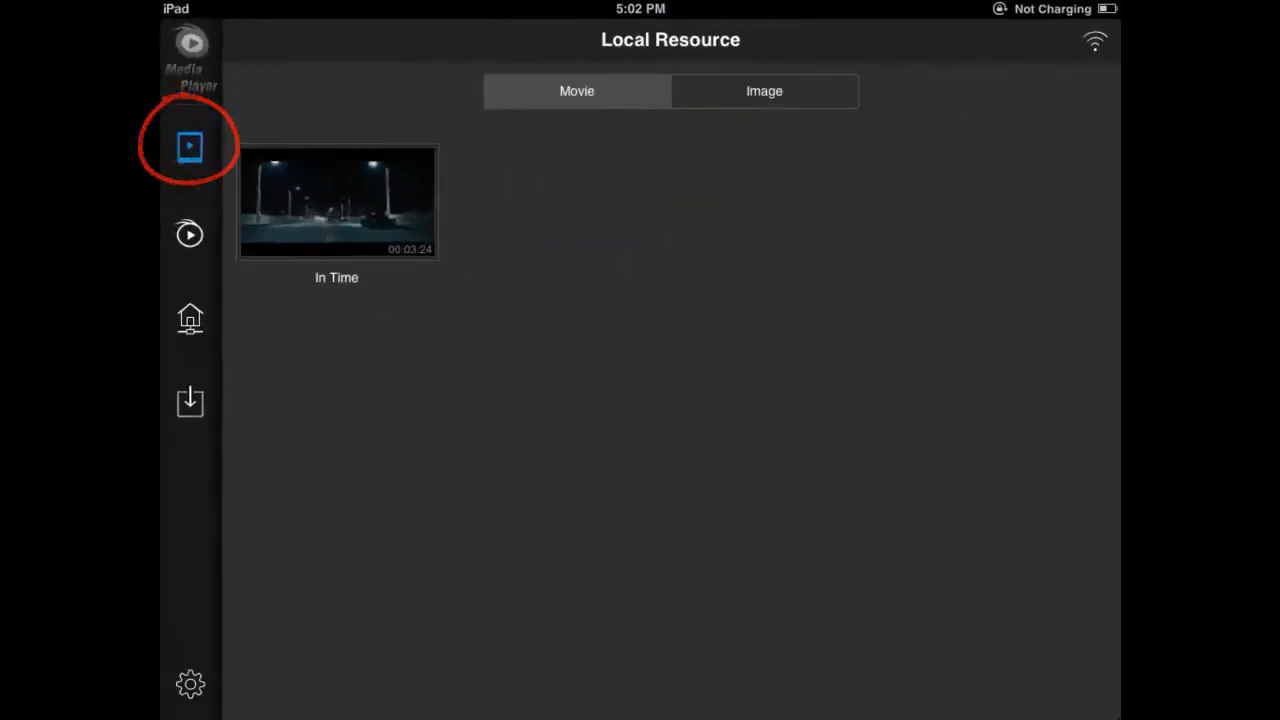
left_click(337, 202)
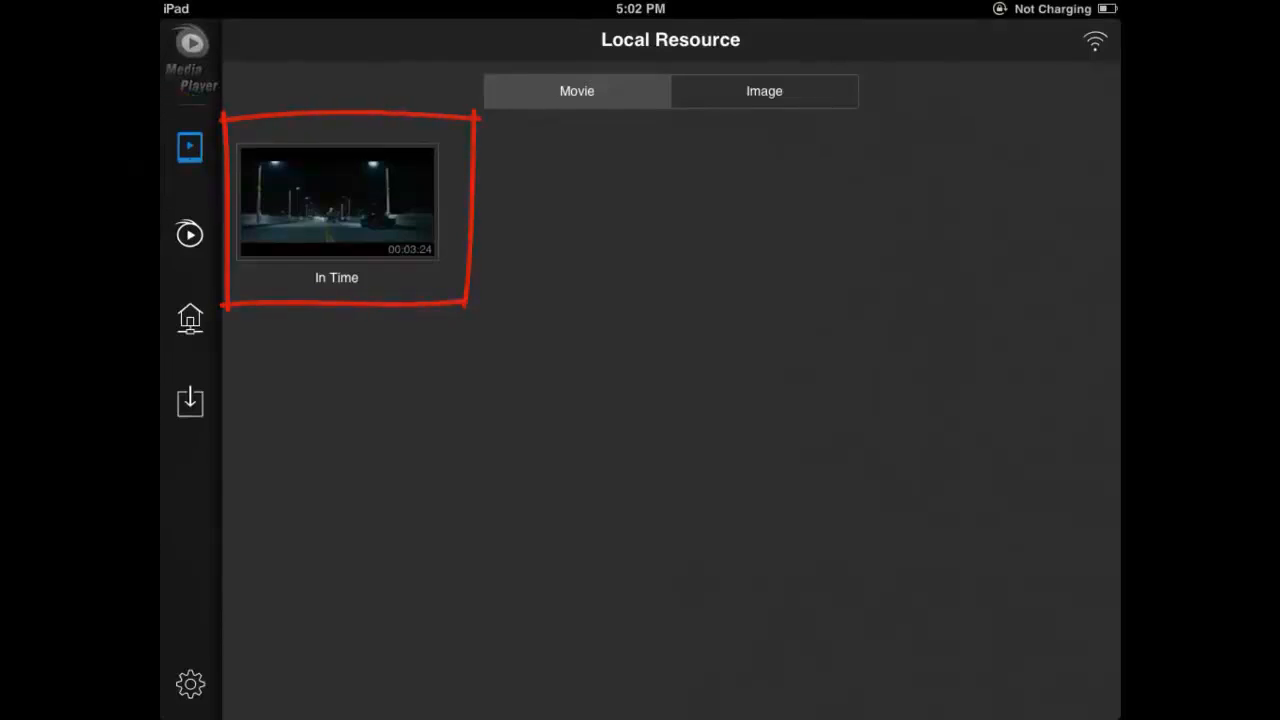
left_click(434, 148)
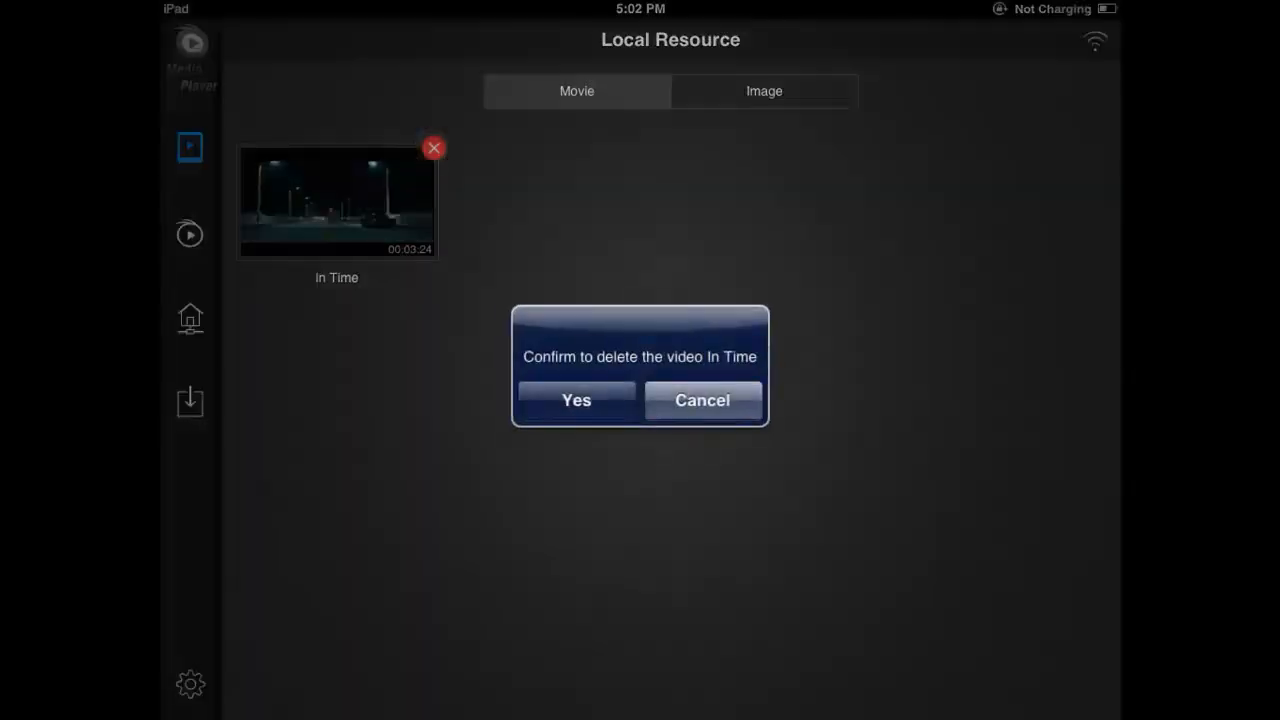
left_click(576, 400)
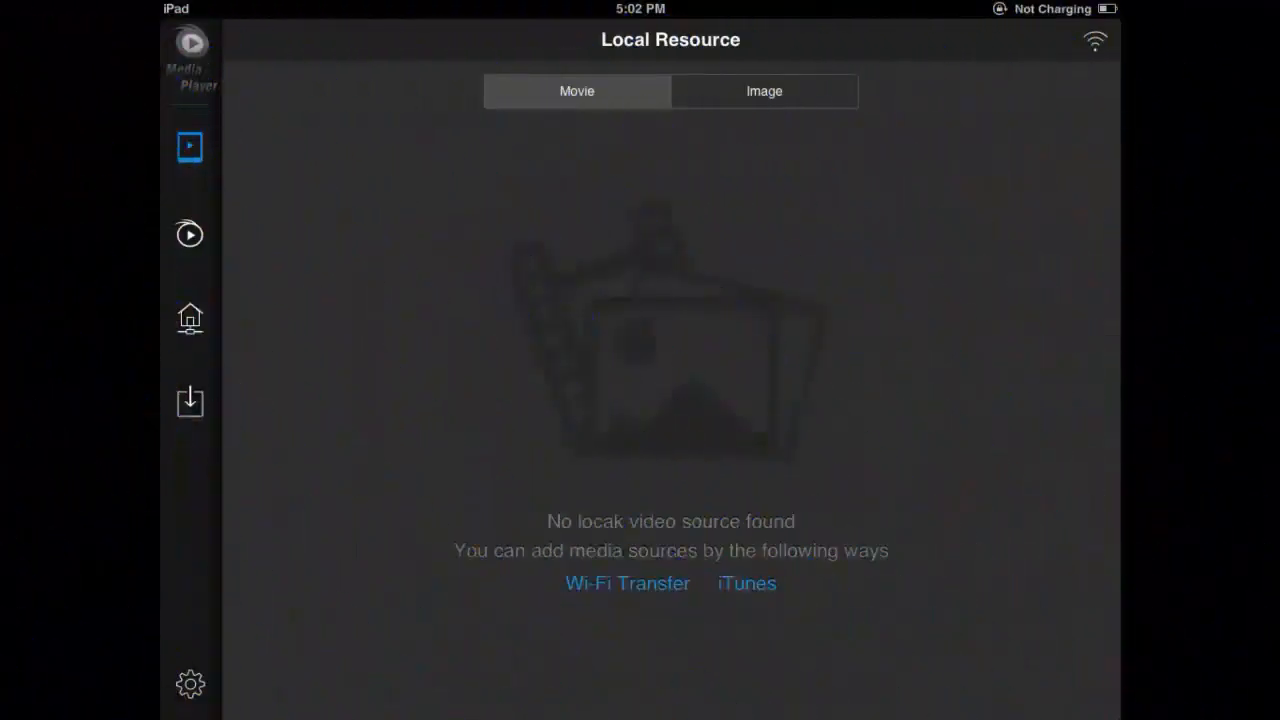
left_click(627, 583)
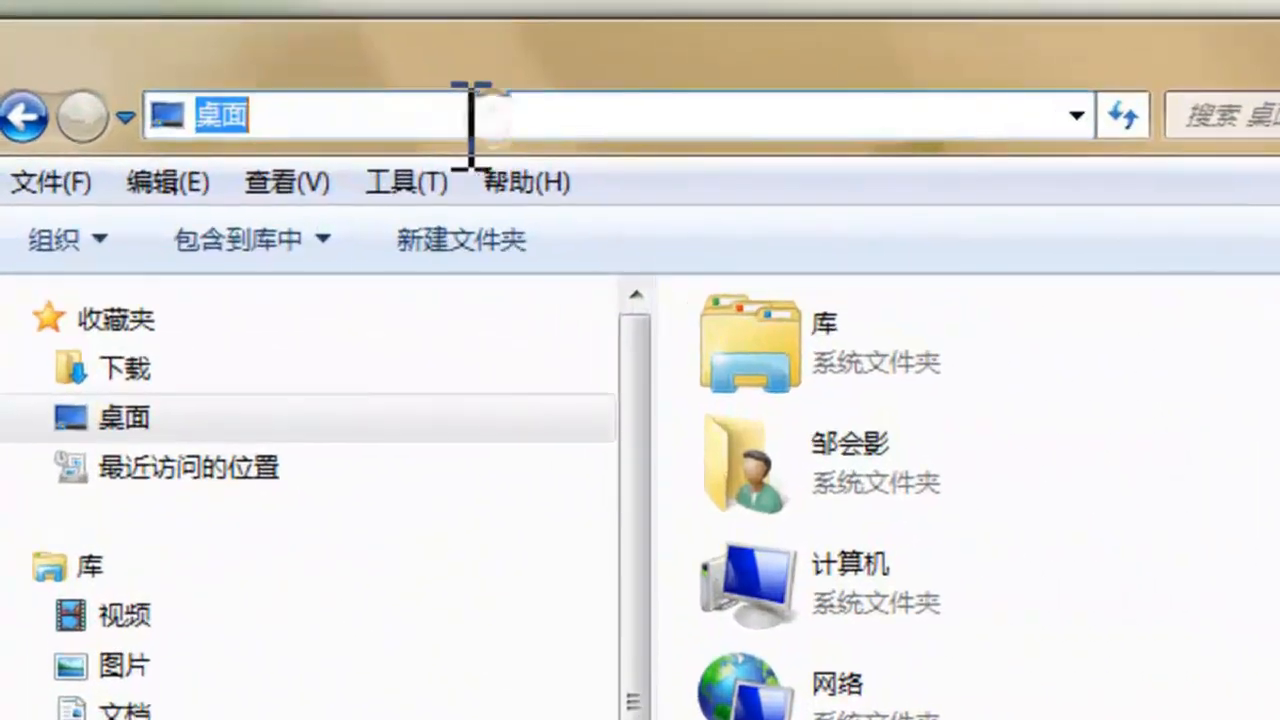
- Navigate Windows Explorer to ftp://10.10.4.177:2121
type("ftp:")
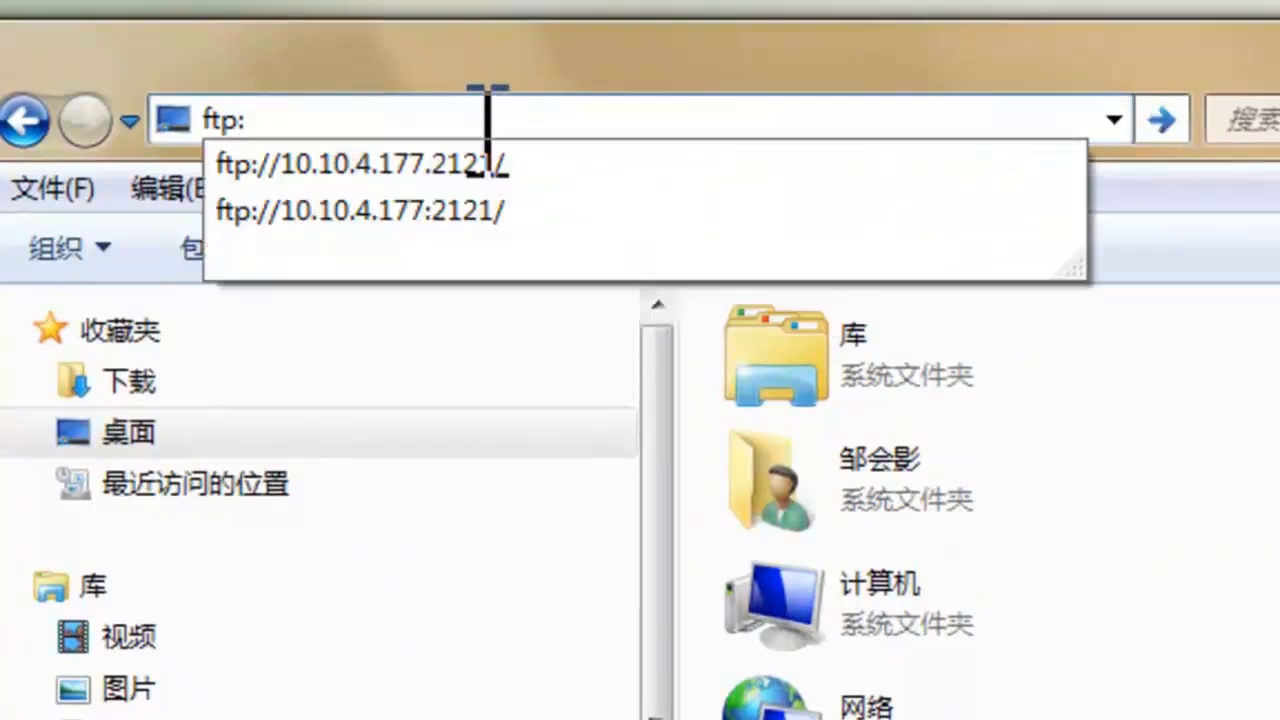
type("//10.10.4")
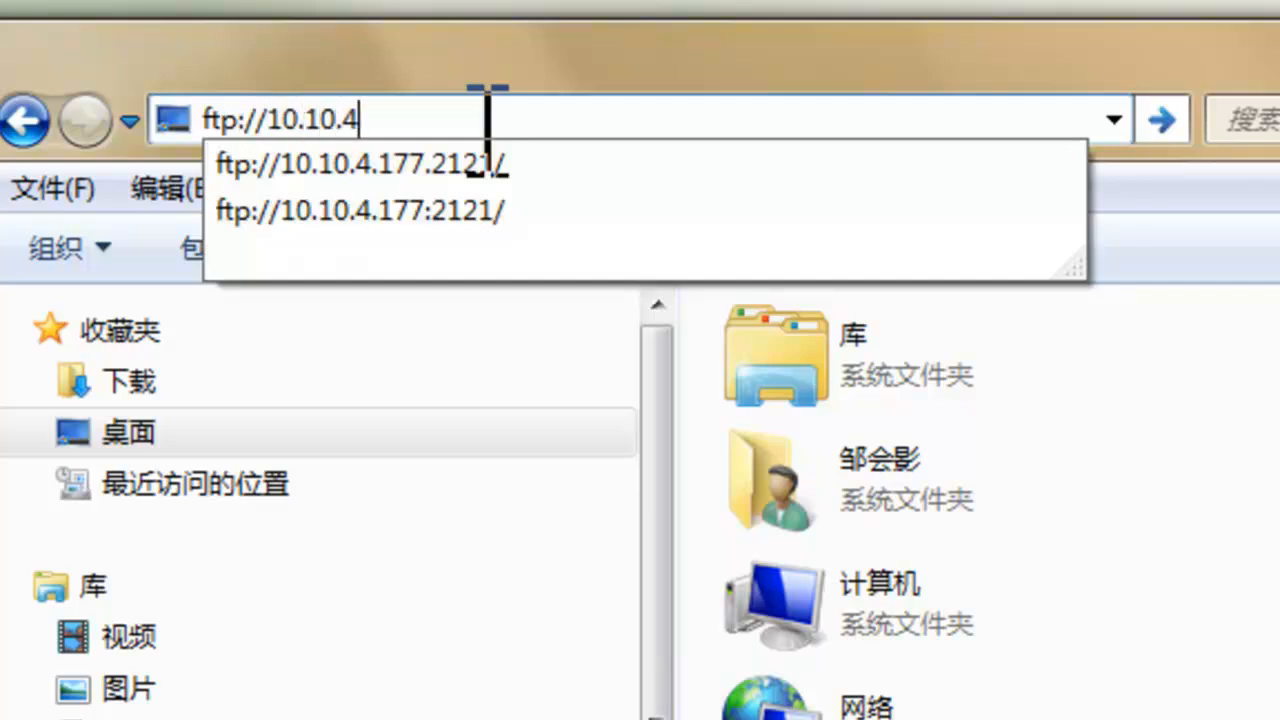
type("177")
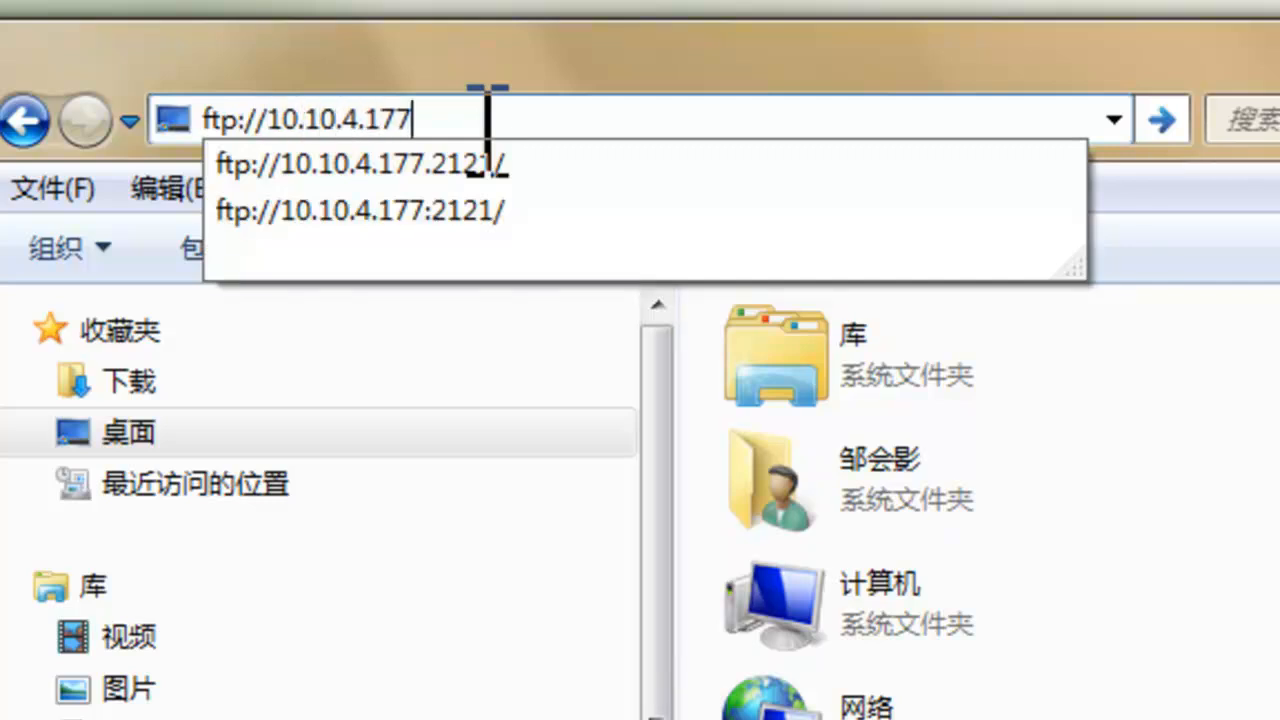
type(":2")
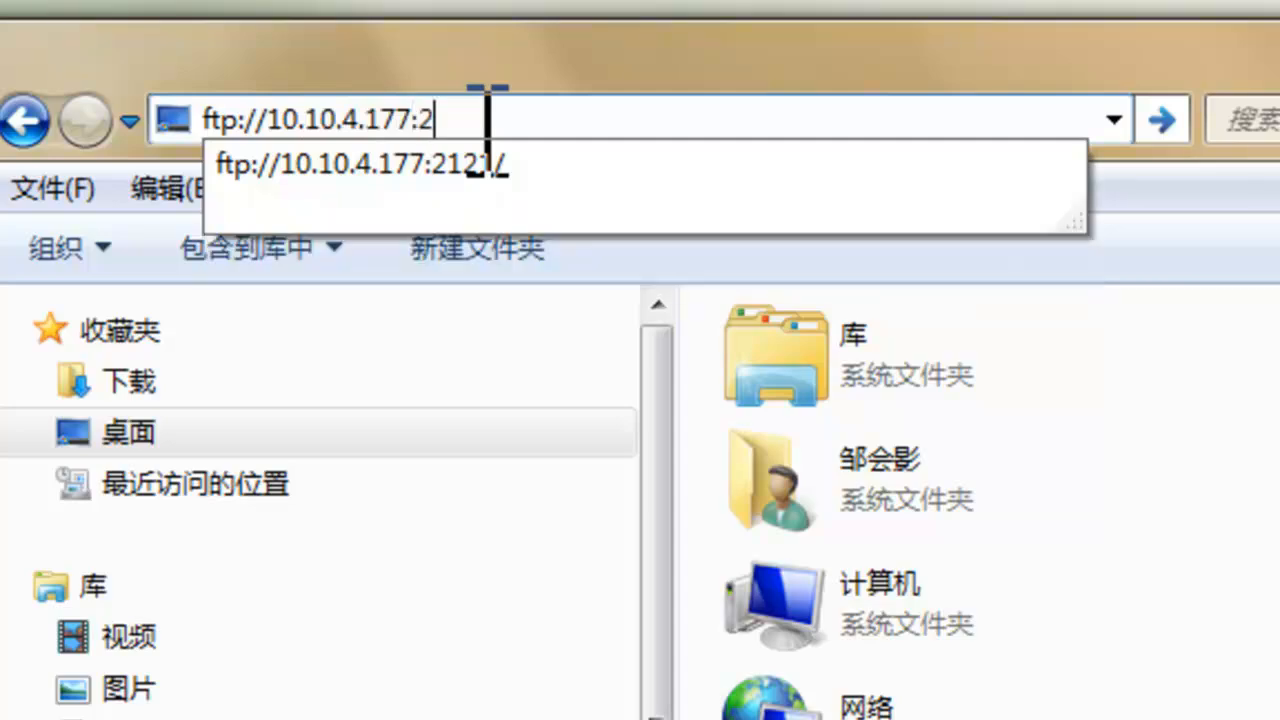
key("Return")
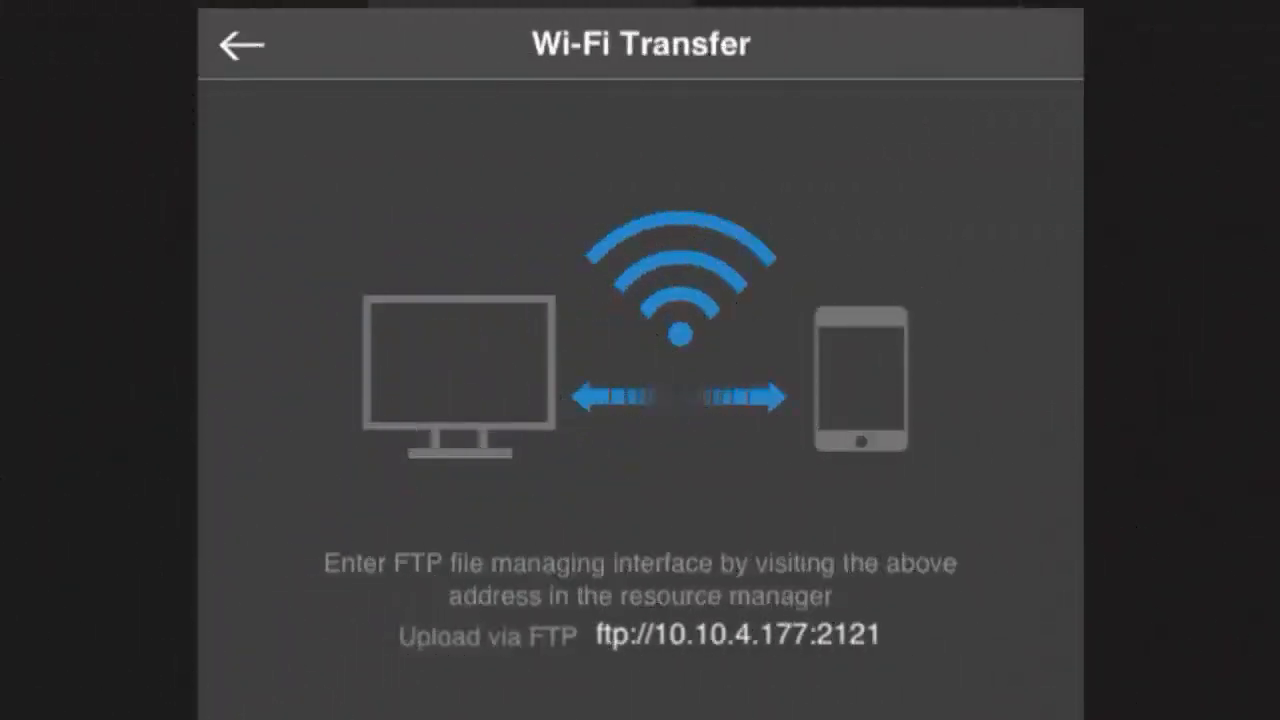
left_click(240, 45)
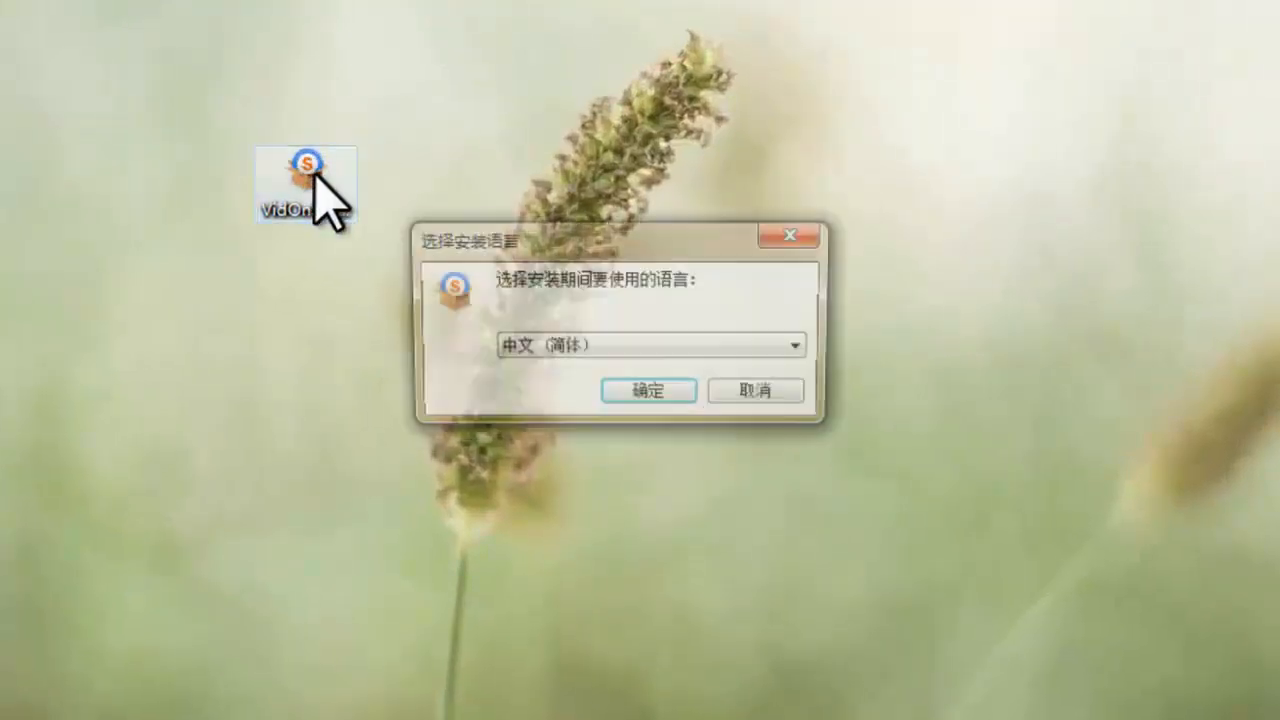
- Choose English as the installer language and accept the license agreement
left_click(795, 346)
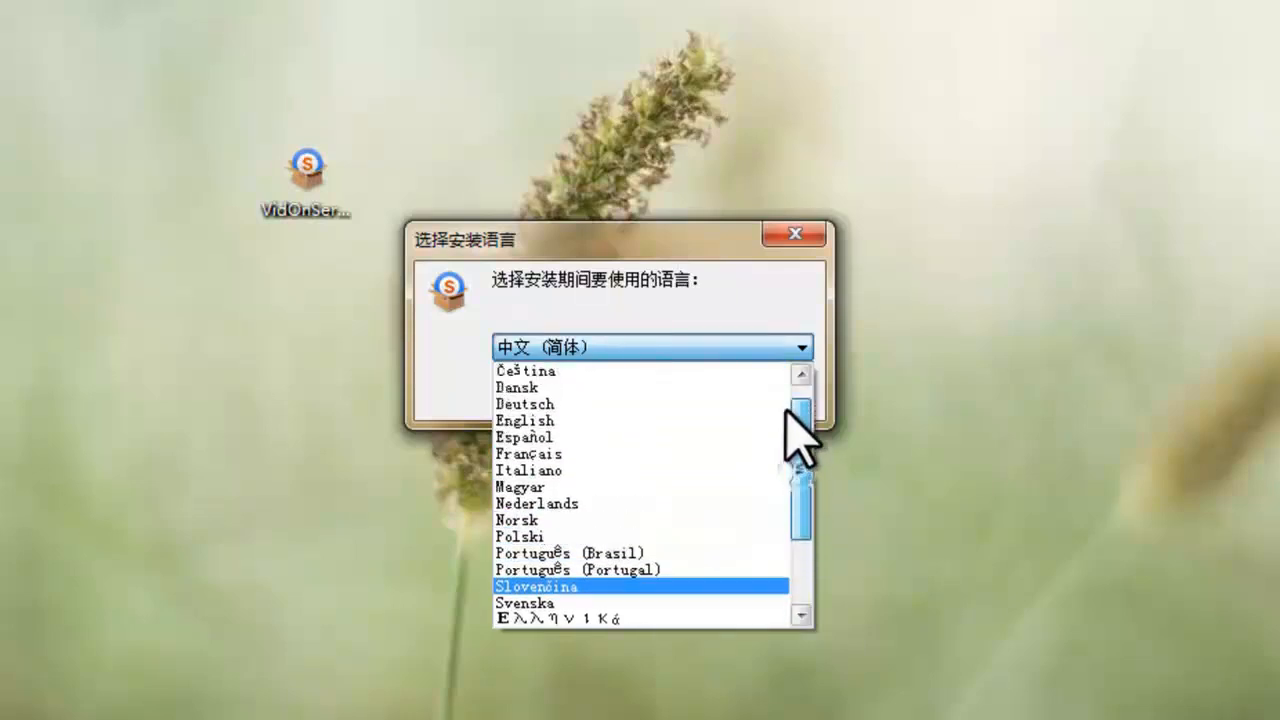
left_click(524, 420)
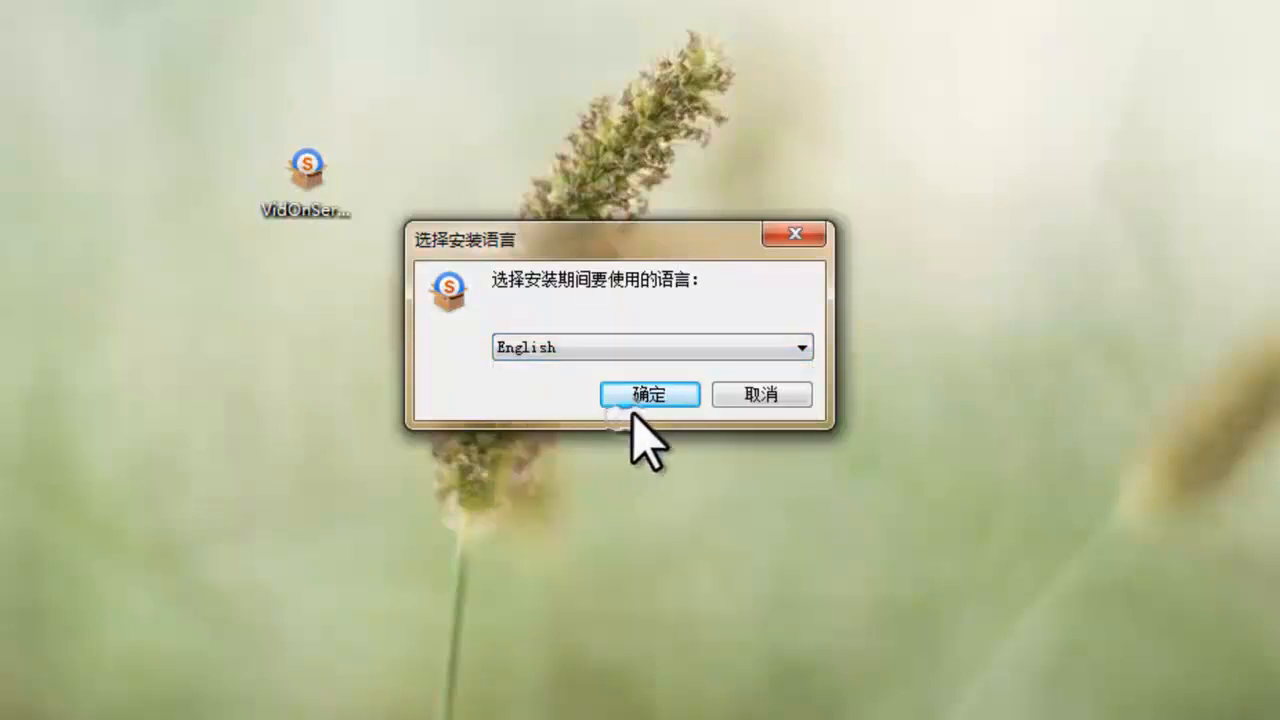
left_click(649, 394)
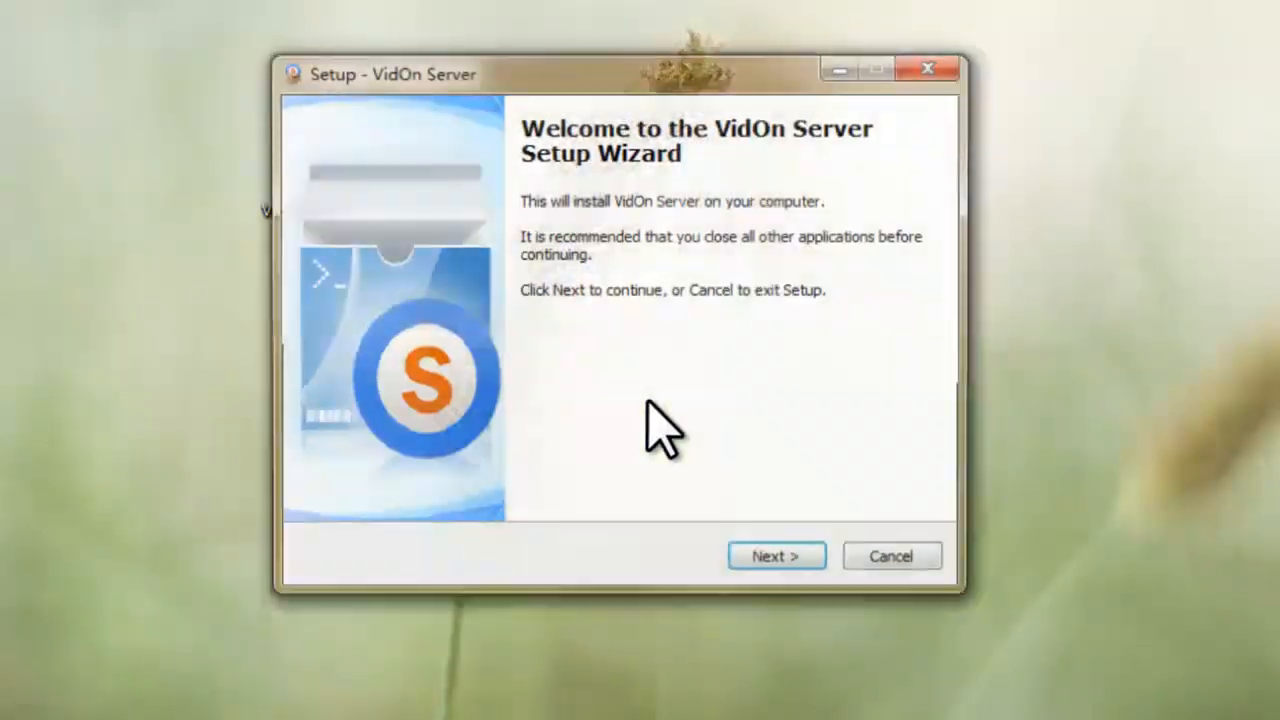
left_click(776, 556)
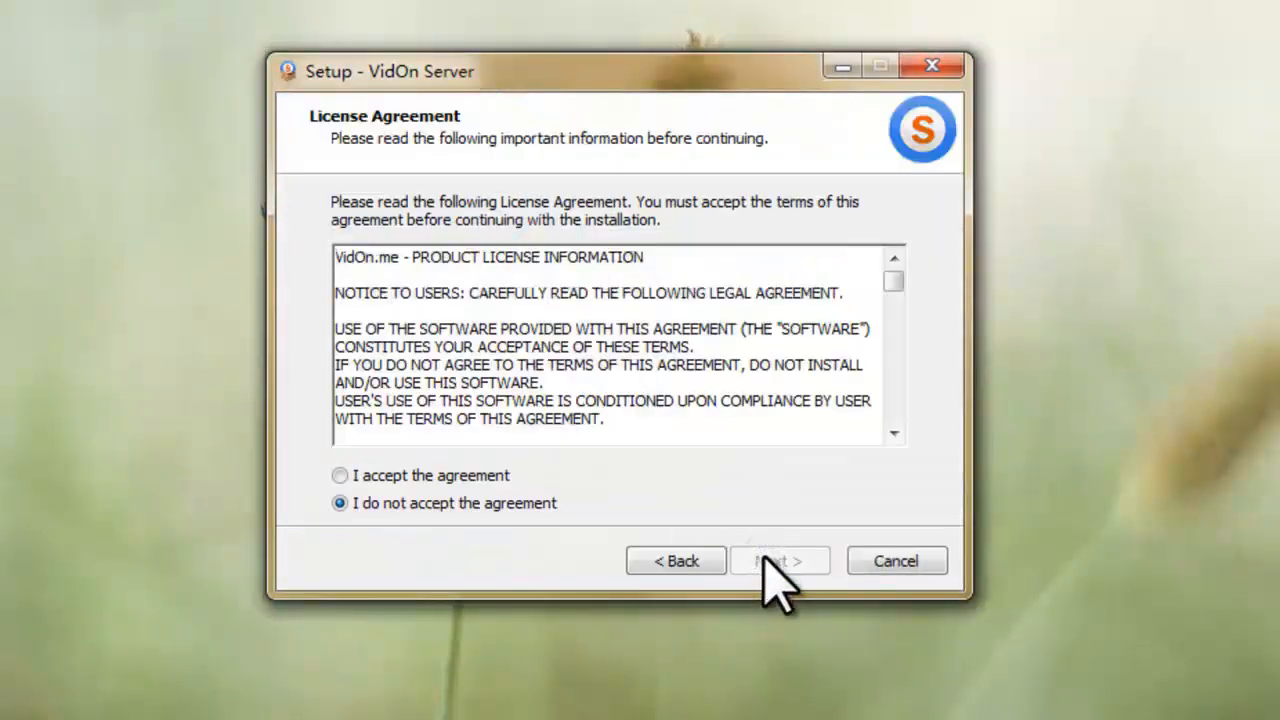
left_click(340, 475)
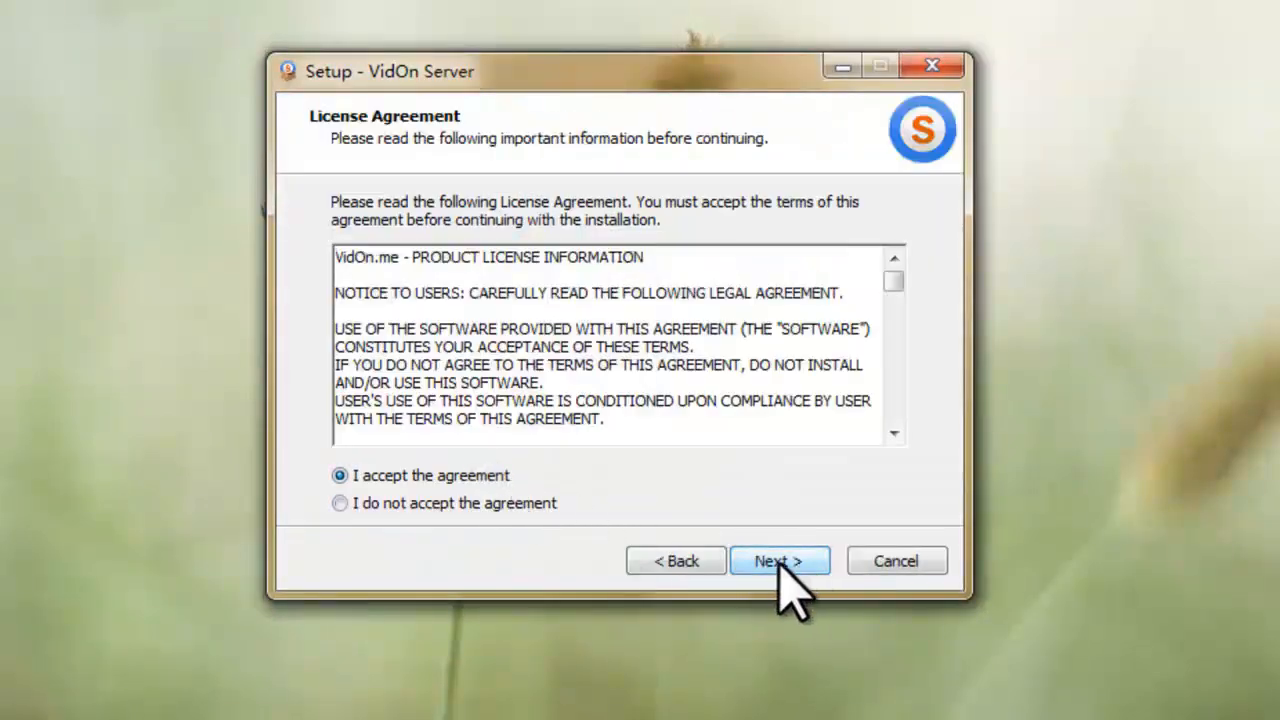
- Keep the default 'VidOn Server' Start Menu folder and finish, launching VidOn Server
left_click(779, 560)
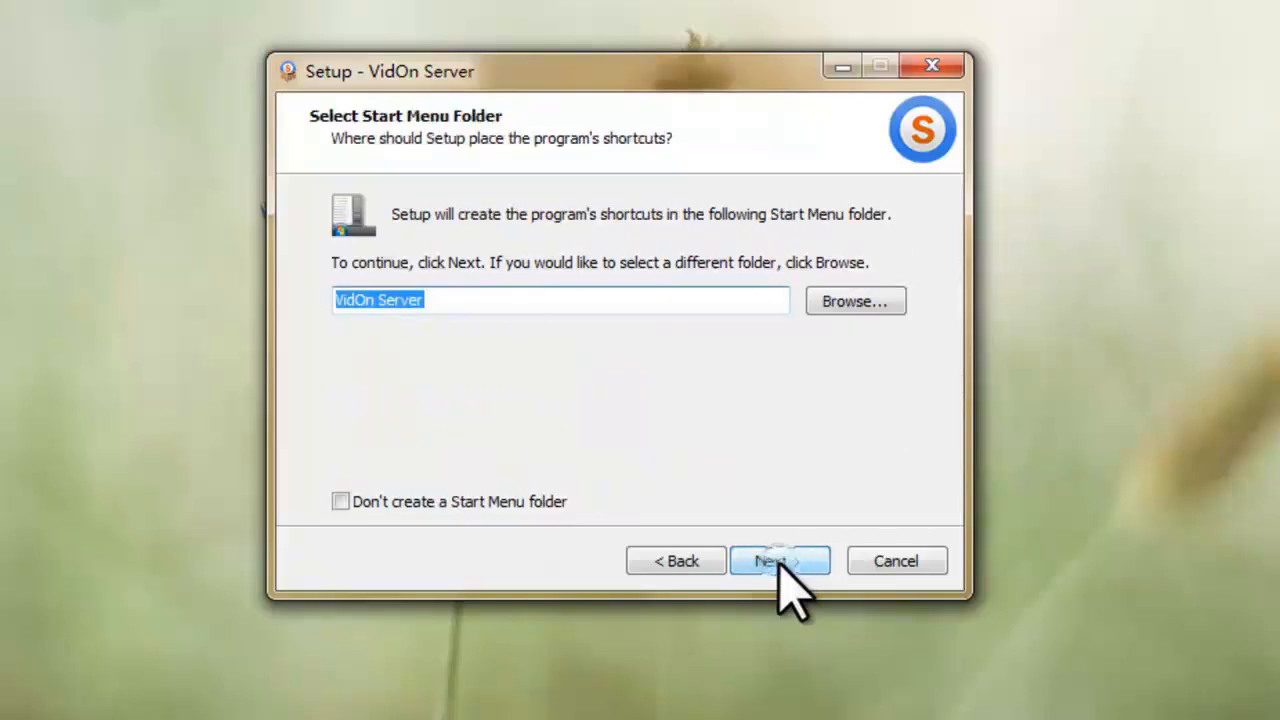
left_click(779, 560)
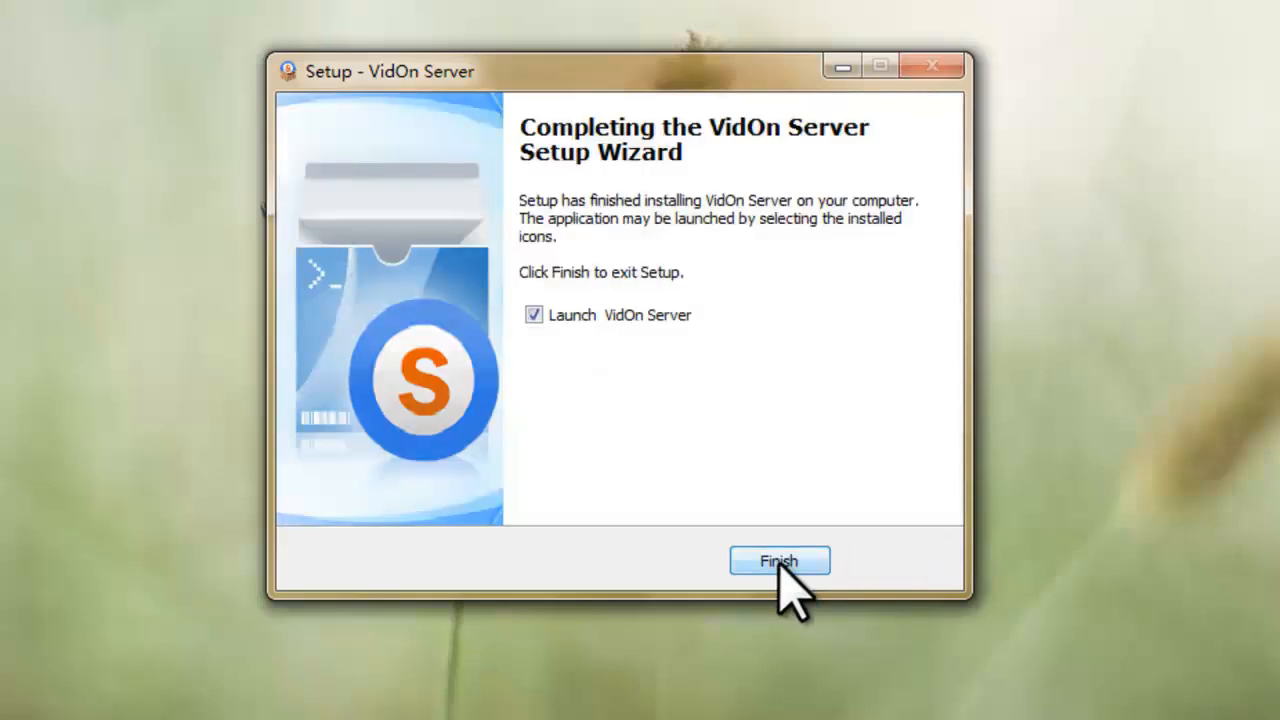
left_click(779, 560)
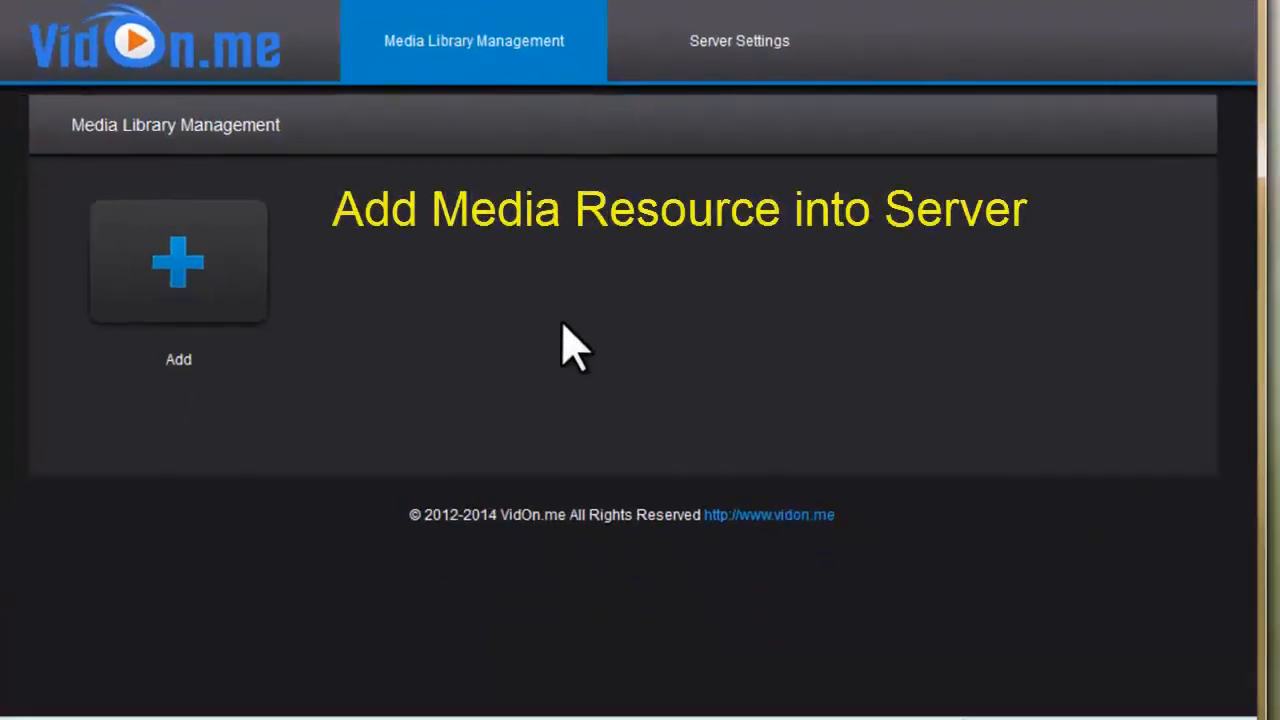
mouse_move(178, 290)
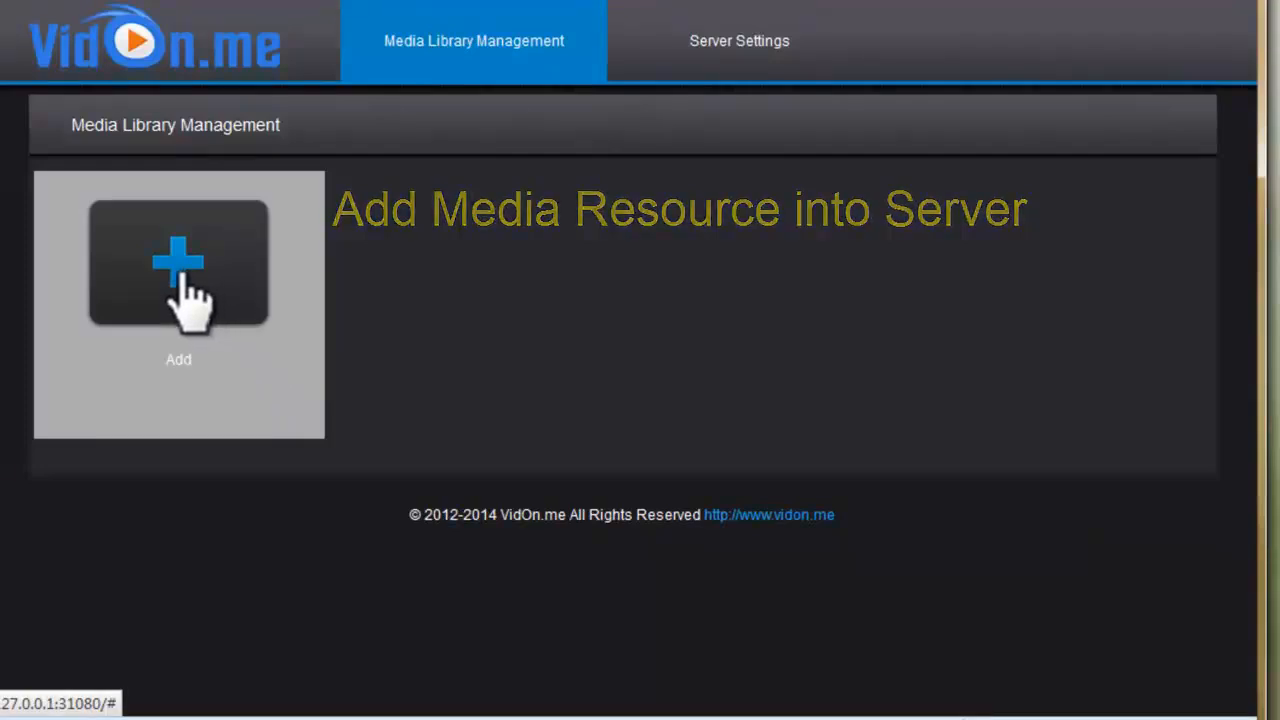
- Create a Movie-type library named MOVIE with directory D:\MOVIE and save it
left_click(178, 262)
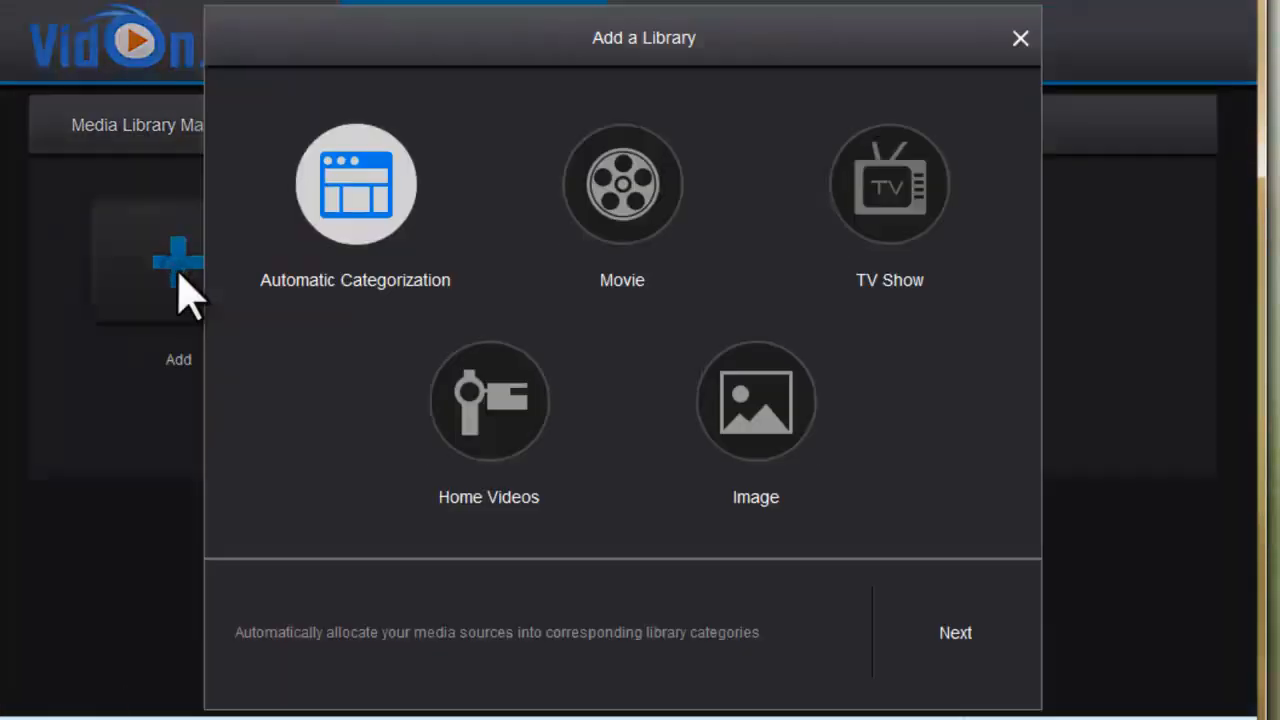
left_click(622, 184)
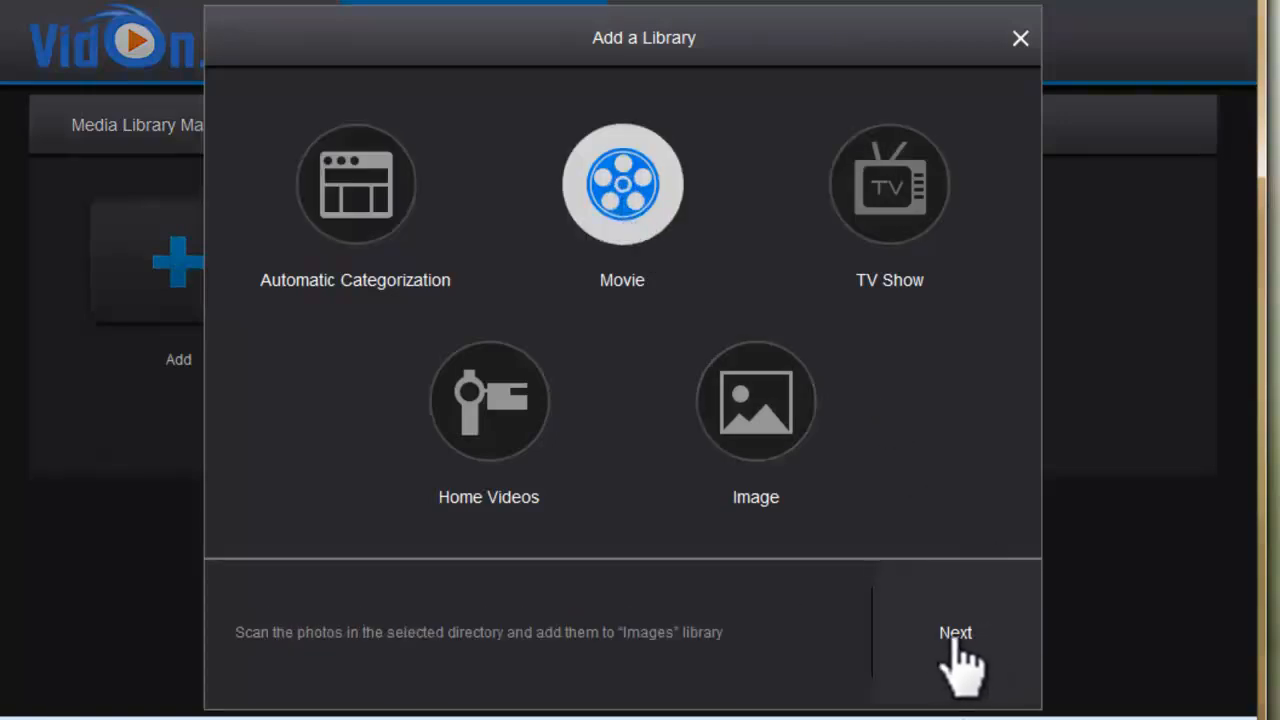
left_click(955, 632)
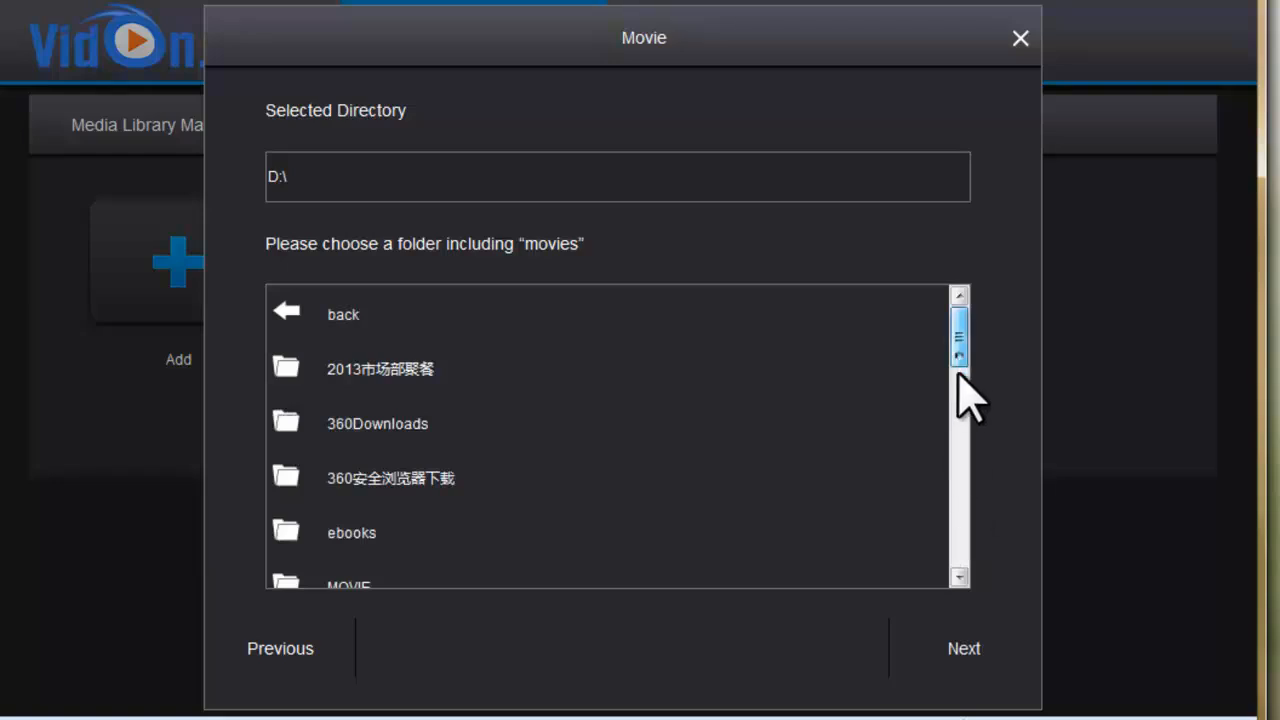
scroll("down", 3)
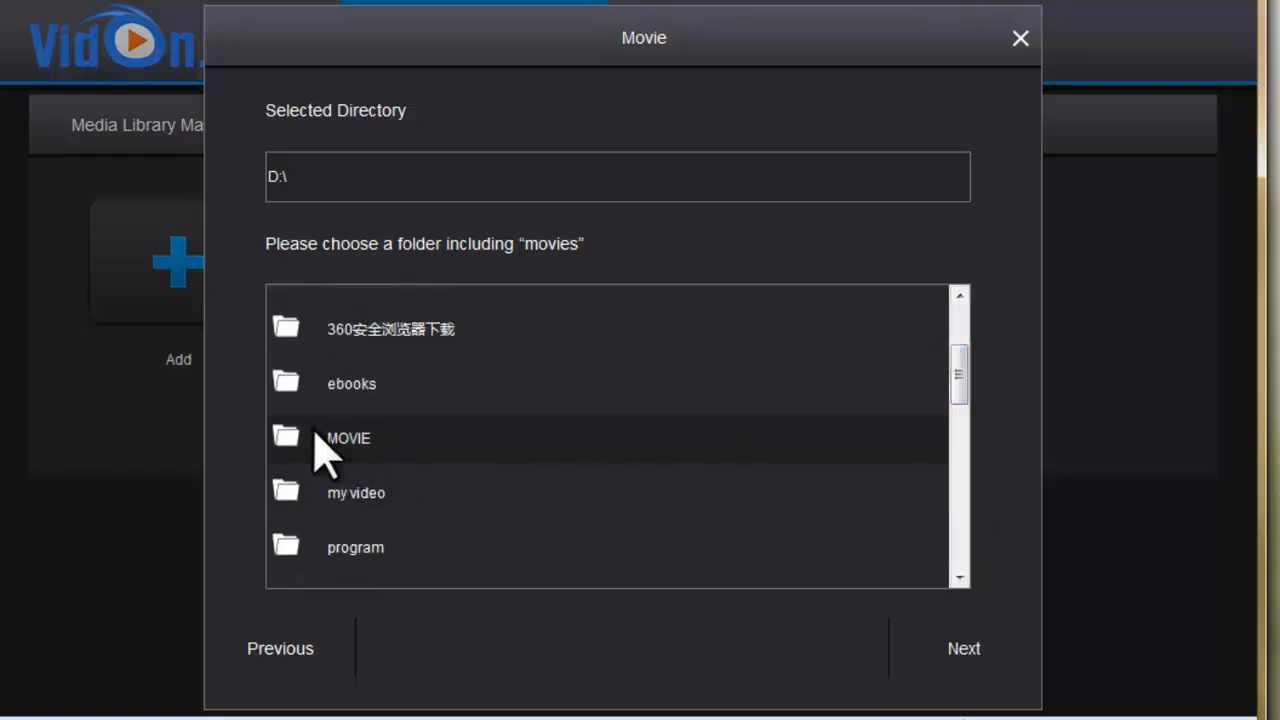
double_click(348, 438)
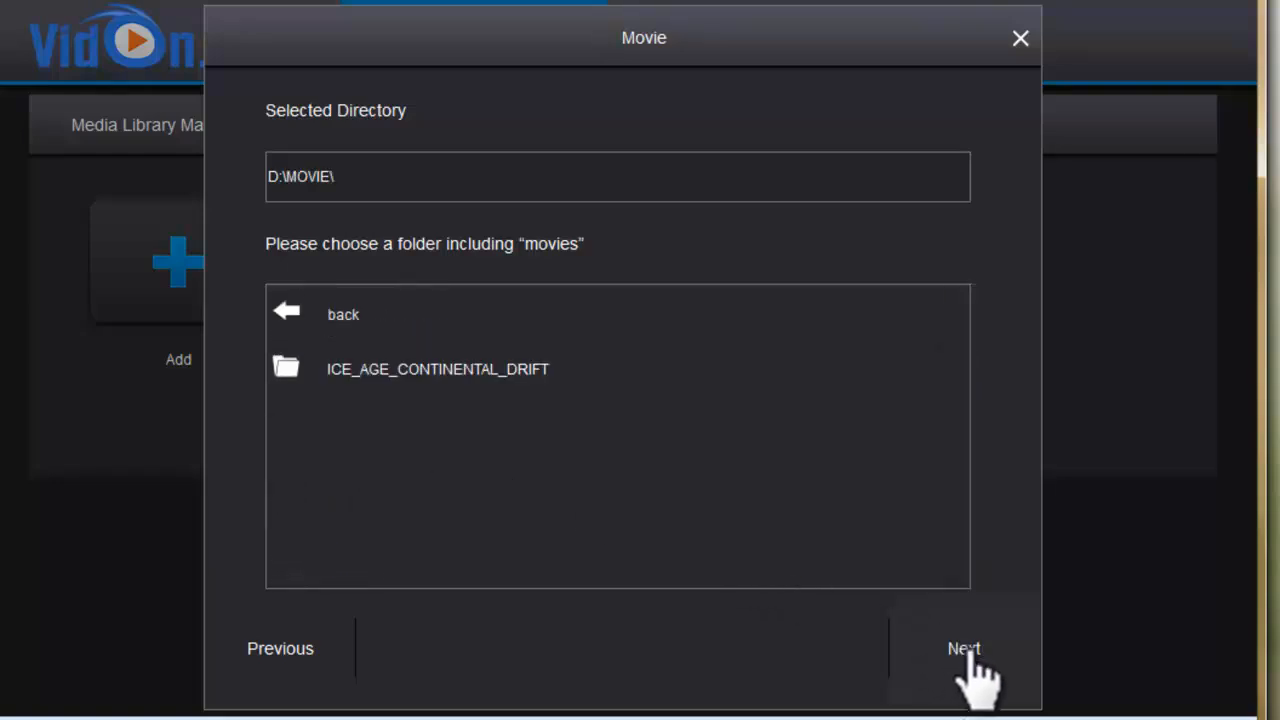
left_click(963, 648)
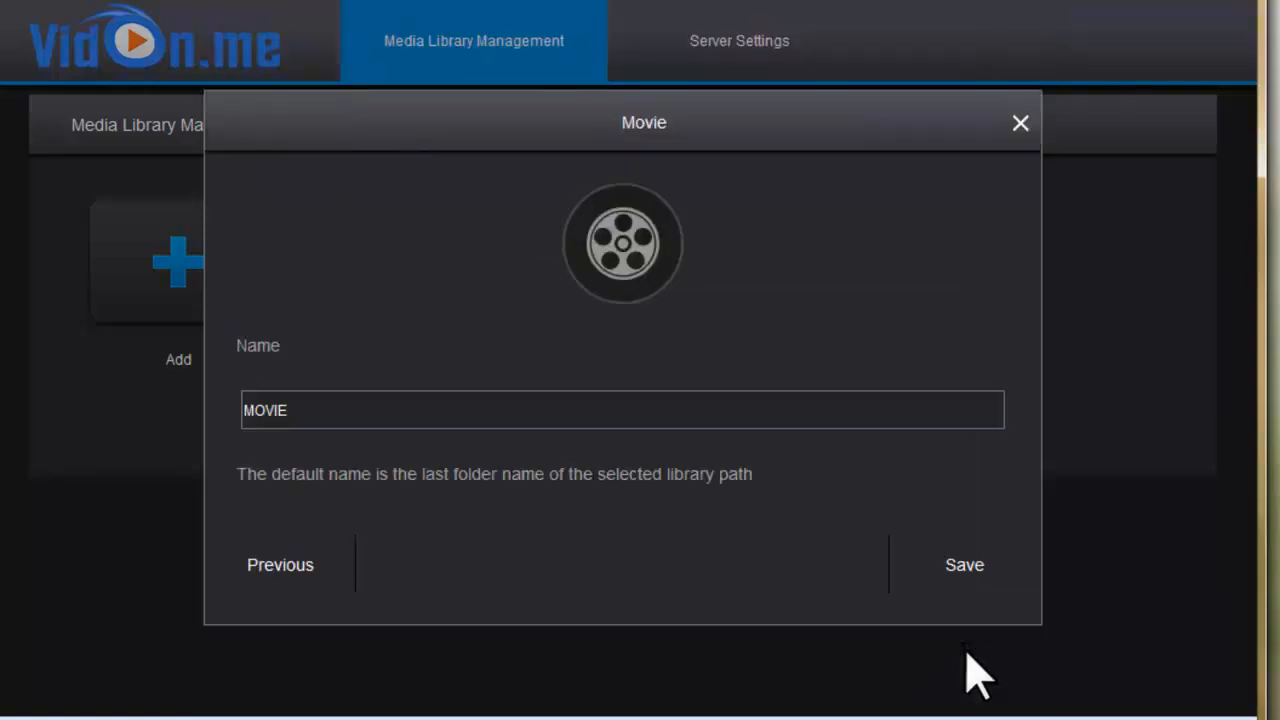
left_click(963, 564)
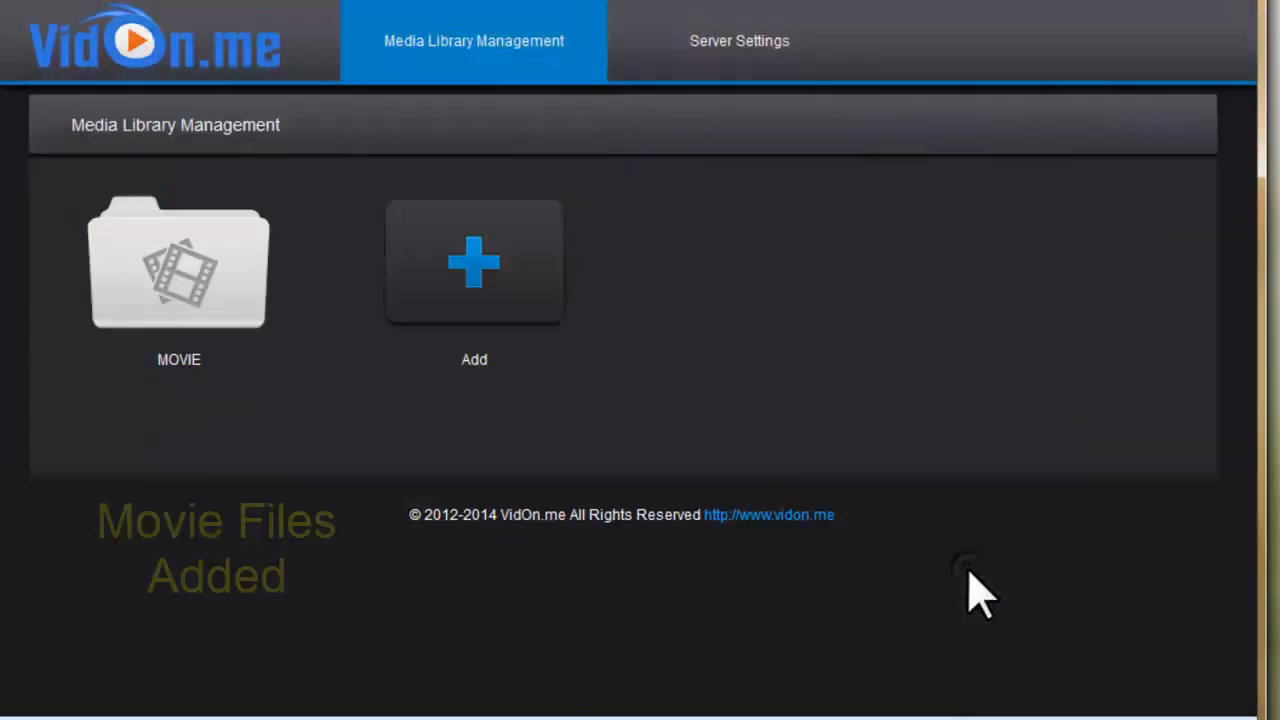
- Select the network VidOn Server in the player and return to its Movie grid
left_click(178, 263)
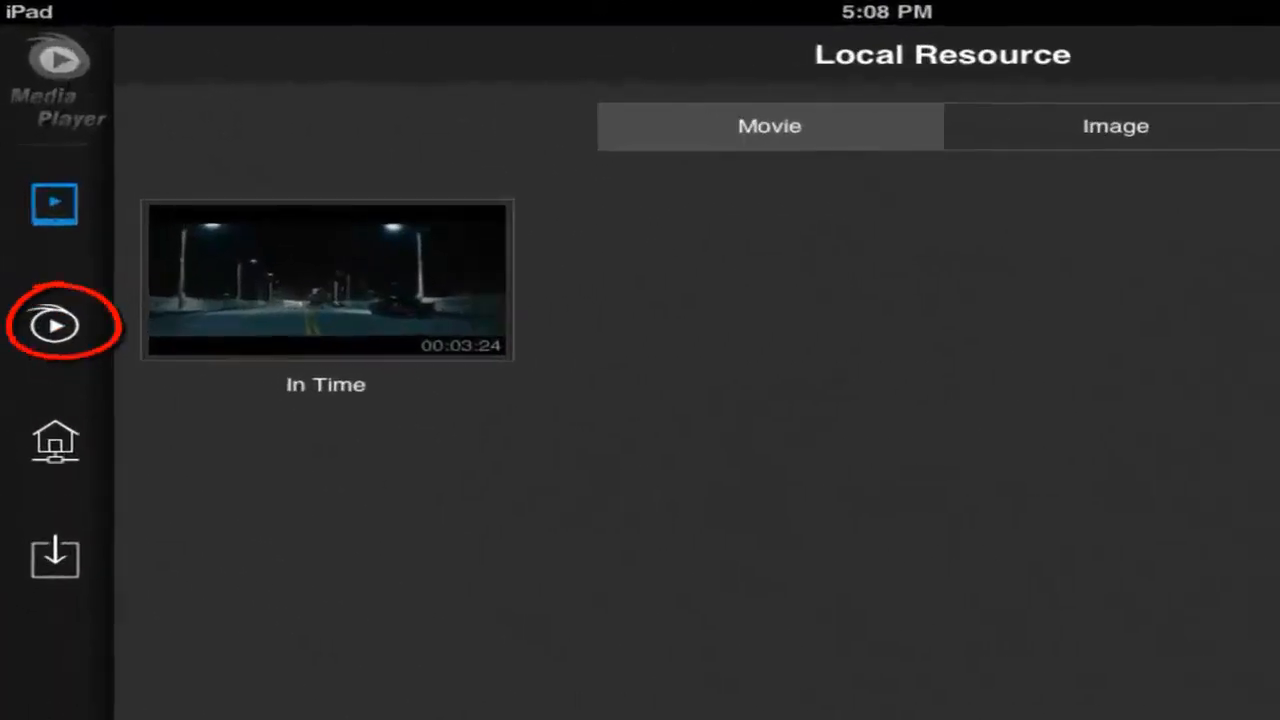
left_click(55, 323)
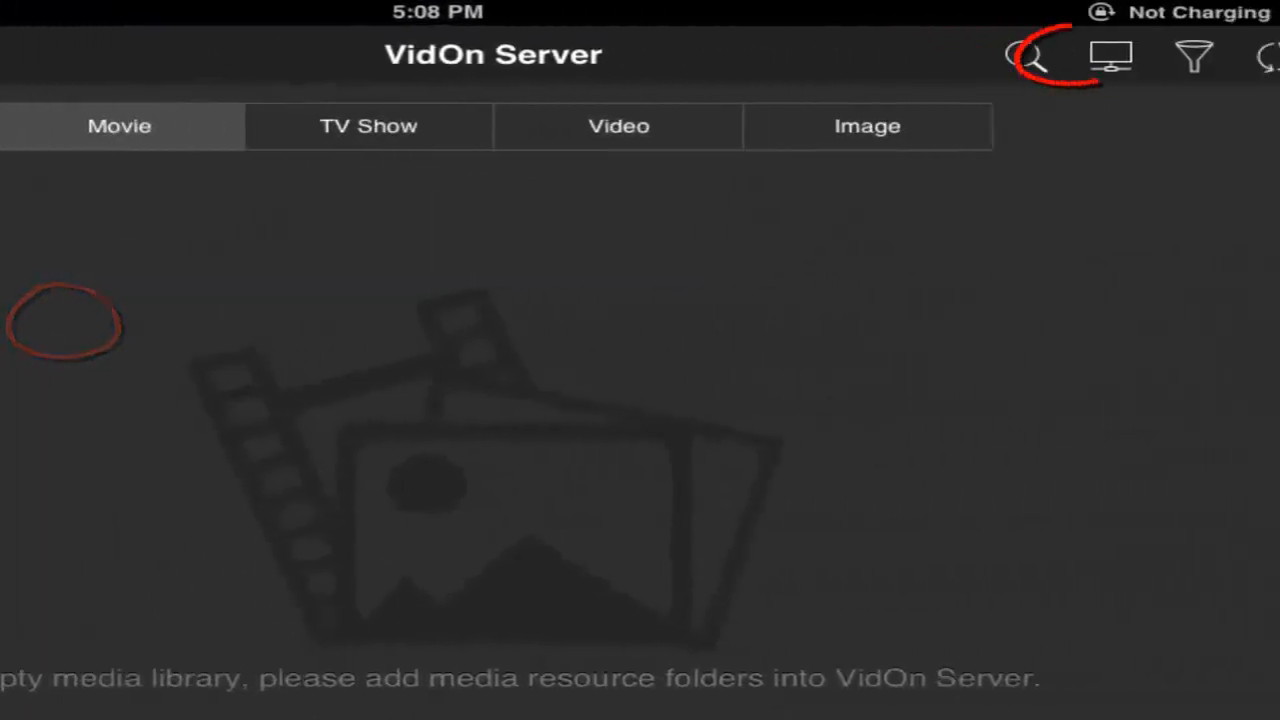
left_click(1111, 55)
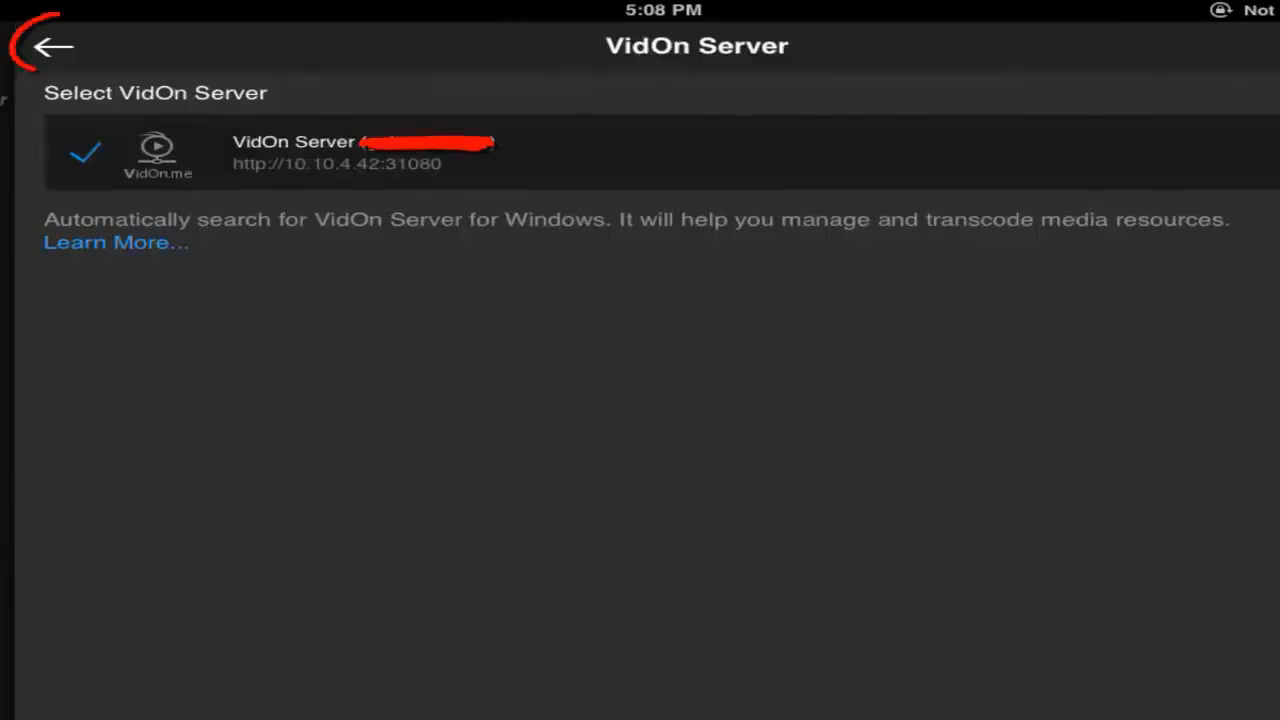
left_click(52, 46)
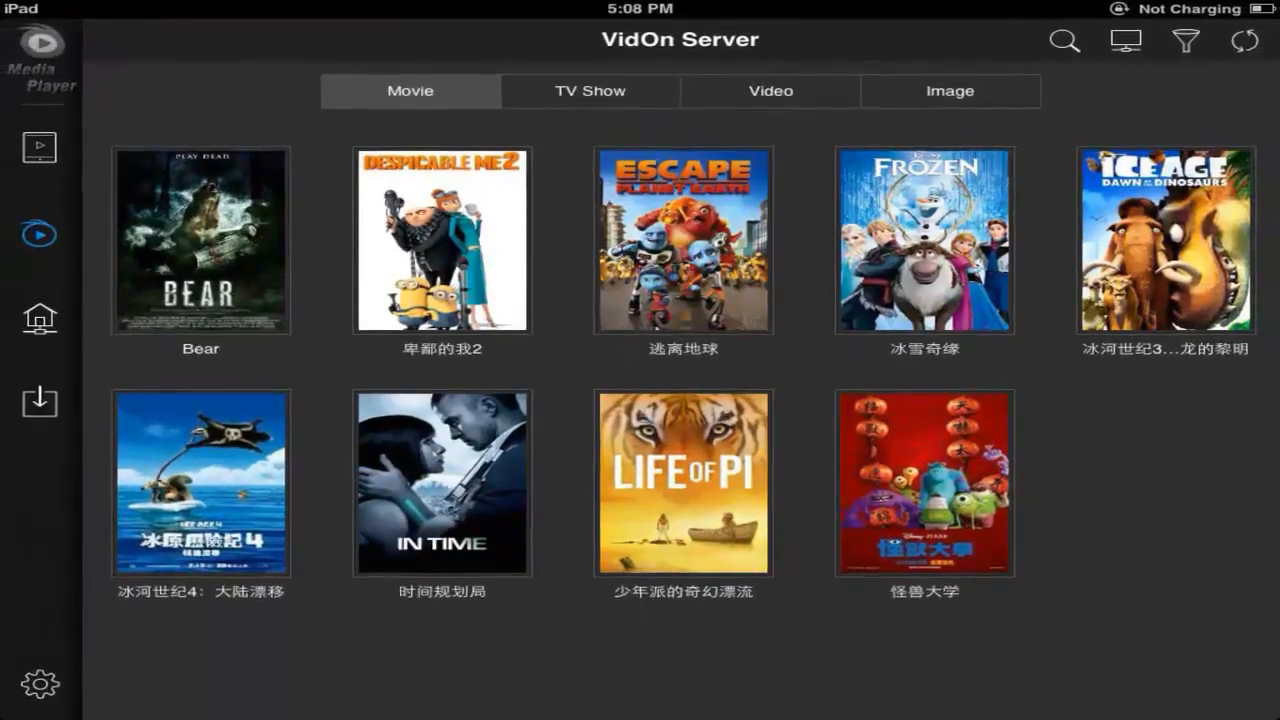
- Stream Frozen's 00:54:13 title, dismiss the gesture guide, then exit playback
left_click(922, 238)
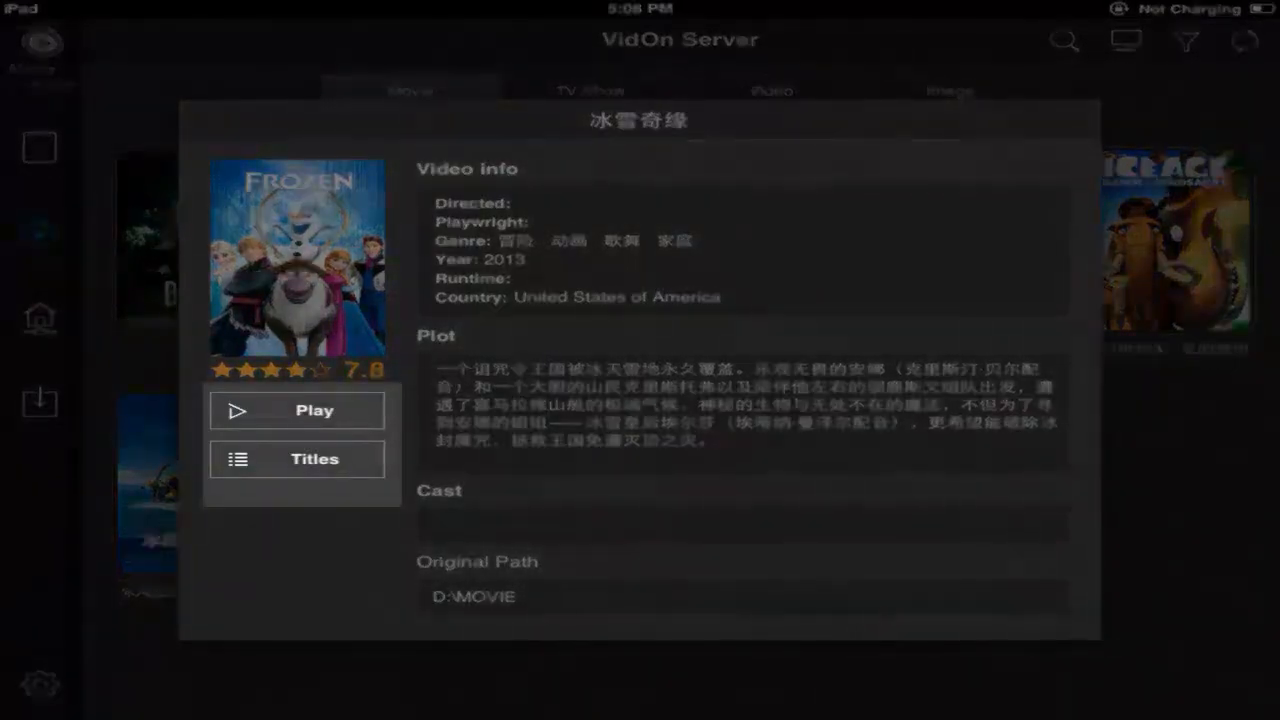
left_click(296, 459)
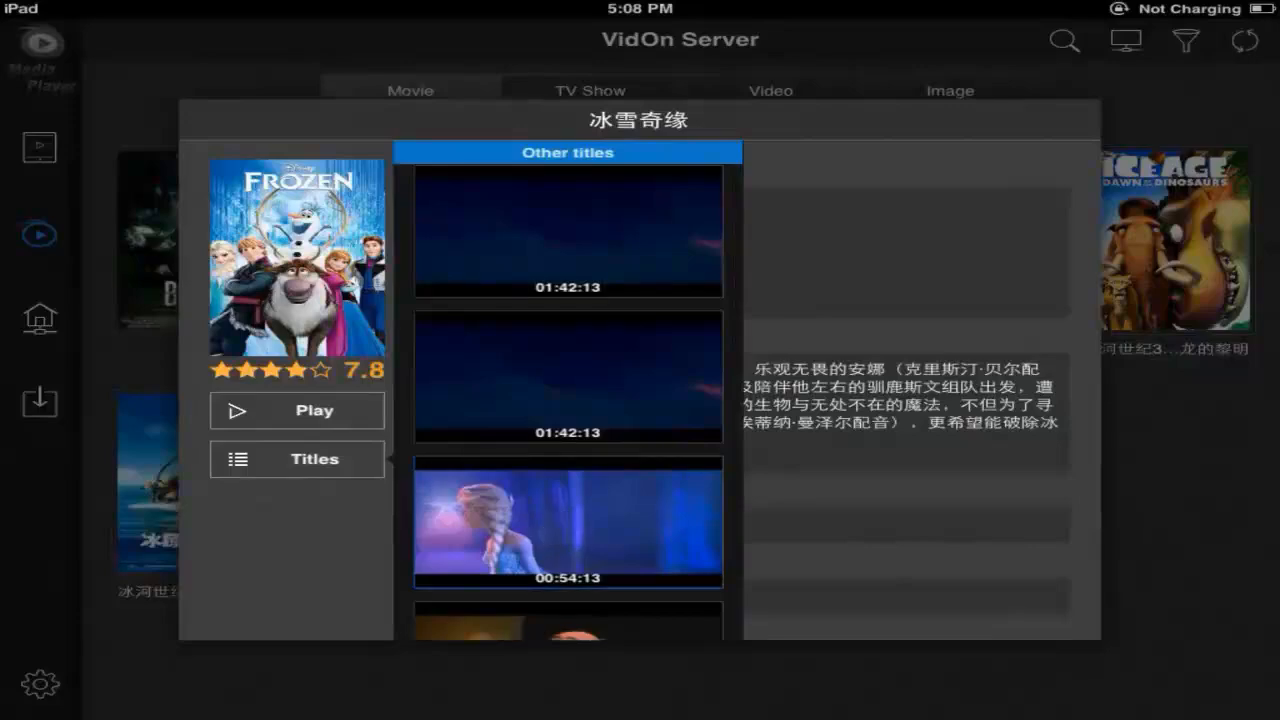
left_click(296, 410)
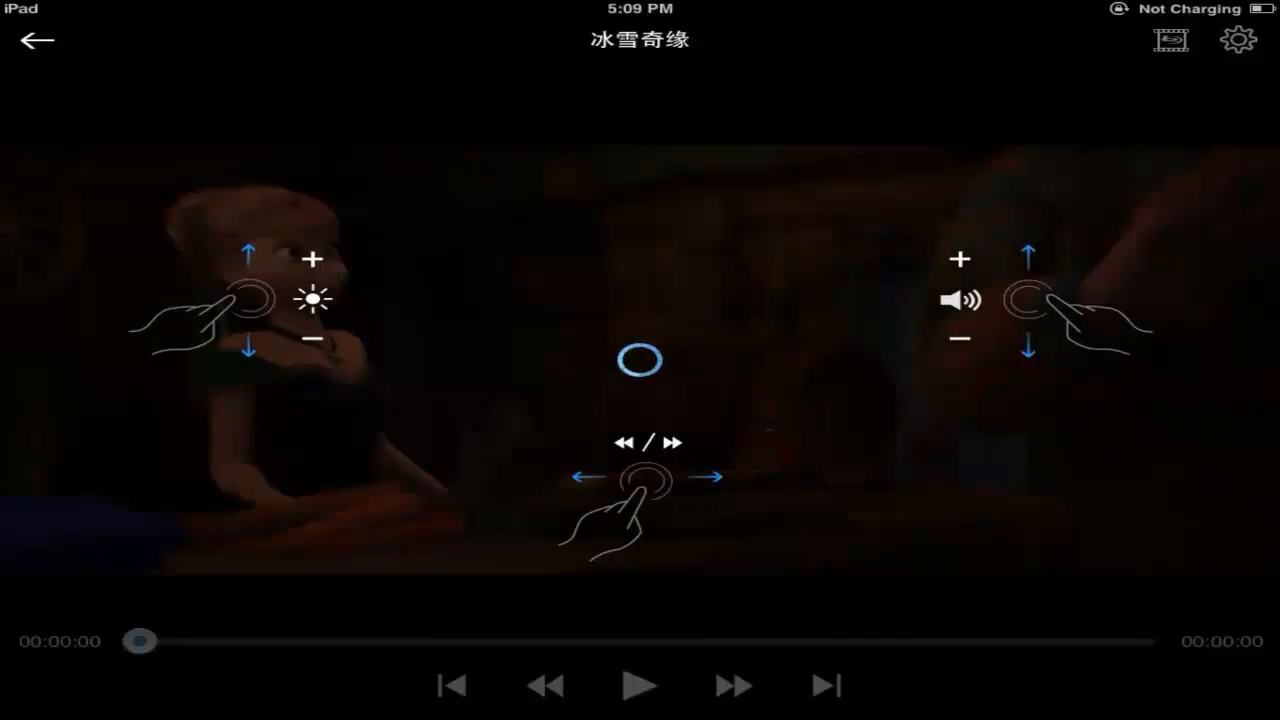
left_click(638, 685)
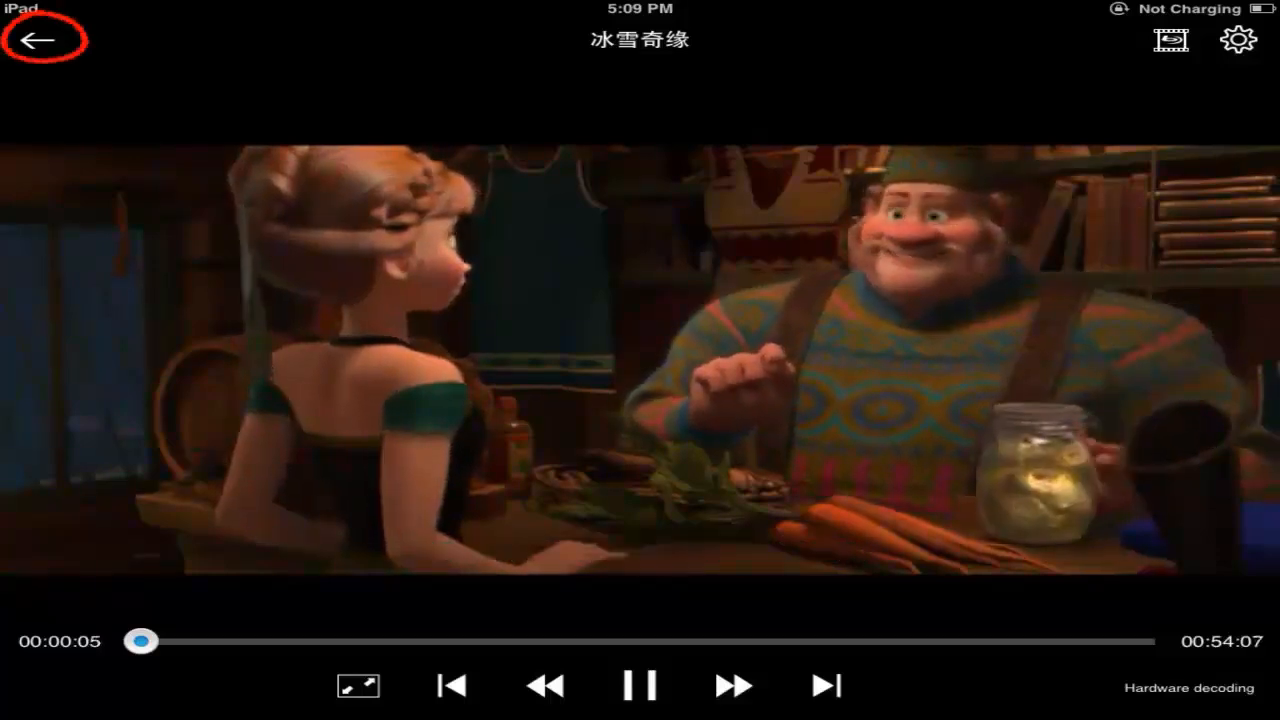
left_click(35, 40)
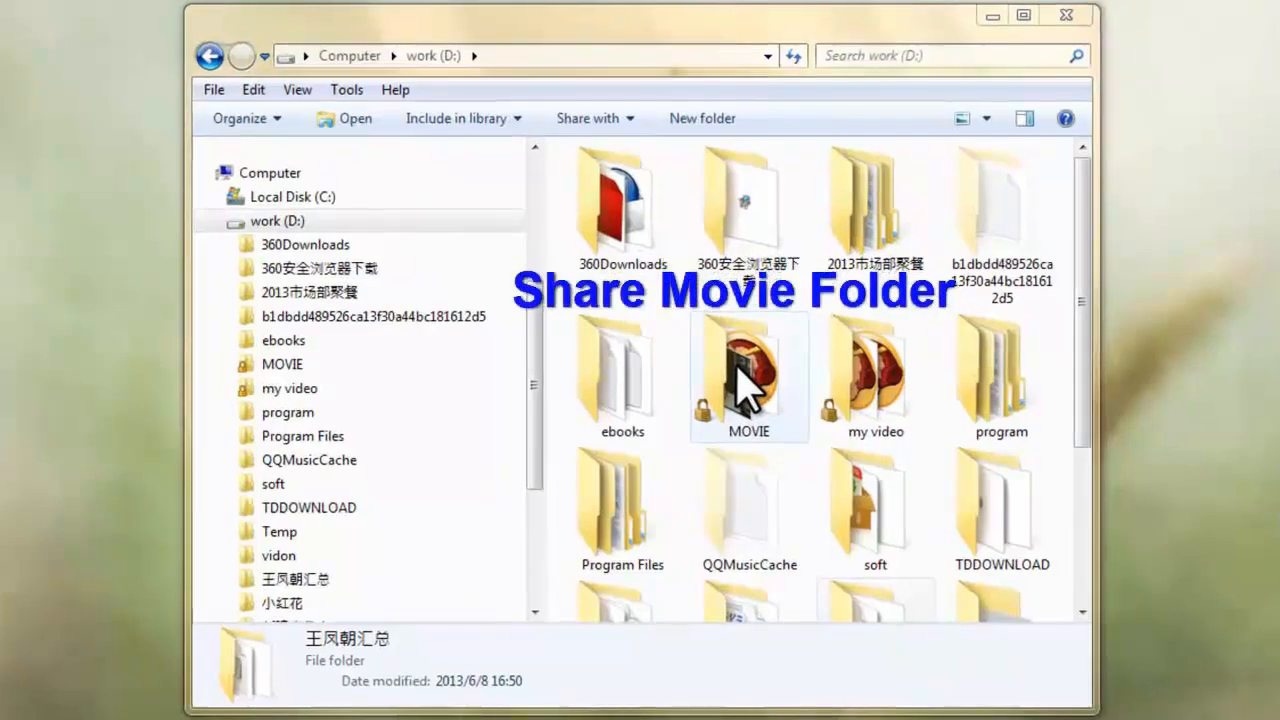
- Open the Properties window of the MOVIE folder on drive D
right_click(748, 375)
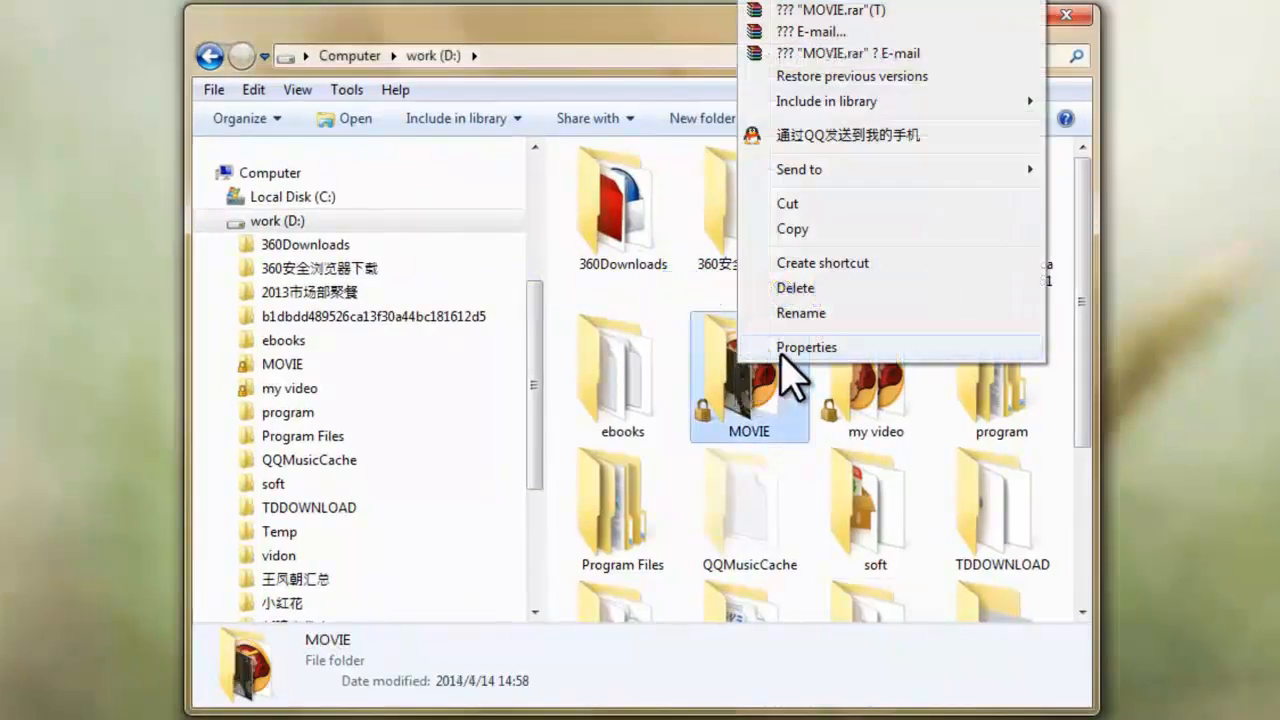
left_click(806, 347)
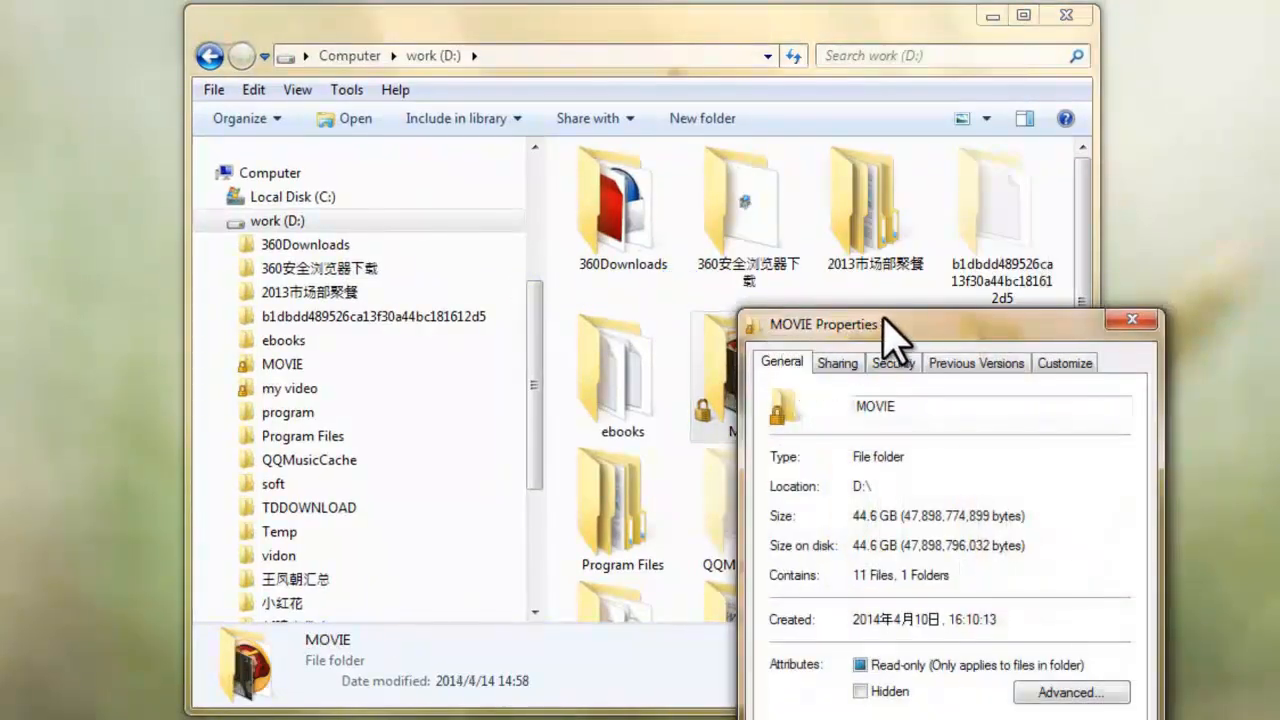
left_click_drag(822, 324, 648, 140)
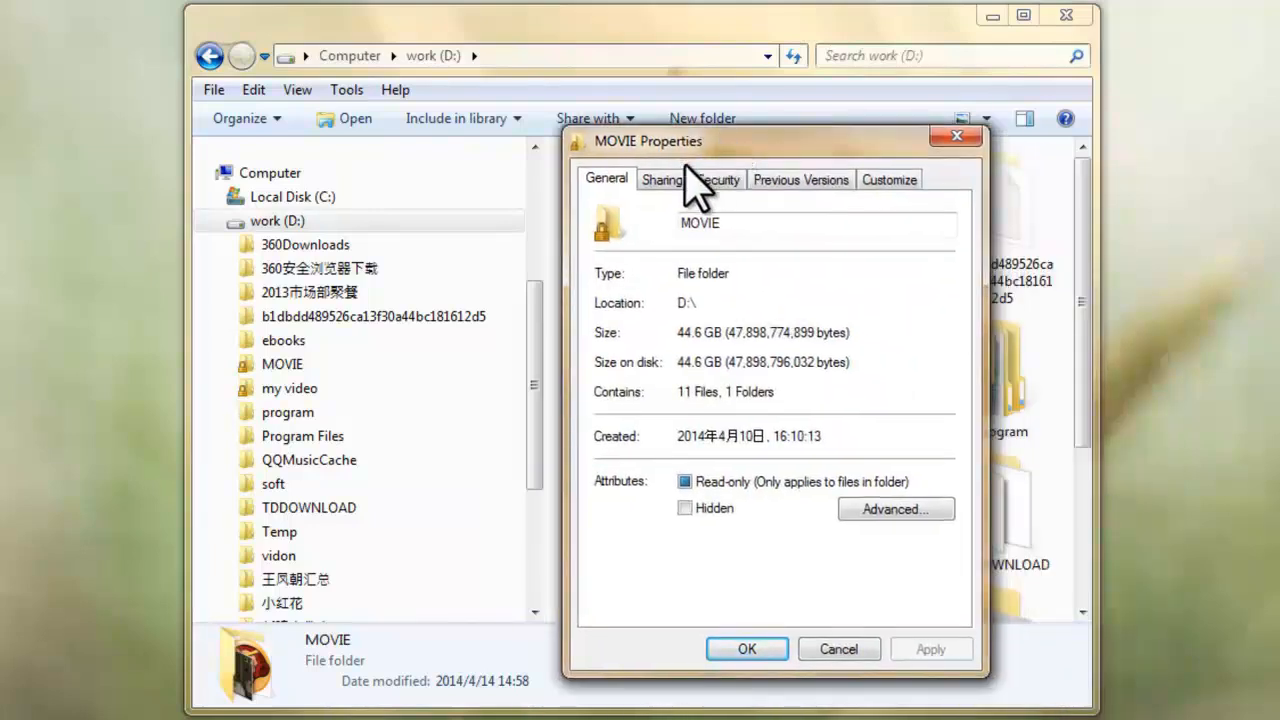
- Share the MOVIE folder from the Sharing tab and close its Properties
left_click(662, 179)
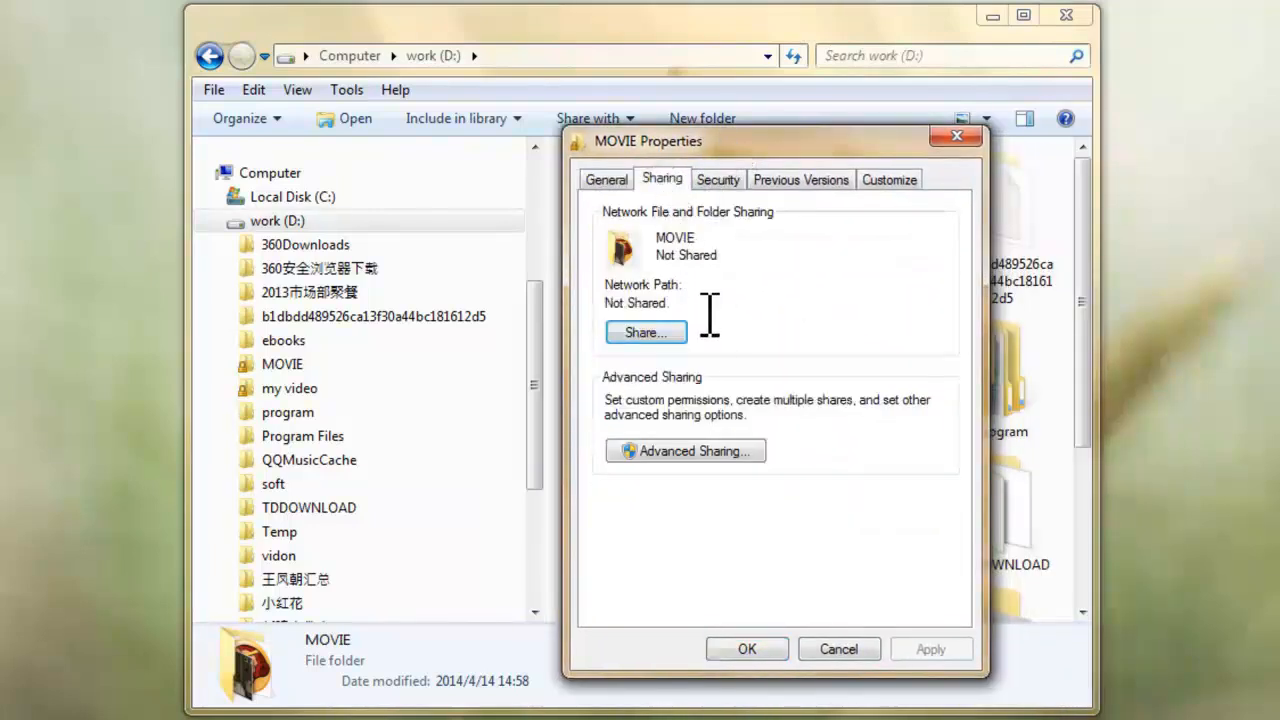
left_click(645, 332)
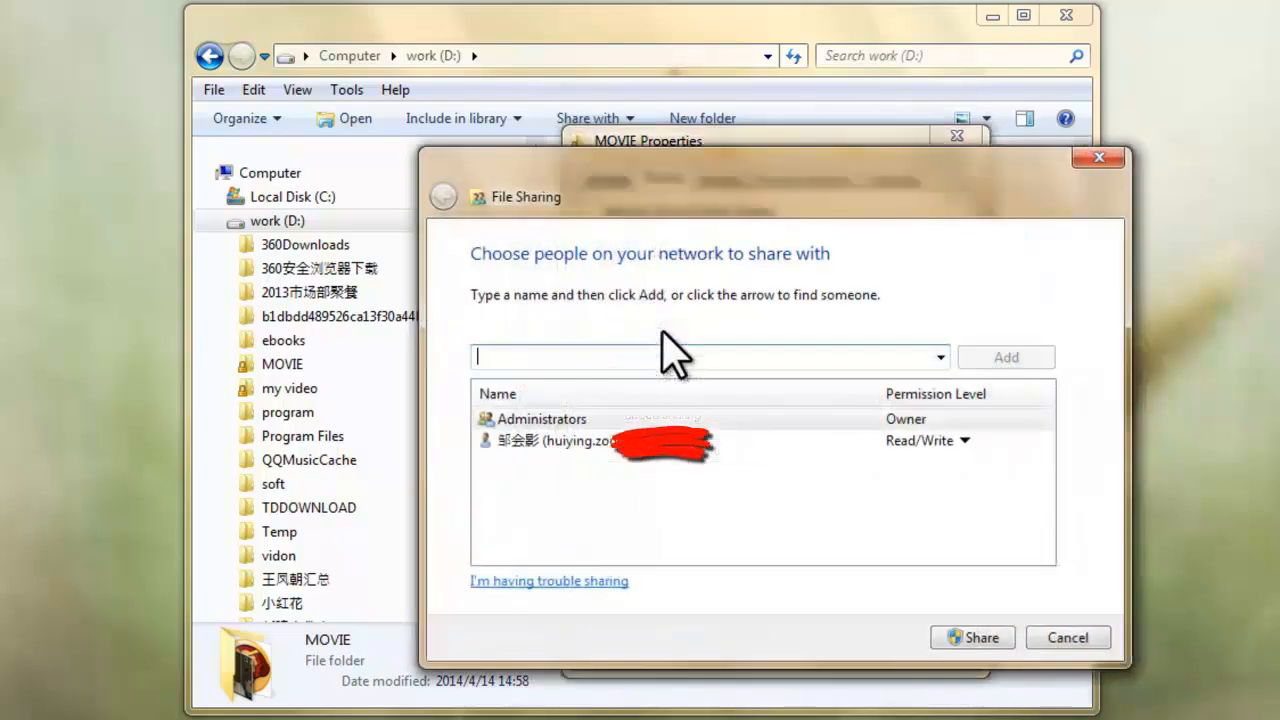
mouse_move(715, 405)
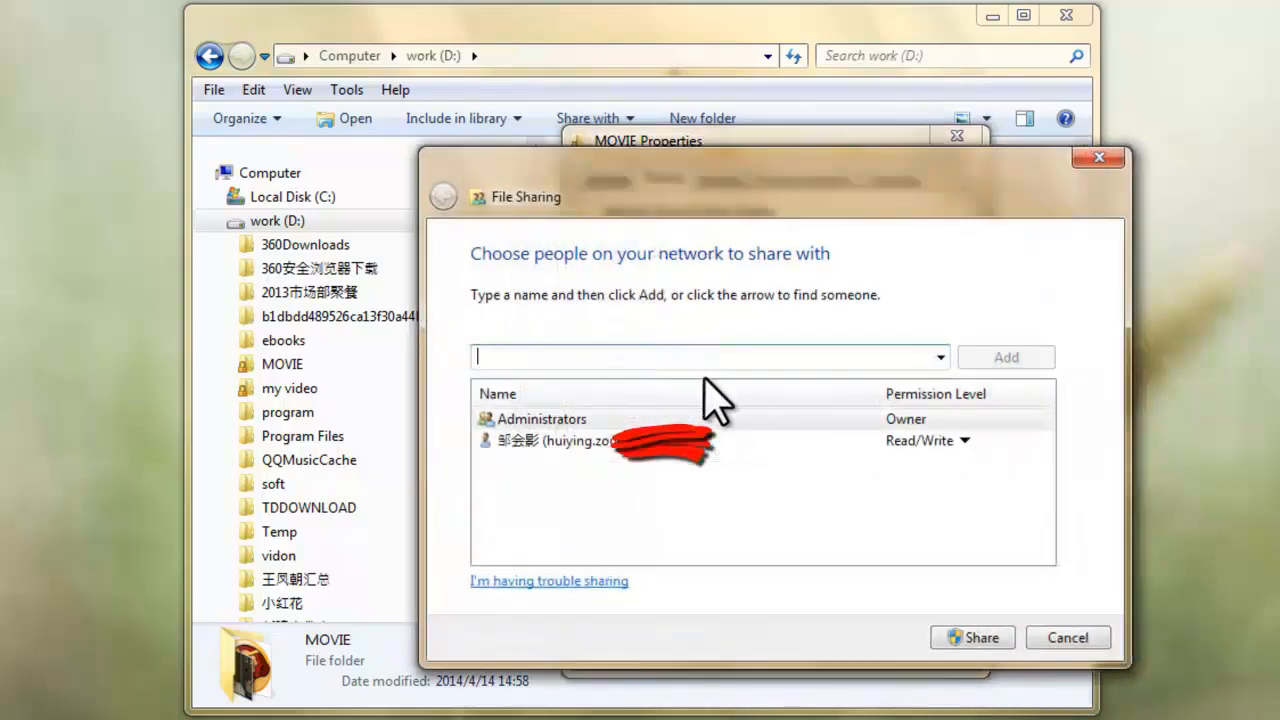
left_click(963, 440)
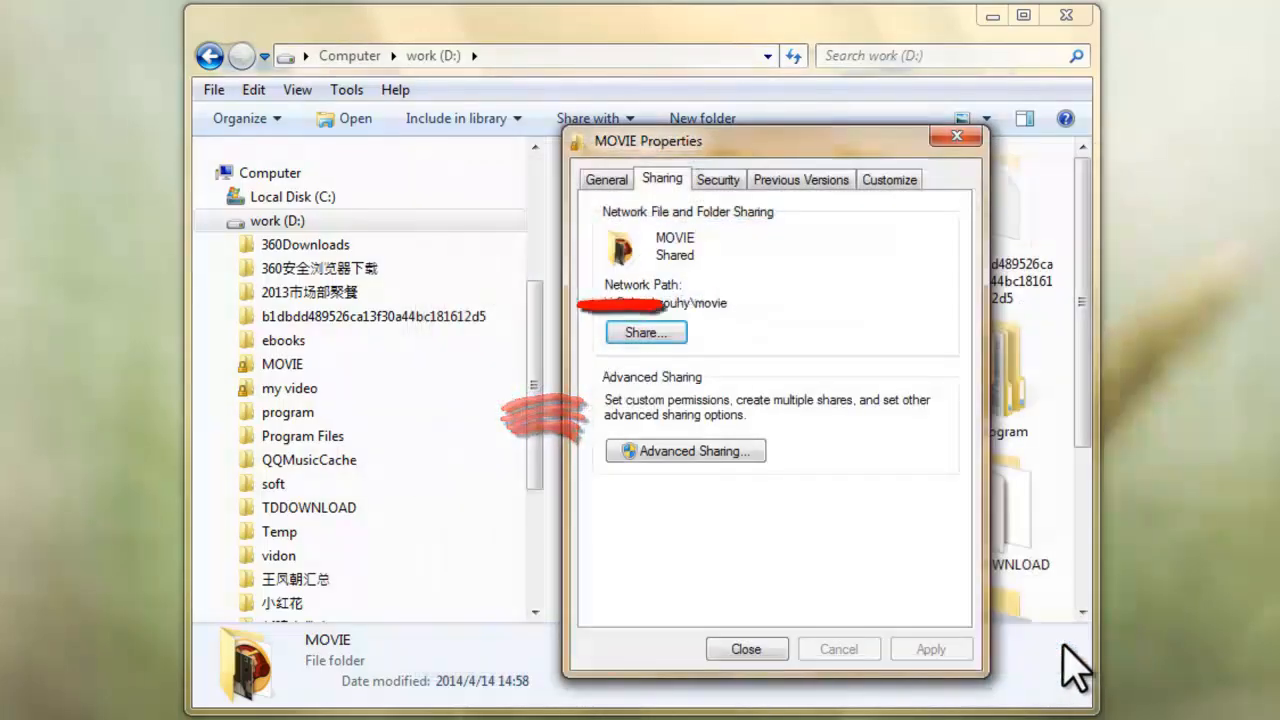
left_click(746, 648)
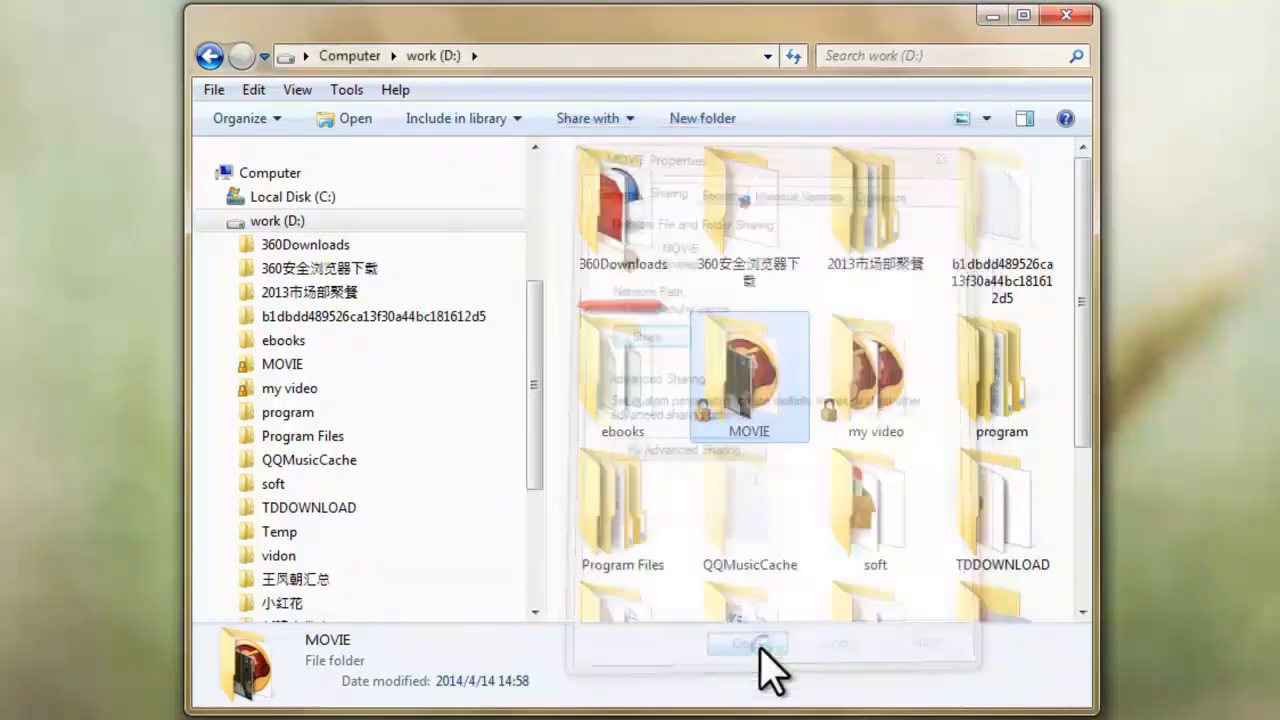
left_click(748, 643)
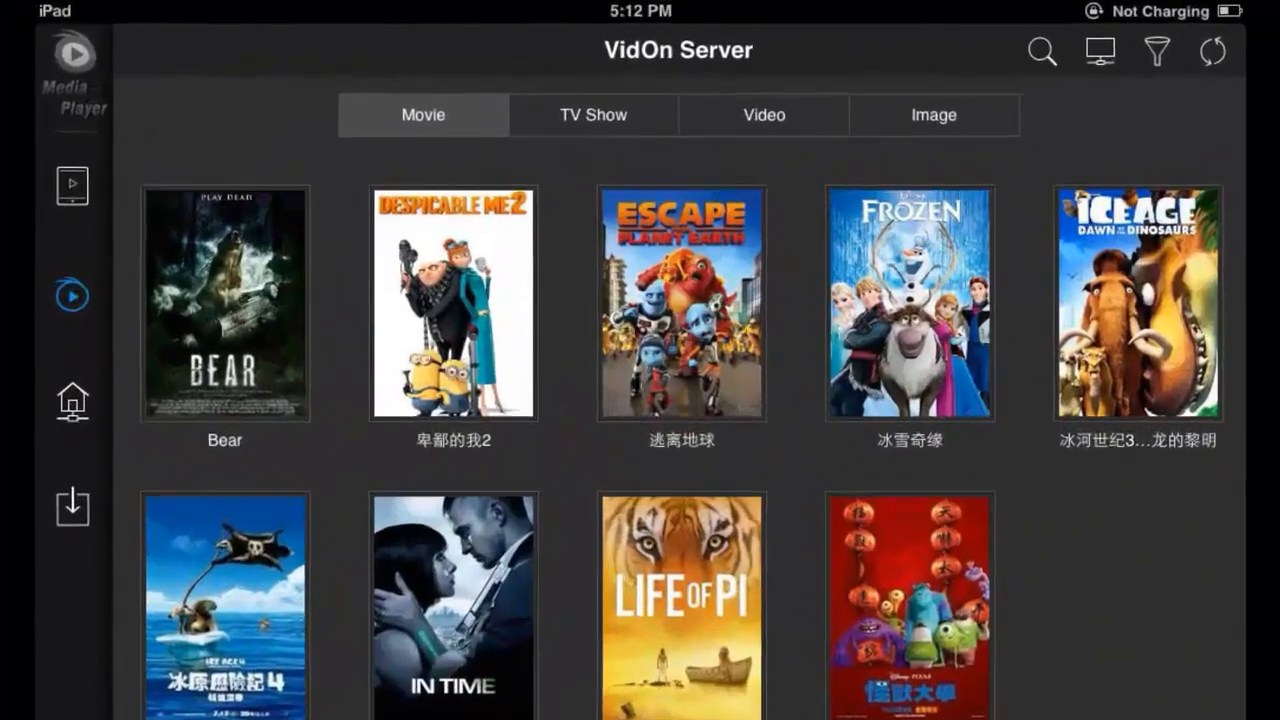
- Go to the network server list and start adding a new server
left_click(72, 402)
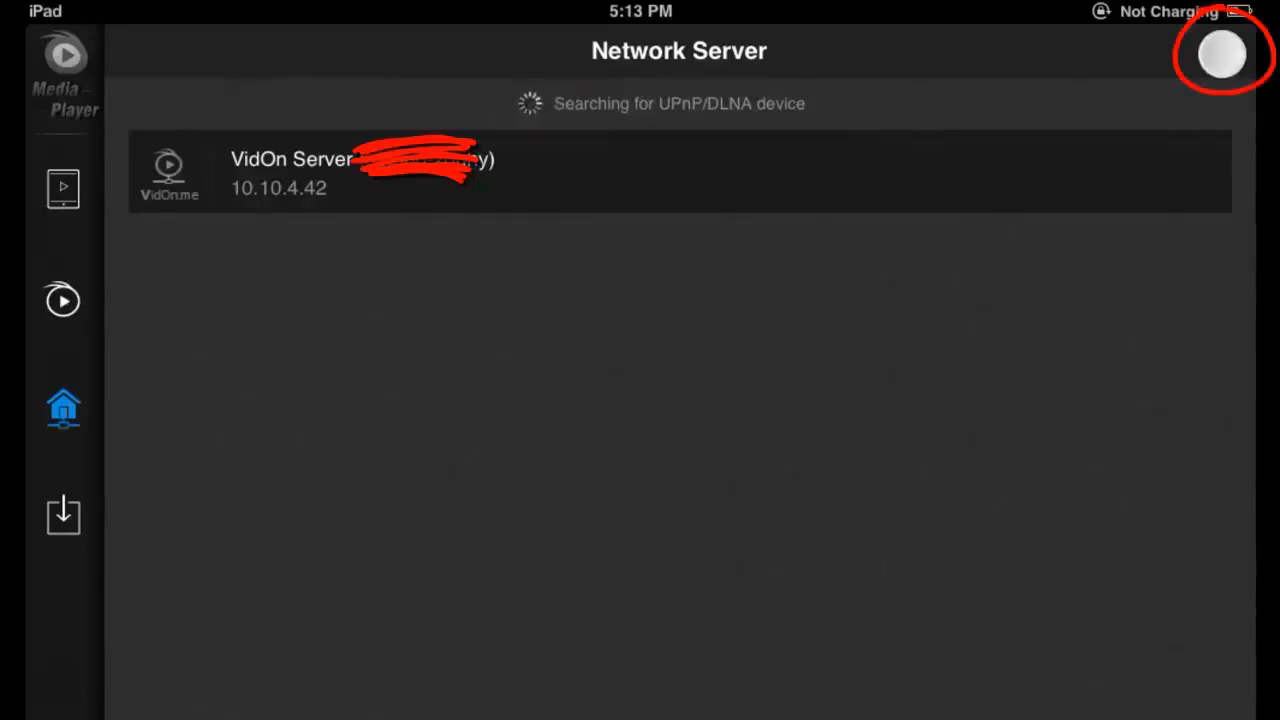
left_click(1218, 54)
type("10.10.4.")
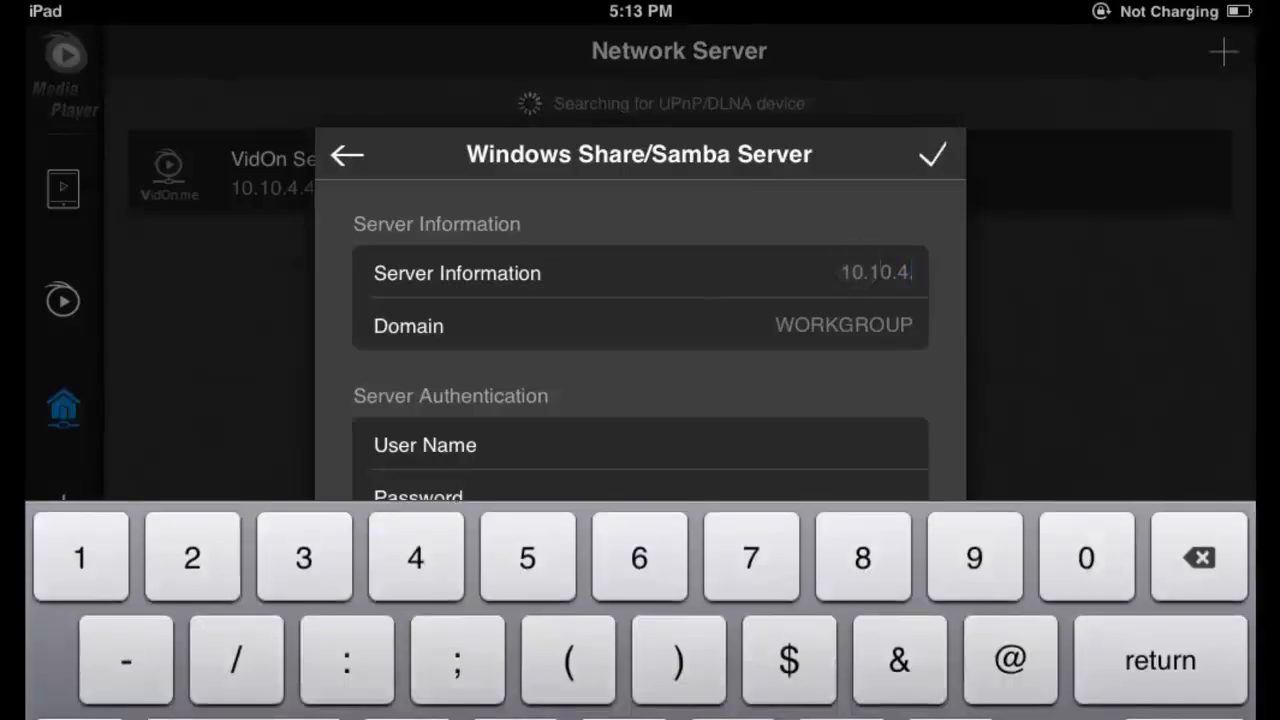
- Save a Windows share server at 10.10.4.42 in WORKGROUP with the PC login and password
type("2")
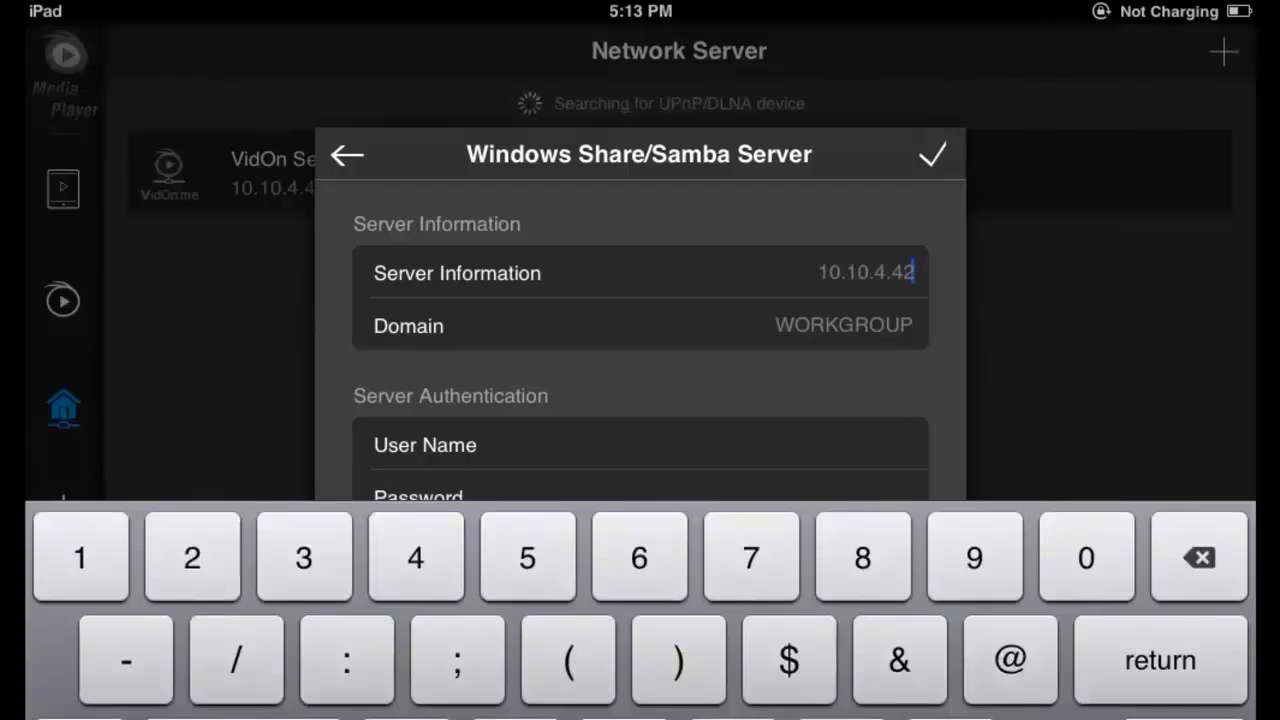
left_click(647, 445)
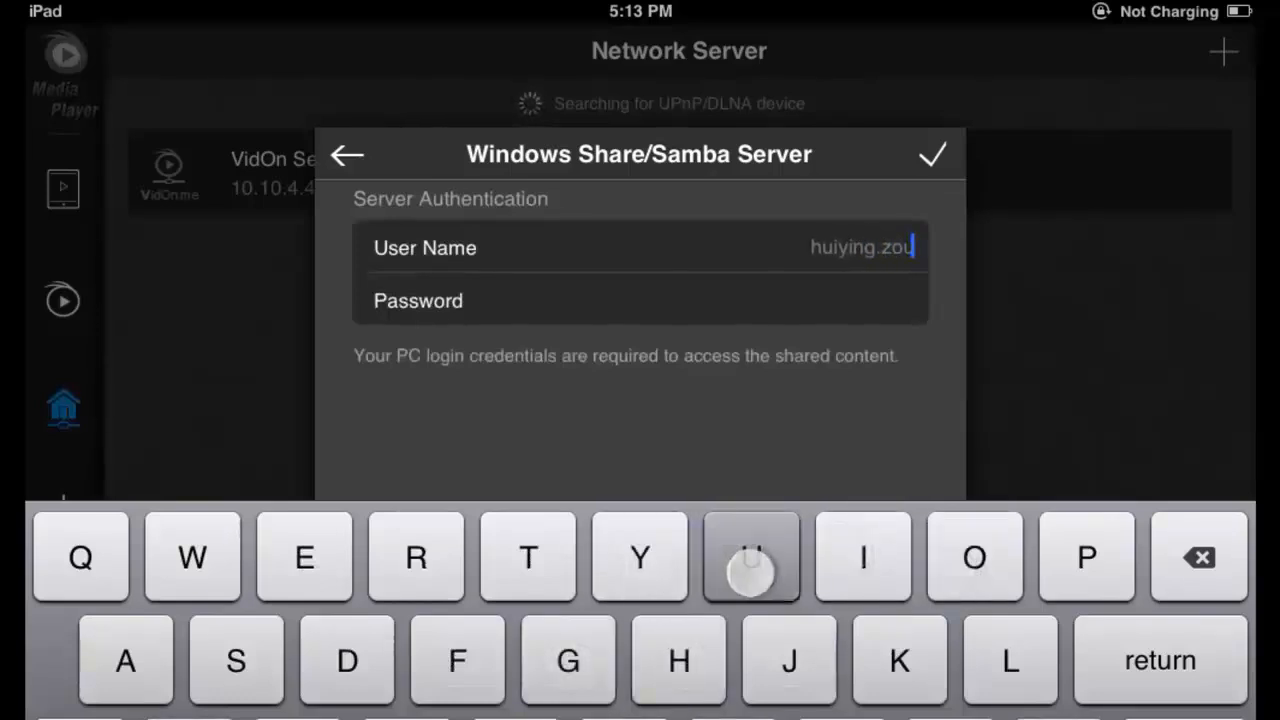
left_click(640, 300)
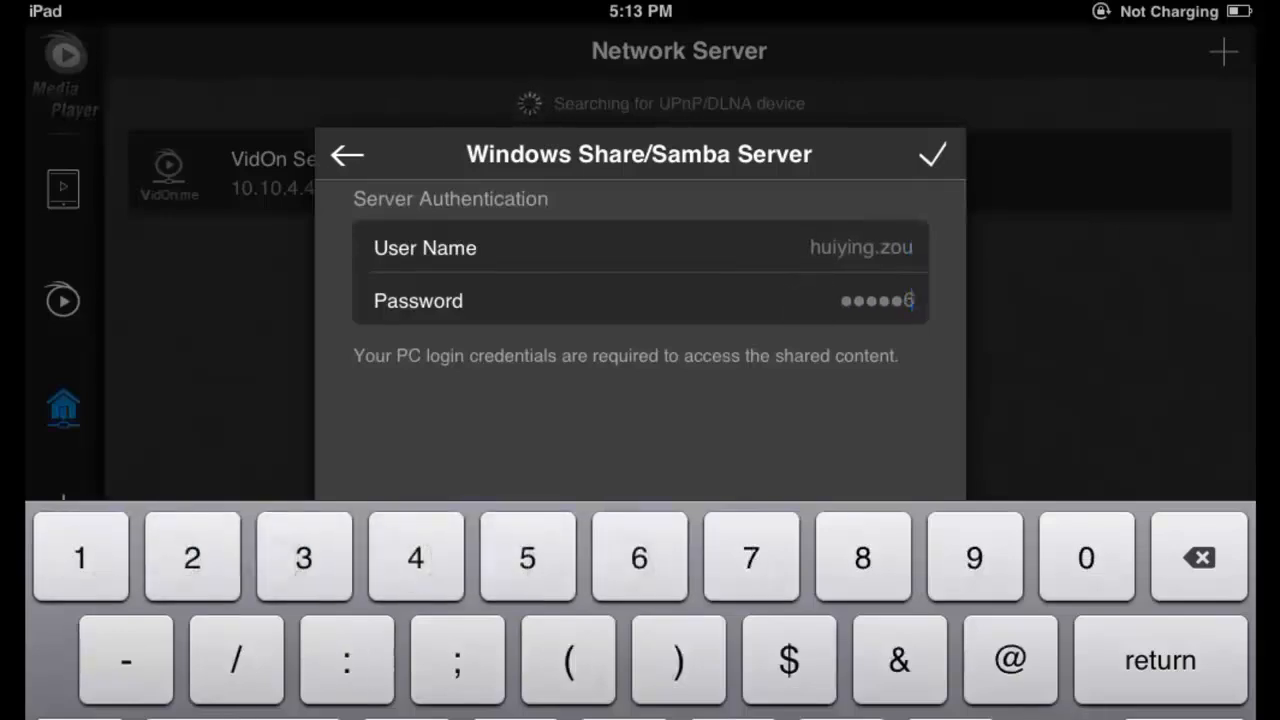
left_click(932, 154)
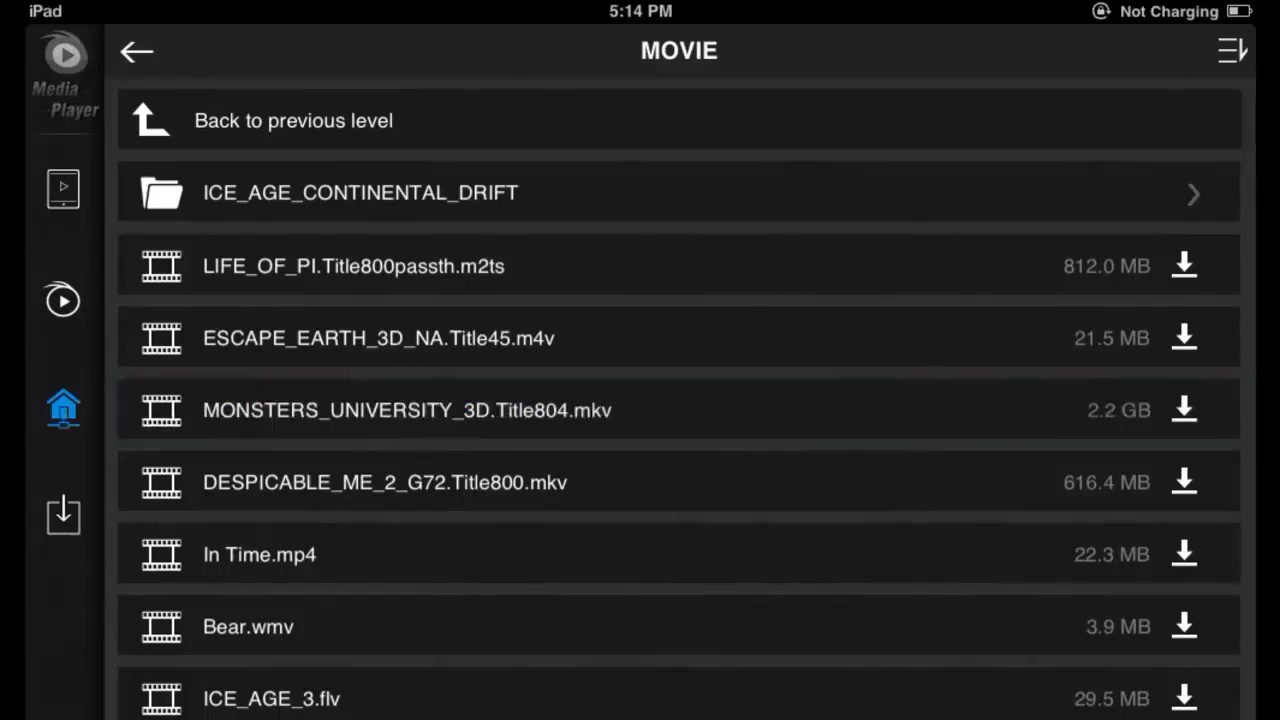
- Play MONSTERS_UNIVERSITY_3D.Title804.mkv, switch subtitles from Chinese to English, then return to MOVIE
left_click(406, 410)
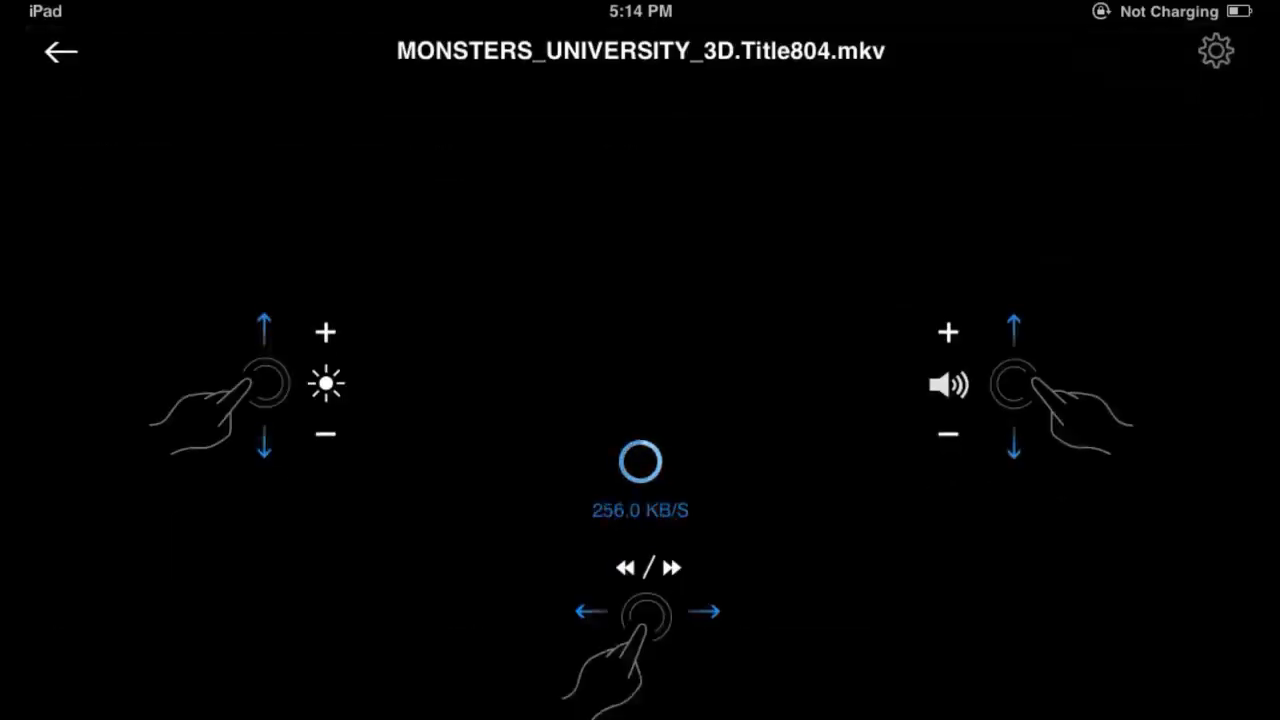
left_click(1216, 50)
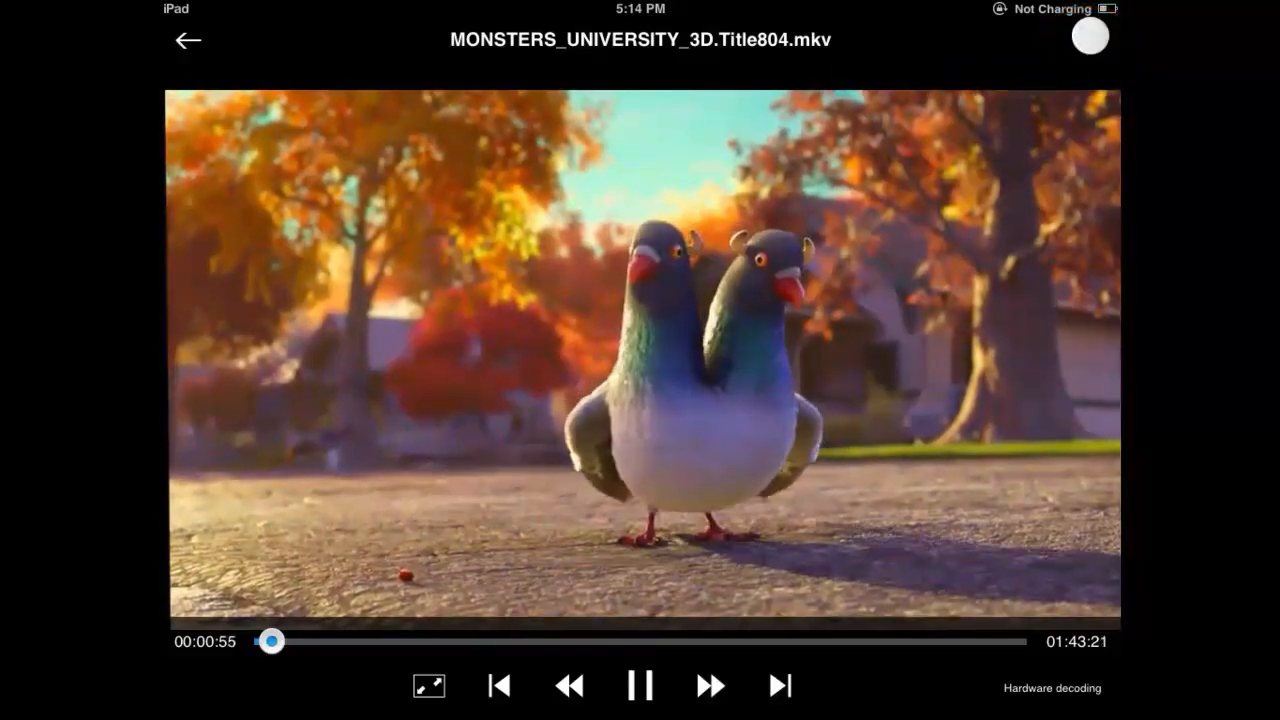
left_click(1089, 40)
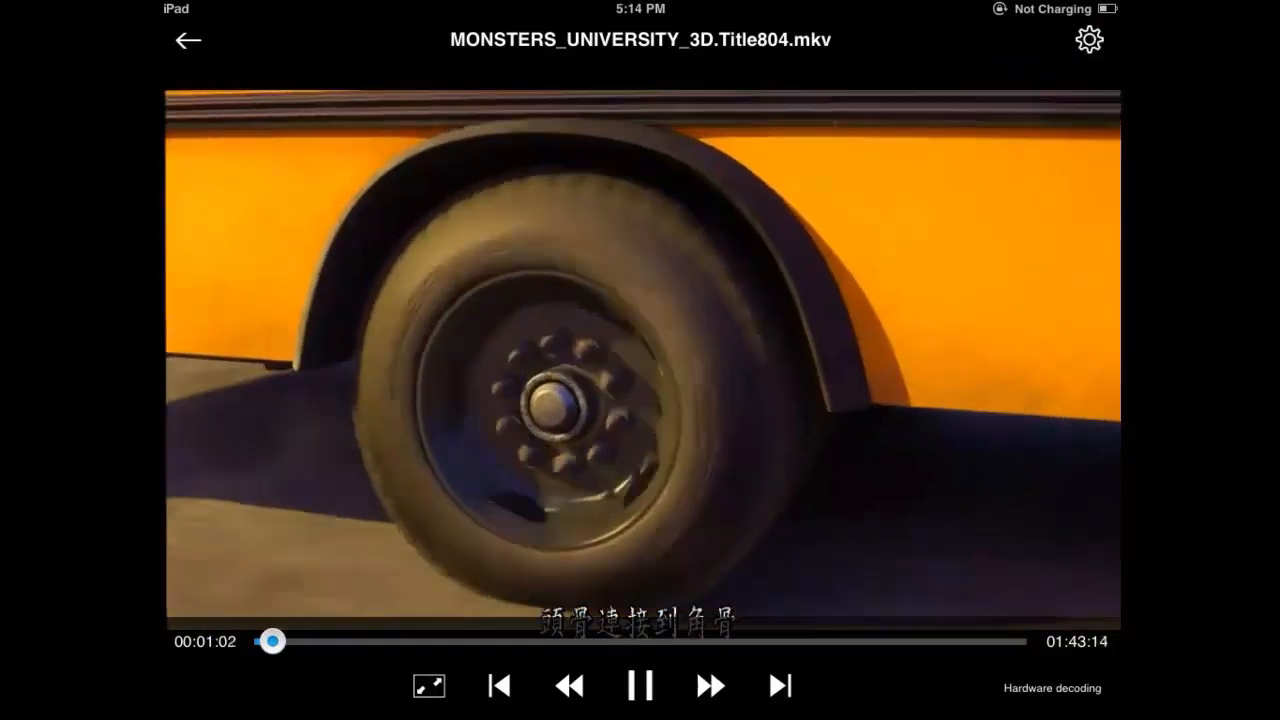
left_click(1088, 40)
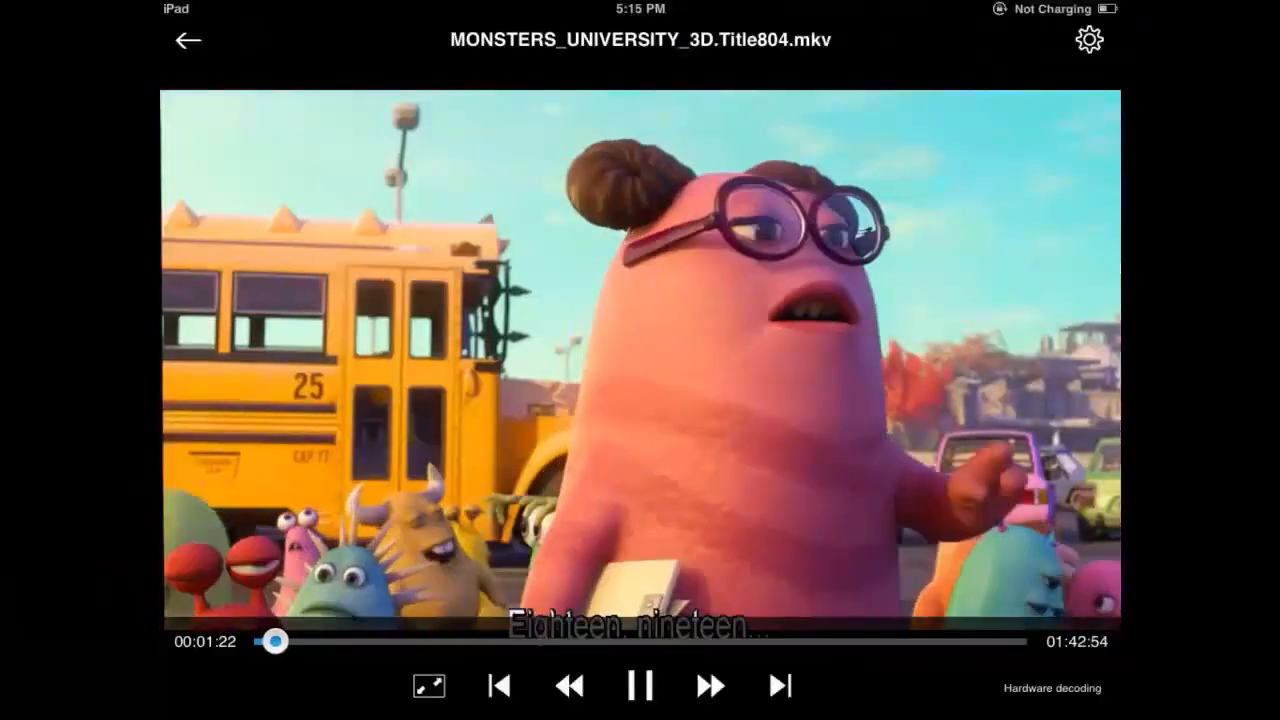
left_click(185, 41)
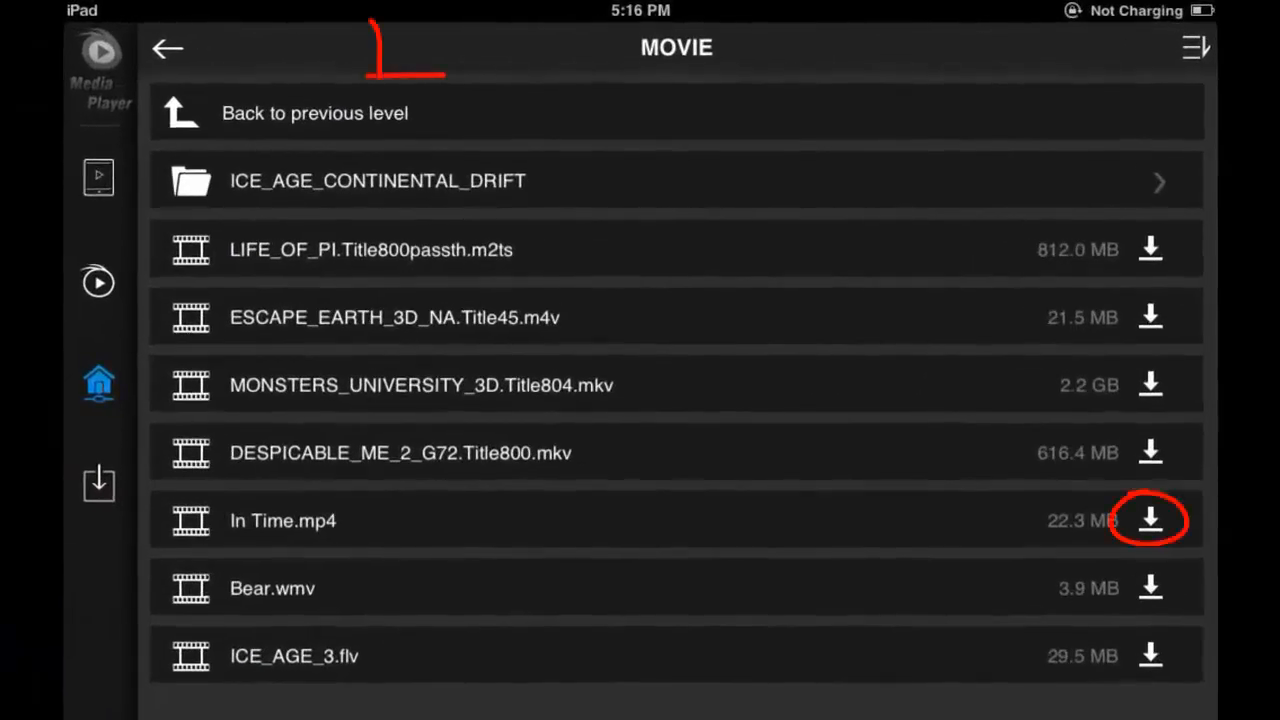
- Download In Time.mp4, check the Download List, then view it under Local Resource movies
left_click(1149, 520)
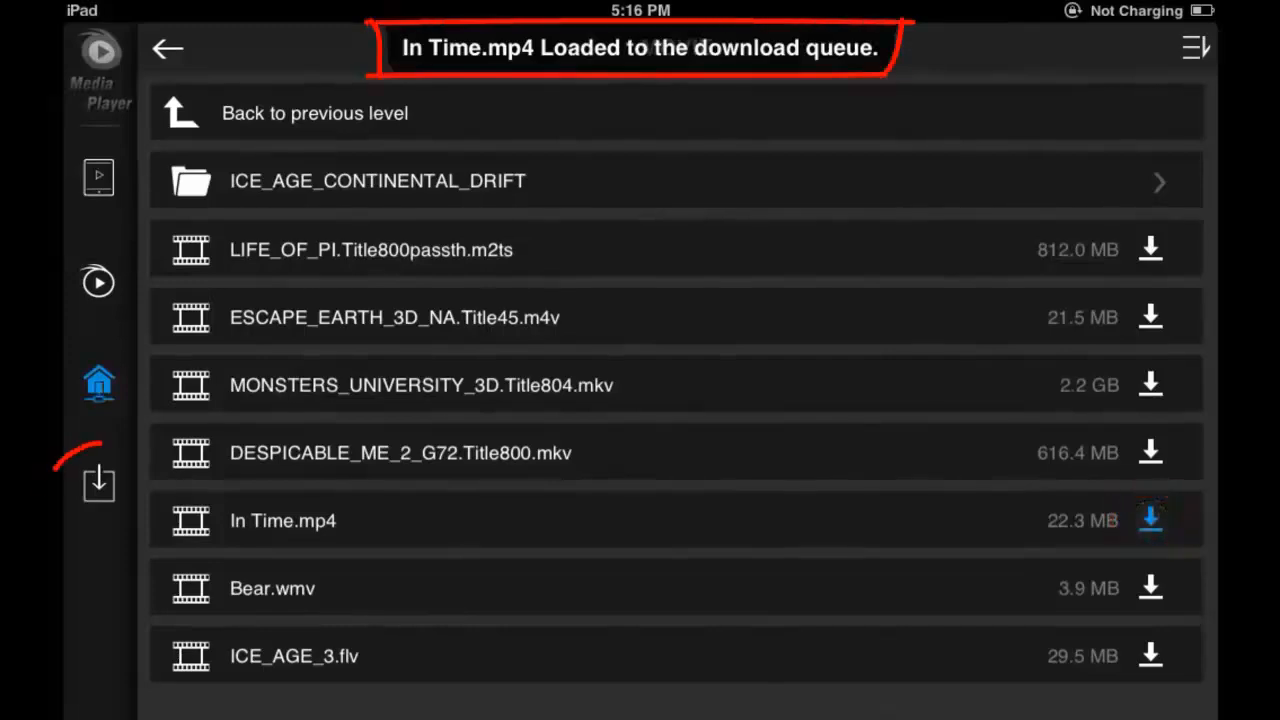
left_click(98, 483)
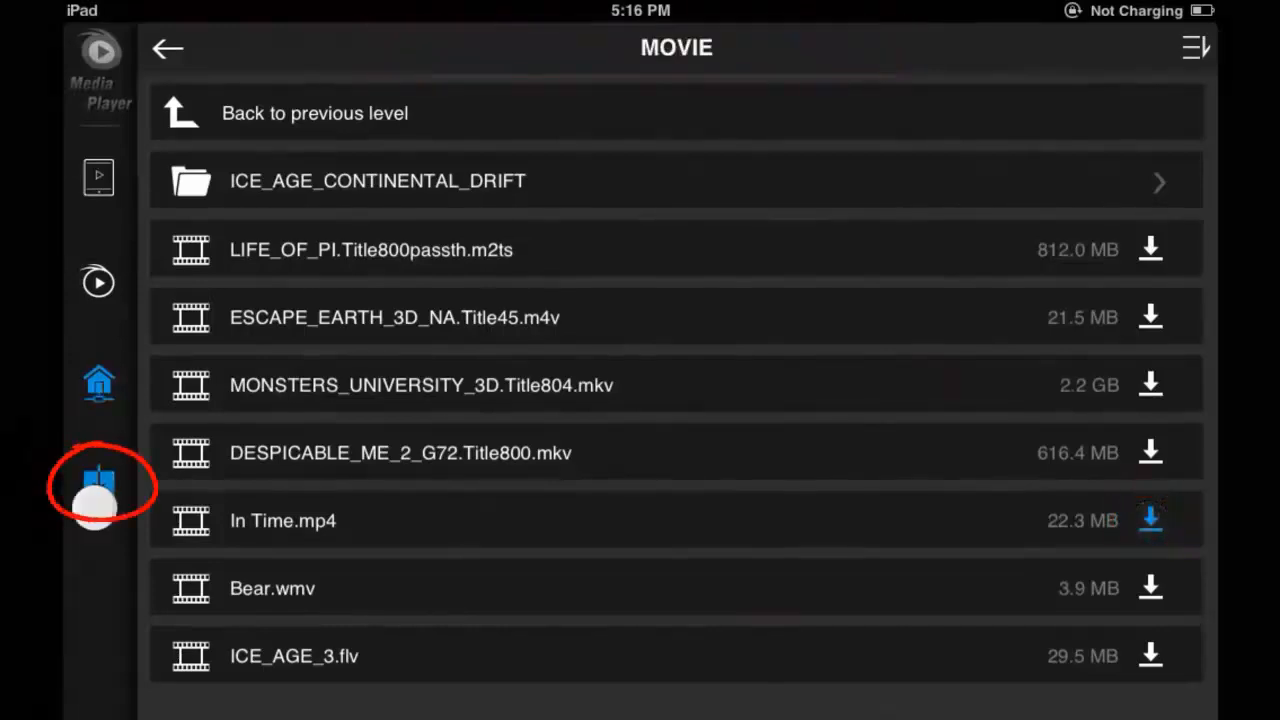
left_click(98, 483)
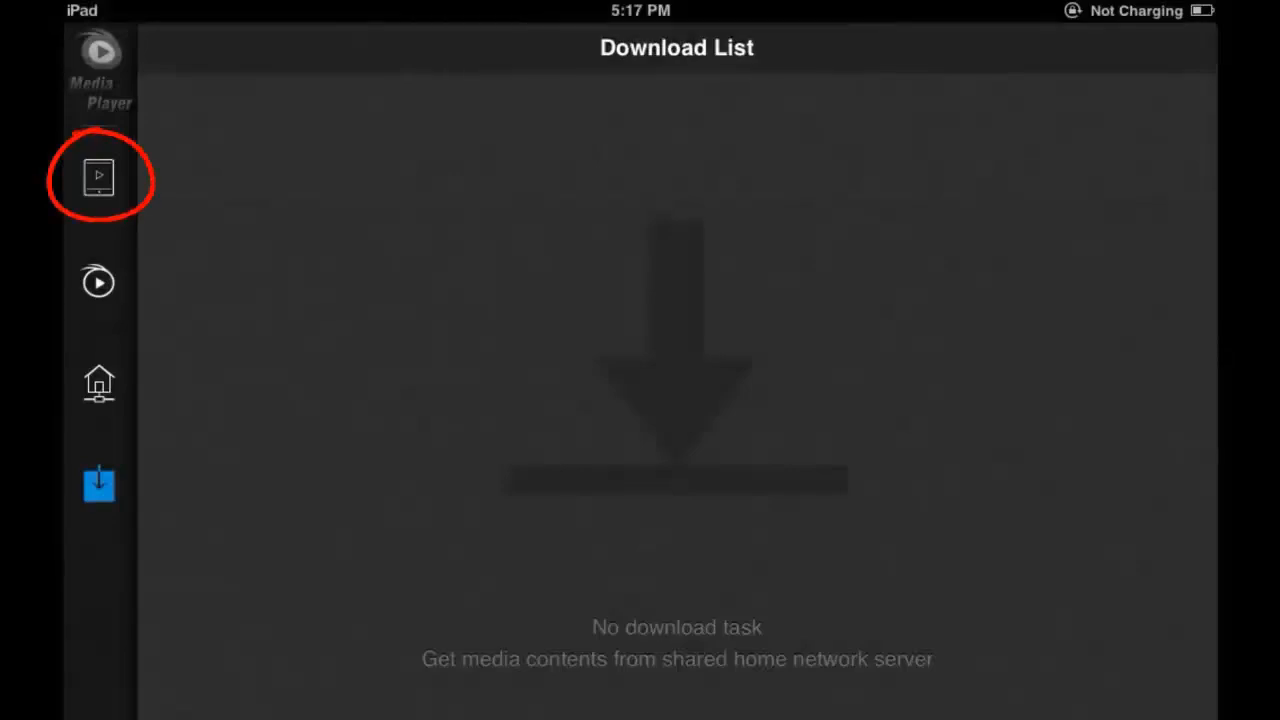
left_click(98, 177)
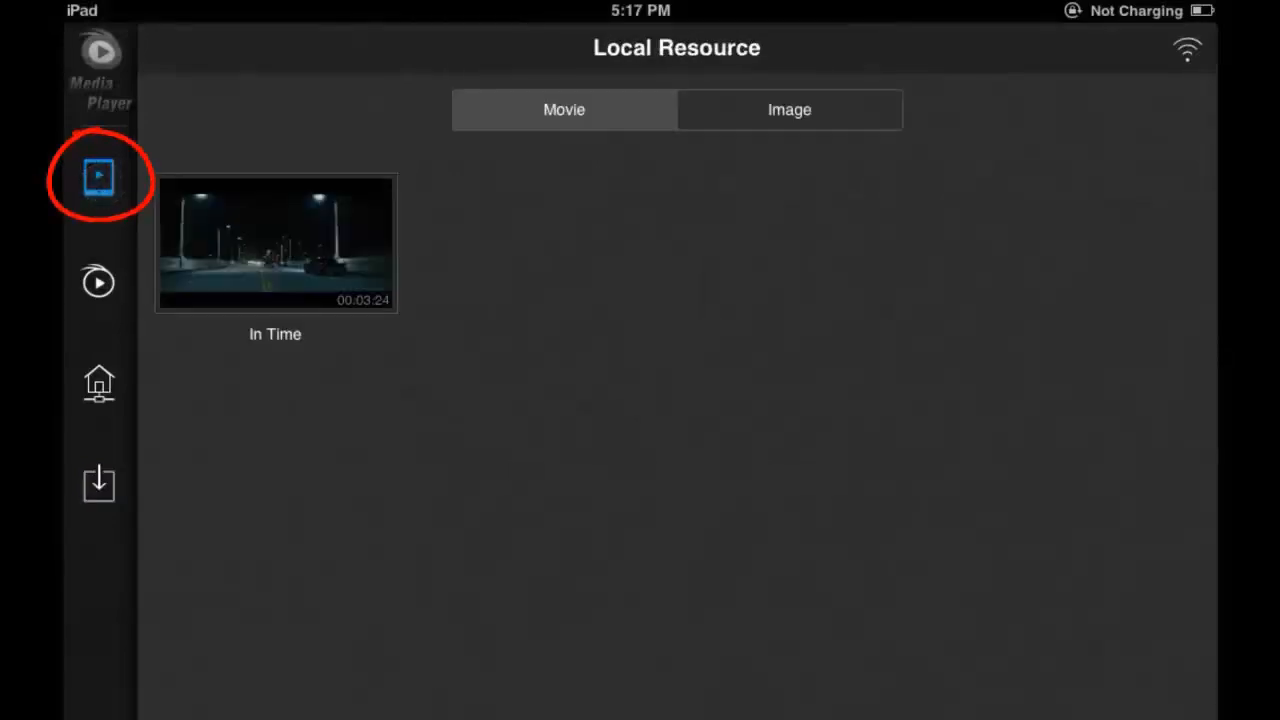
left_click(275, 243)
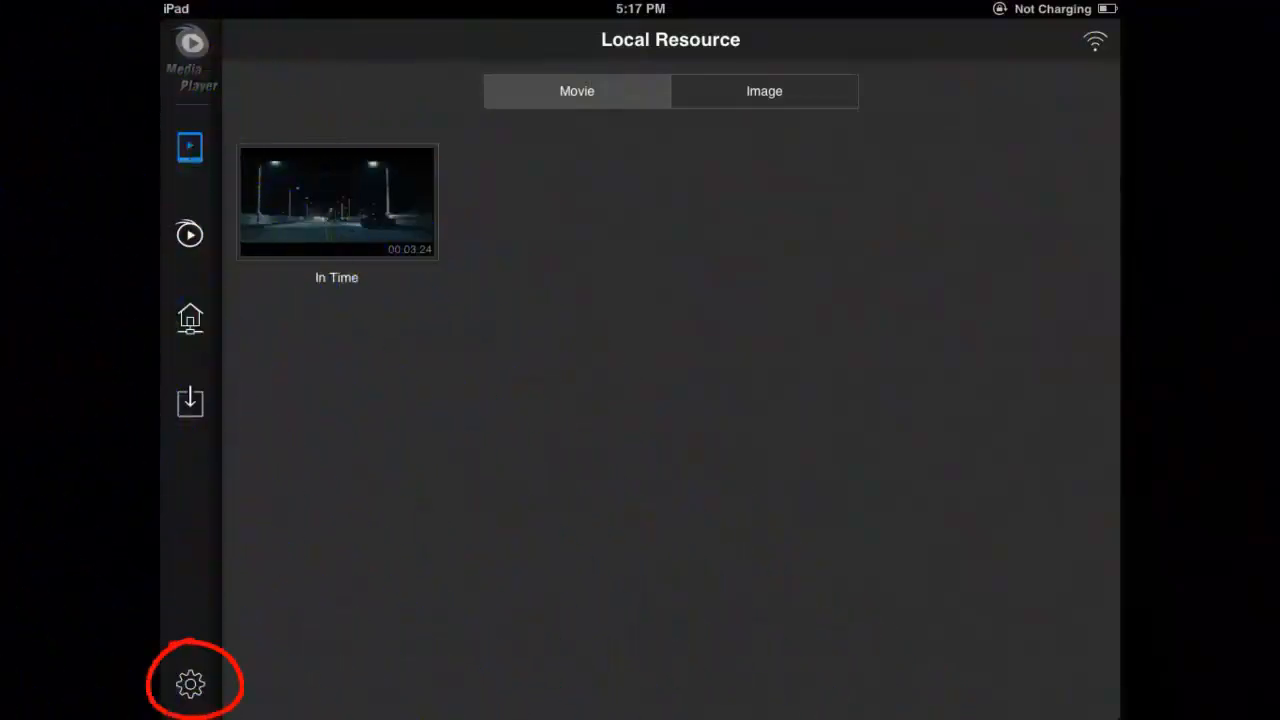
- Review Subtitle Display Settings, then try E-mail Feedback and dismiss the no-mail-account alert
left_click(190, 684)
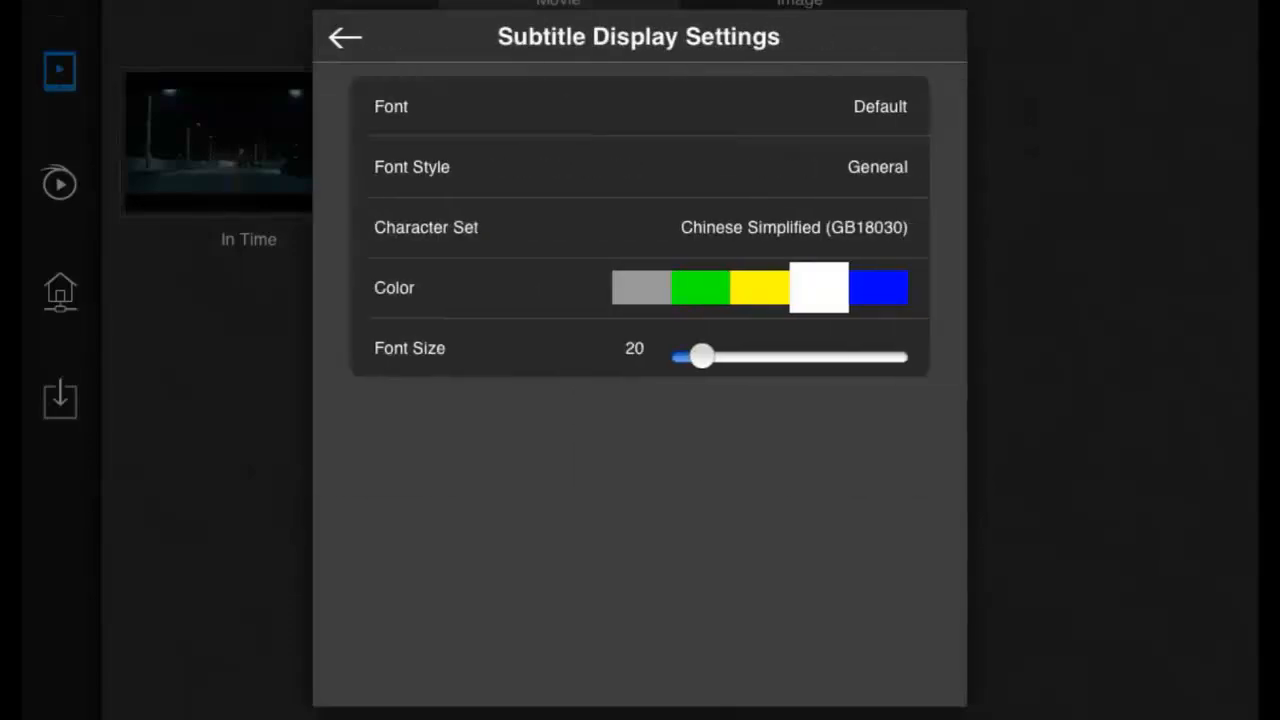
left_click(344, 37)
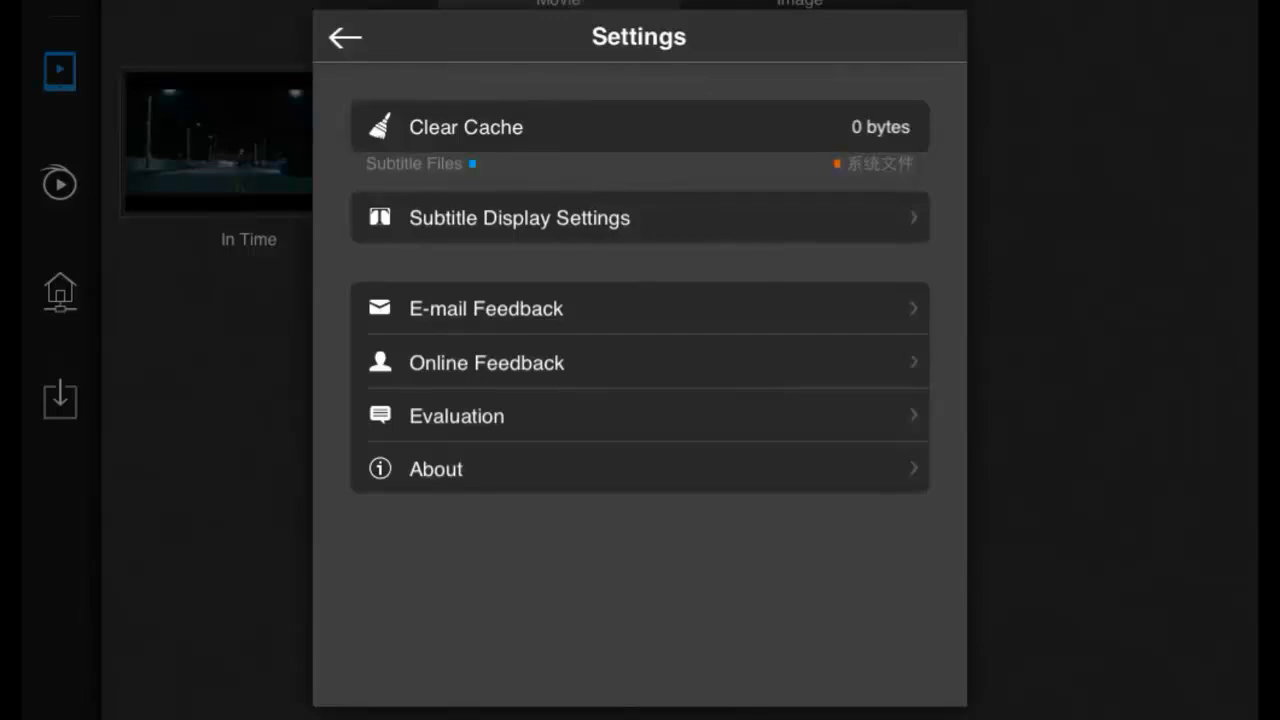
left_click(640, 308)
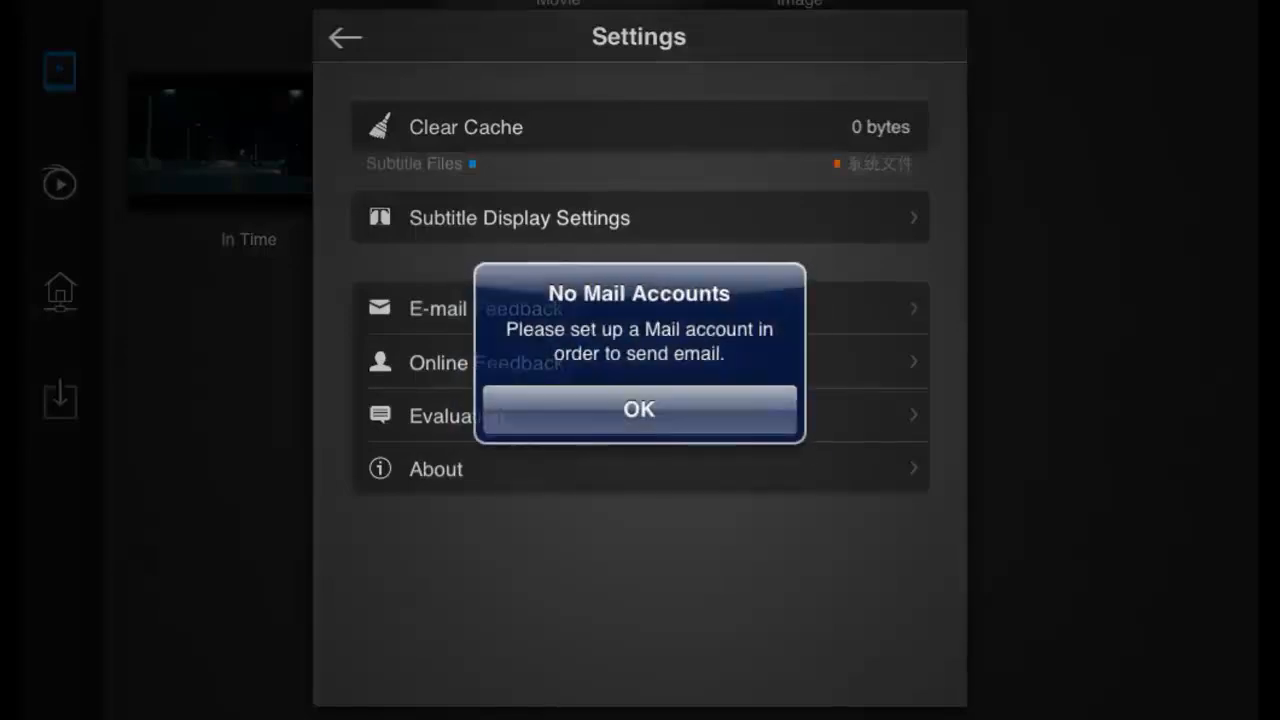
left_click(638, 409)
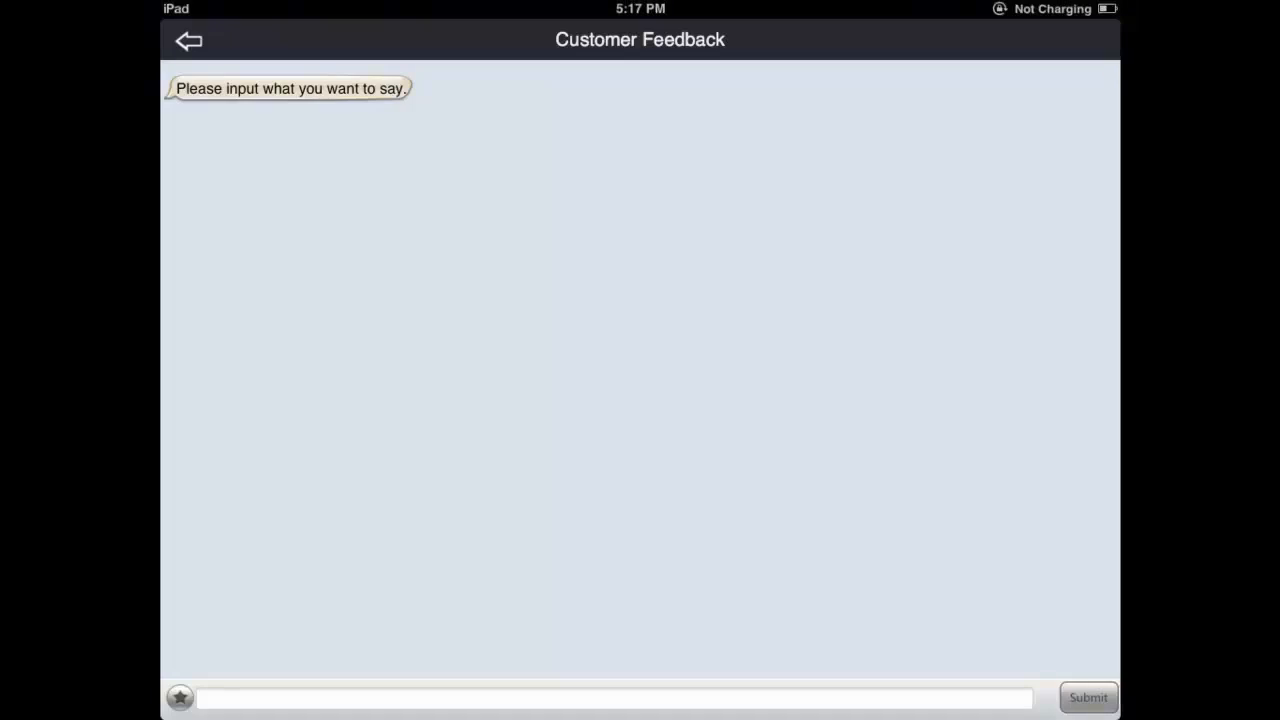
- View the Online Feedback page and the version 2.0.1 About panel, then close it
left_click(600, 697)
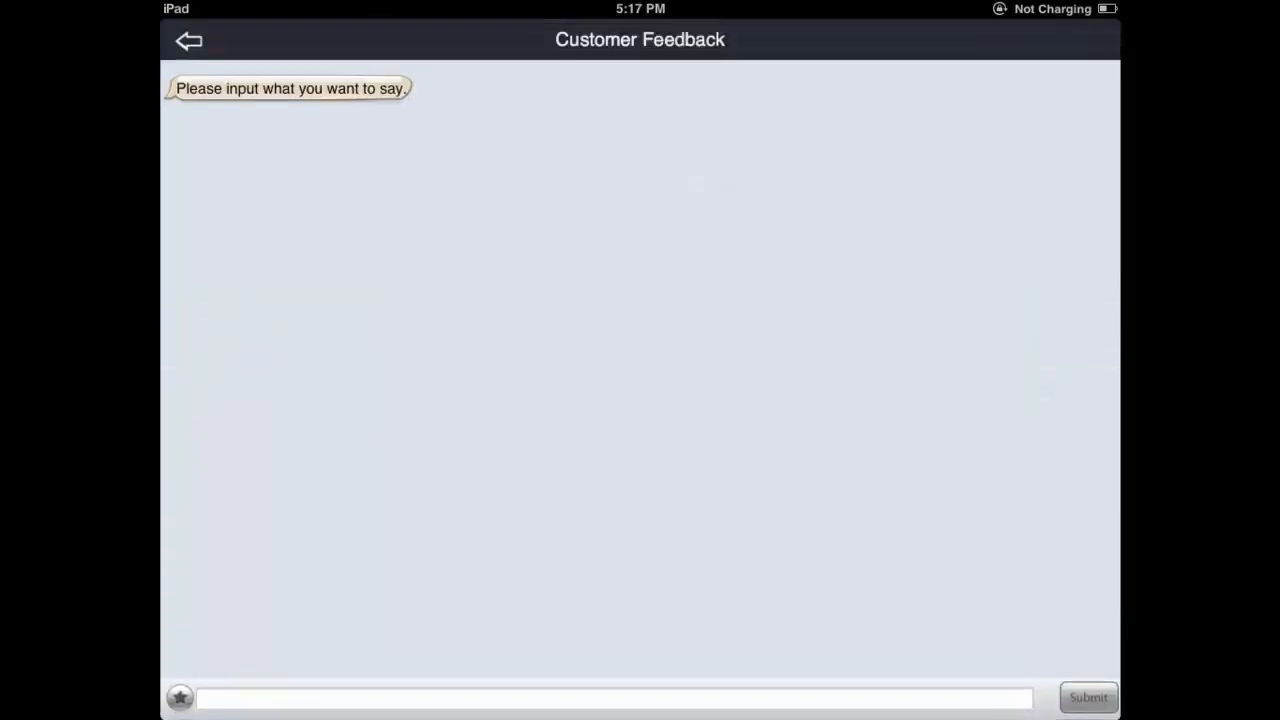
left_click(189, 40)
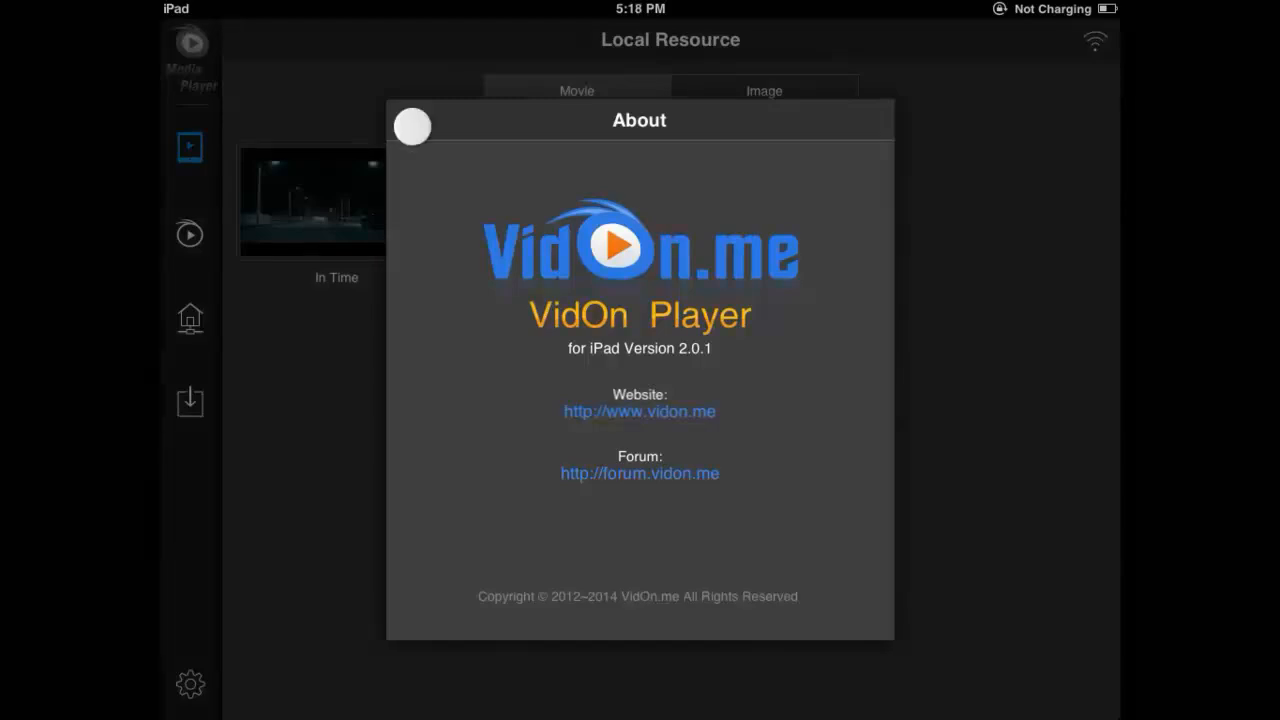
left_click(412, 126)
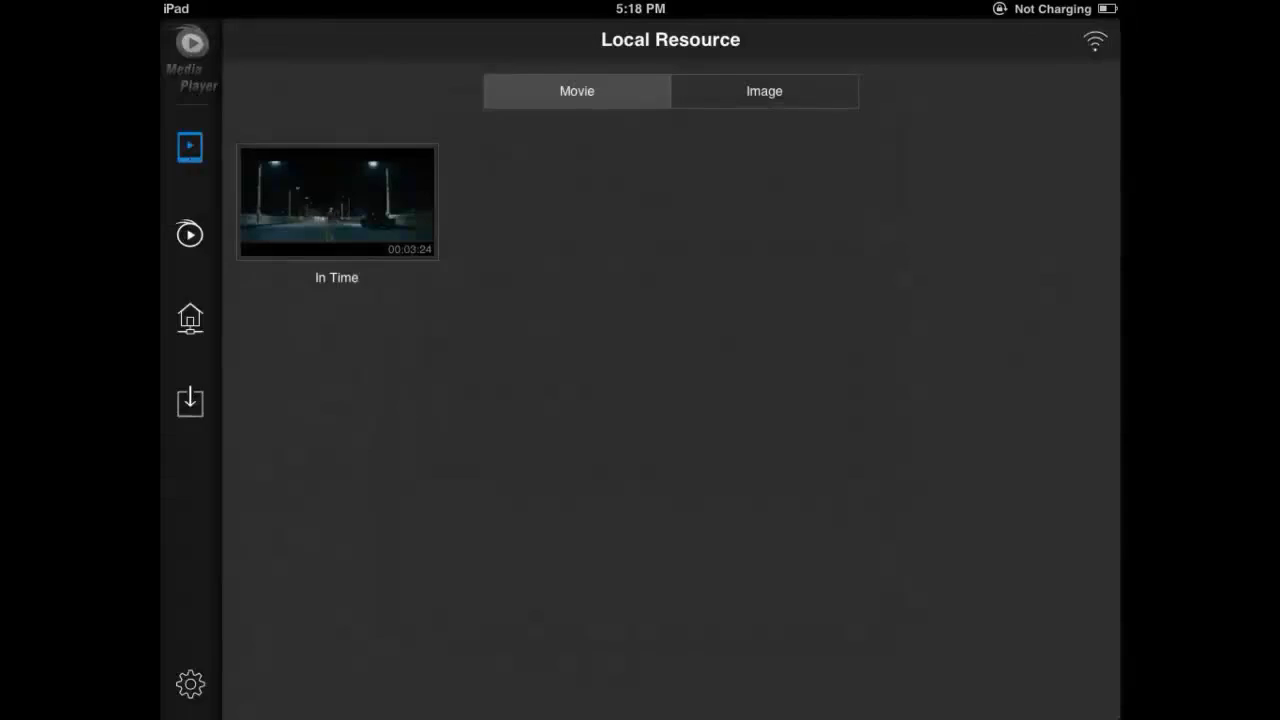